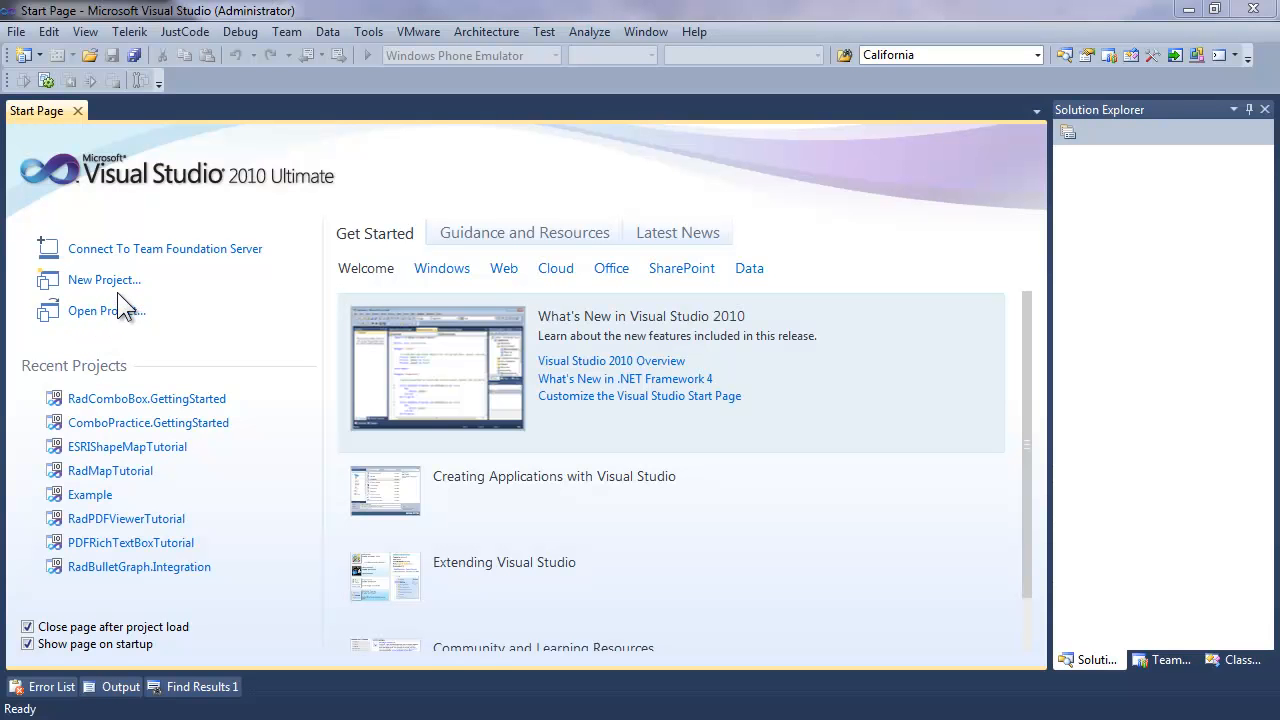
{"action": "mouse_move", "coordinate": [104, 280]}
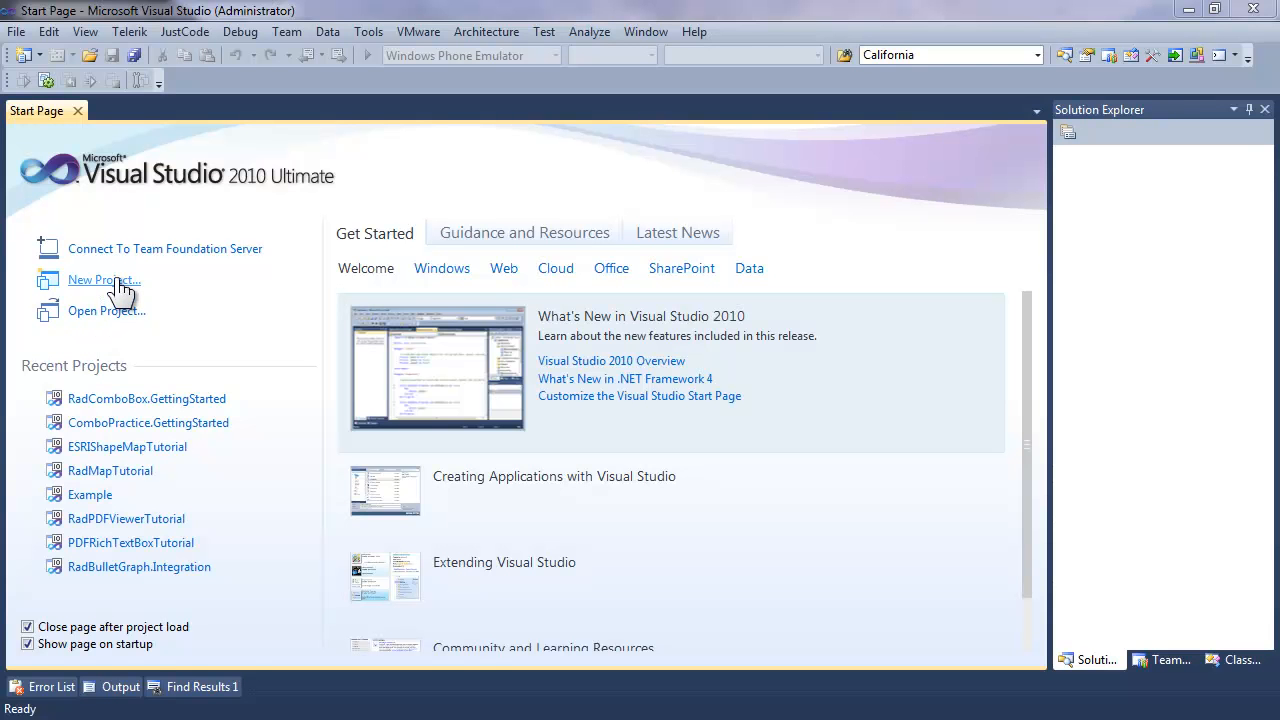
Step: Create a new Telerik Silverlight RadControls application named RadComboBox.Data
{"action": "left_click", "coordinate": [104, 280]}
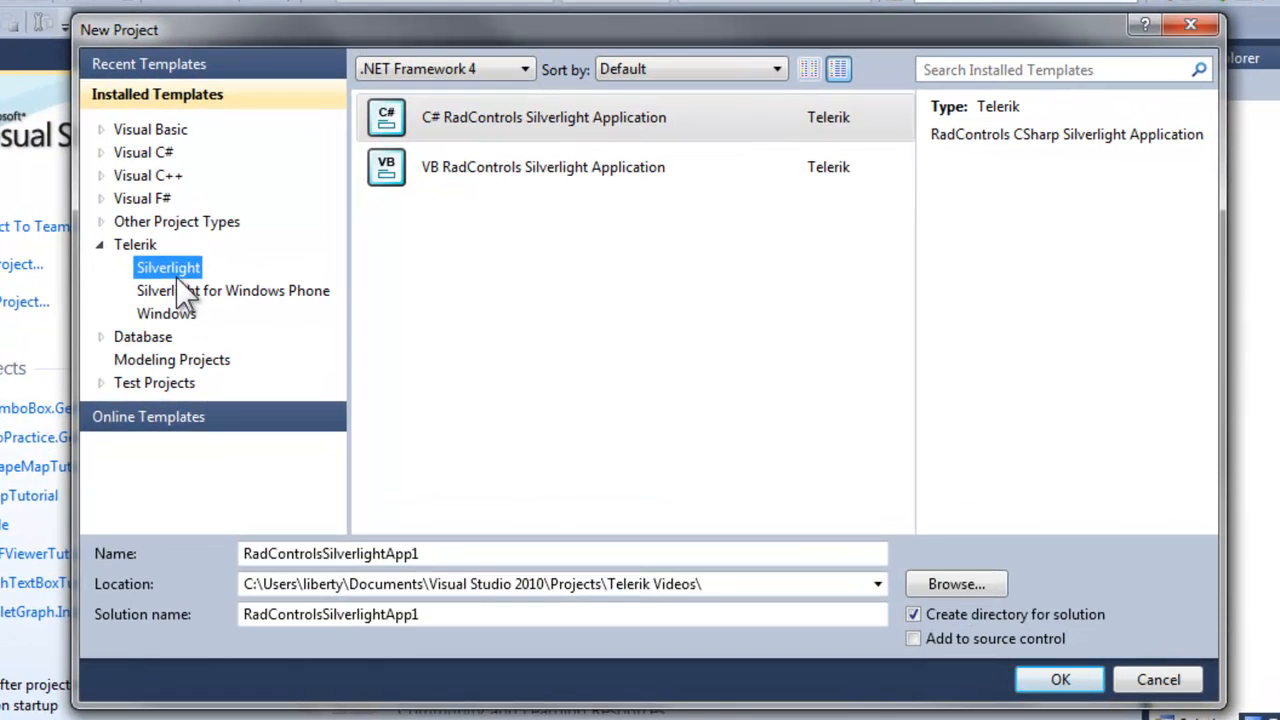
{"action": "mouse_move", "coordinate": [436, 584]}
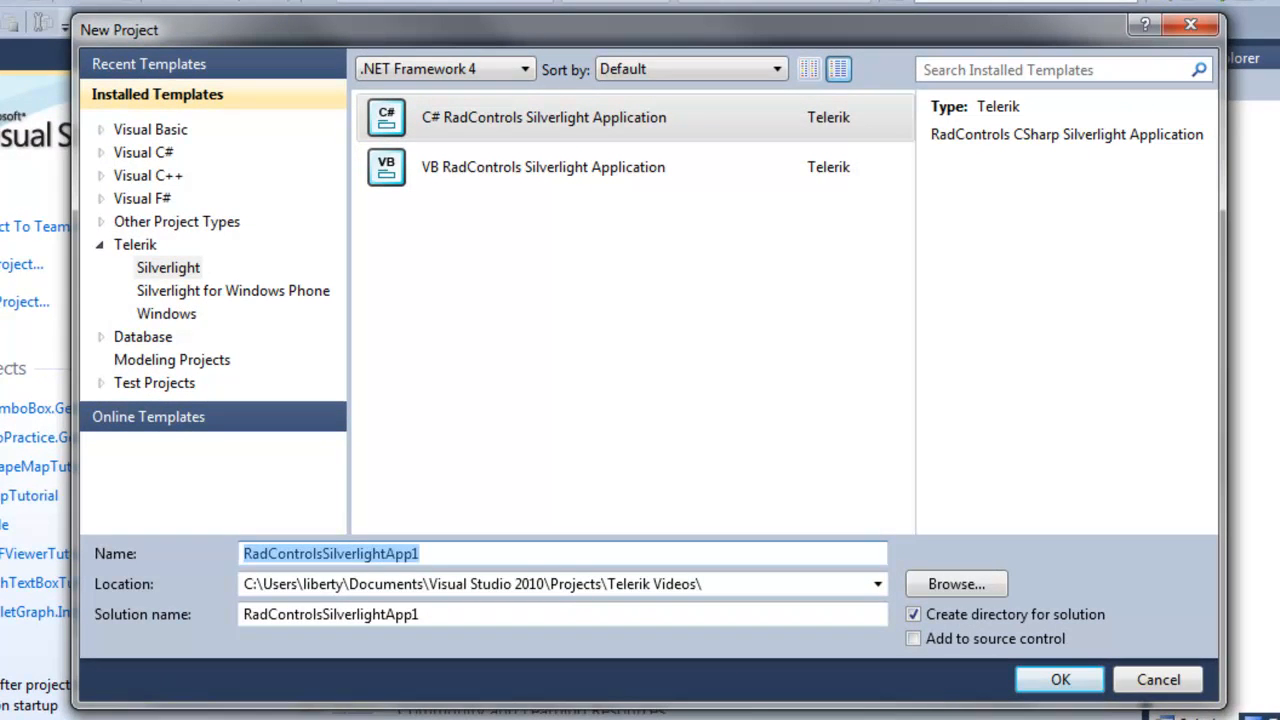
{"action": "type", "text": "RadCombo"}
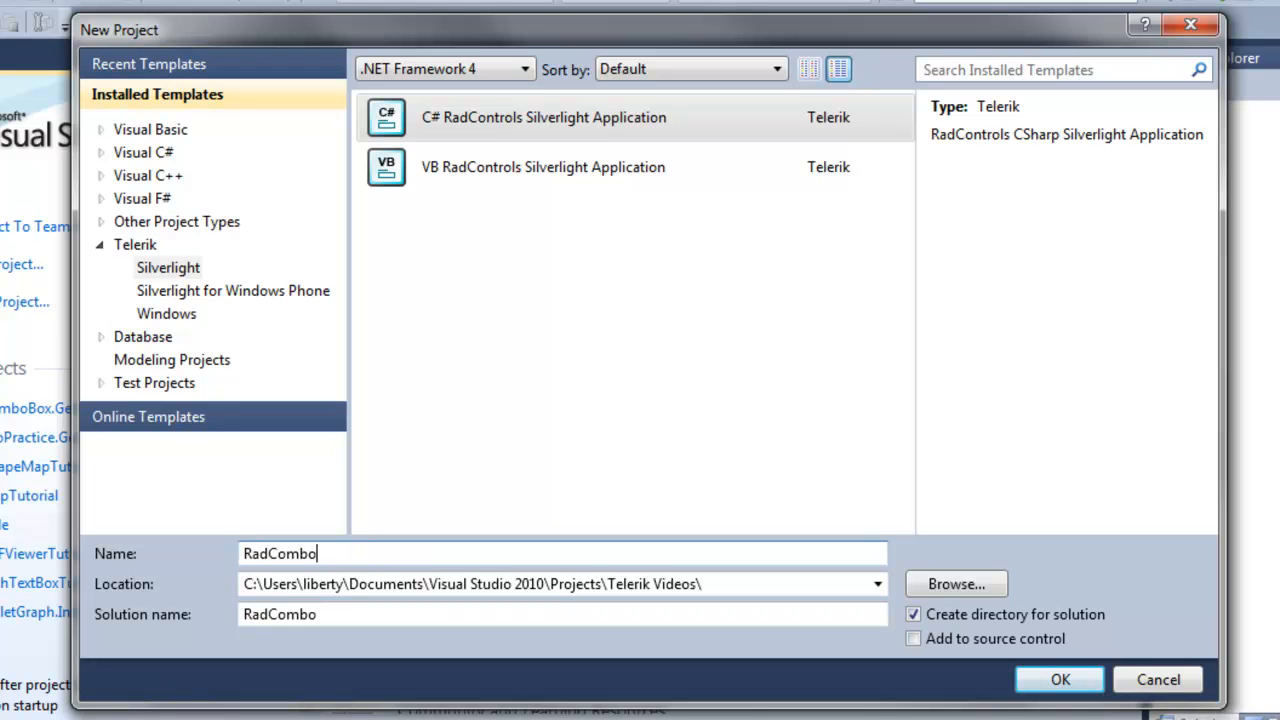
{"action": "type", "text": "Box.Data"}
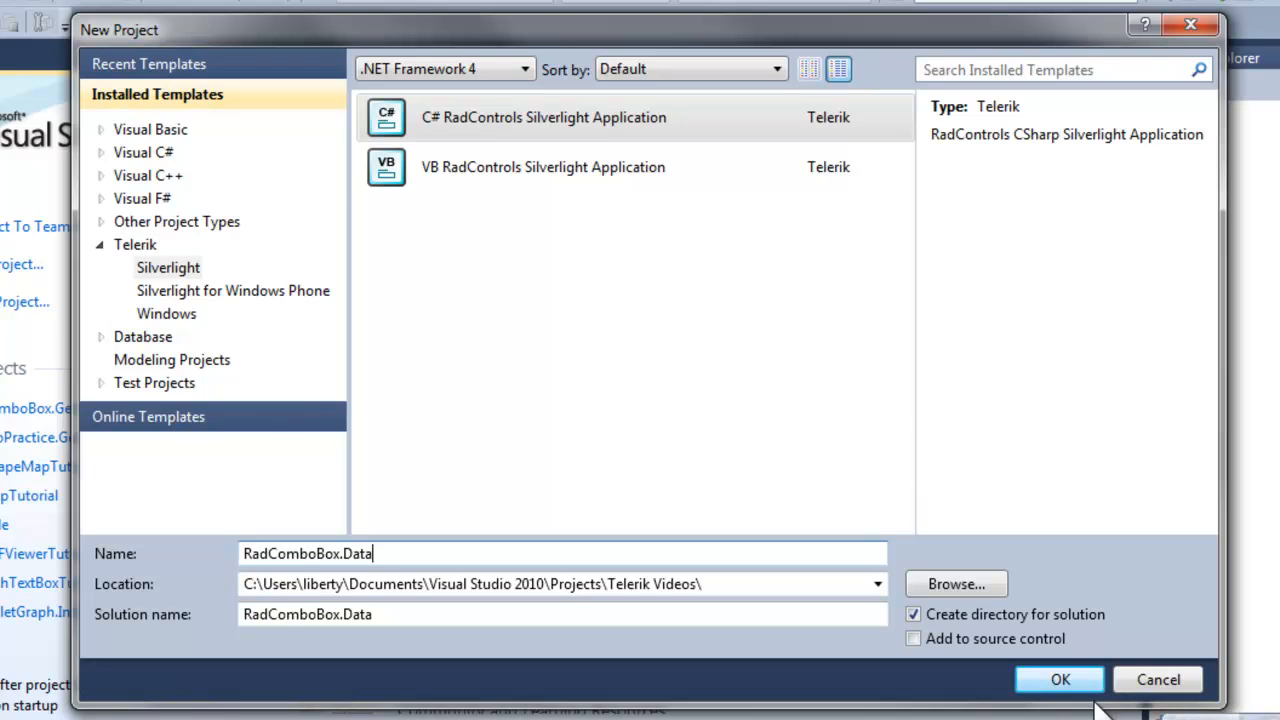
{"action": "left_click", "coordinate": [1060, 680]}
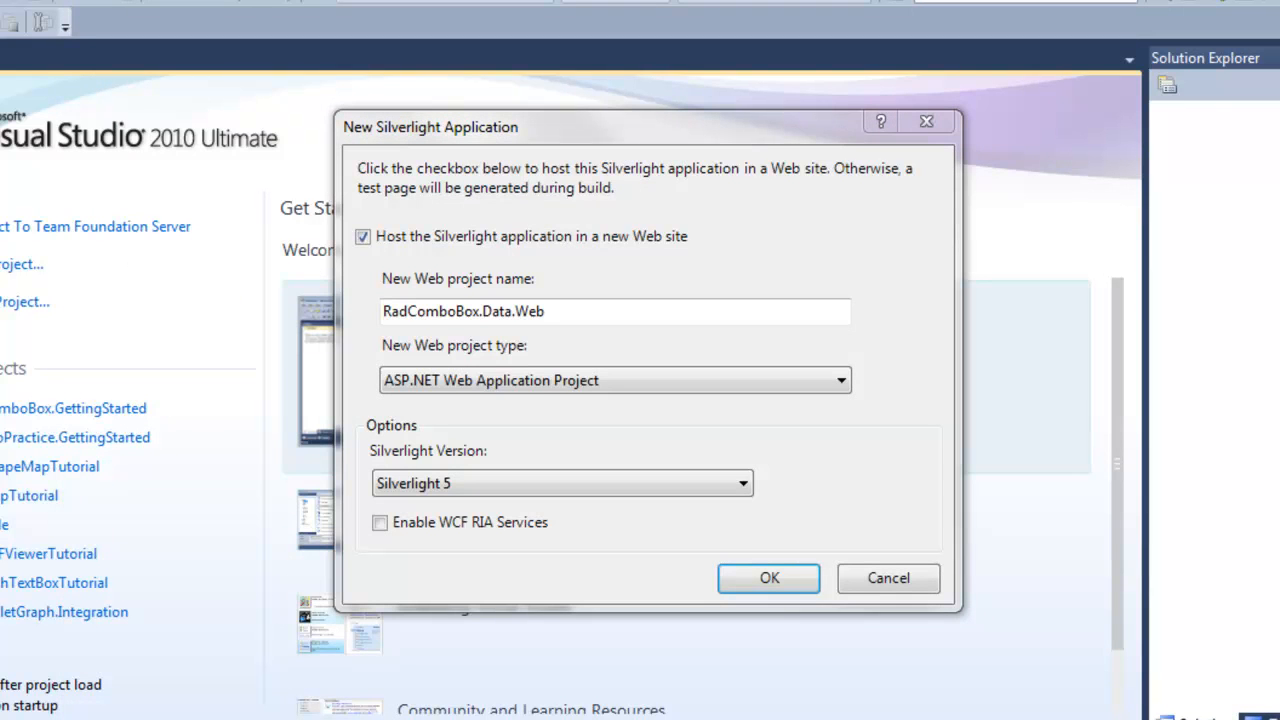
Step: Host the app in a new web site and reference Telerik.Windows.Controls.Input in the configuration wizard
{"action": "left_click", "coordinate": [768, 578]}
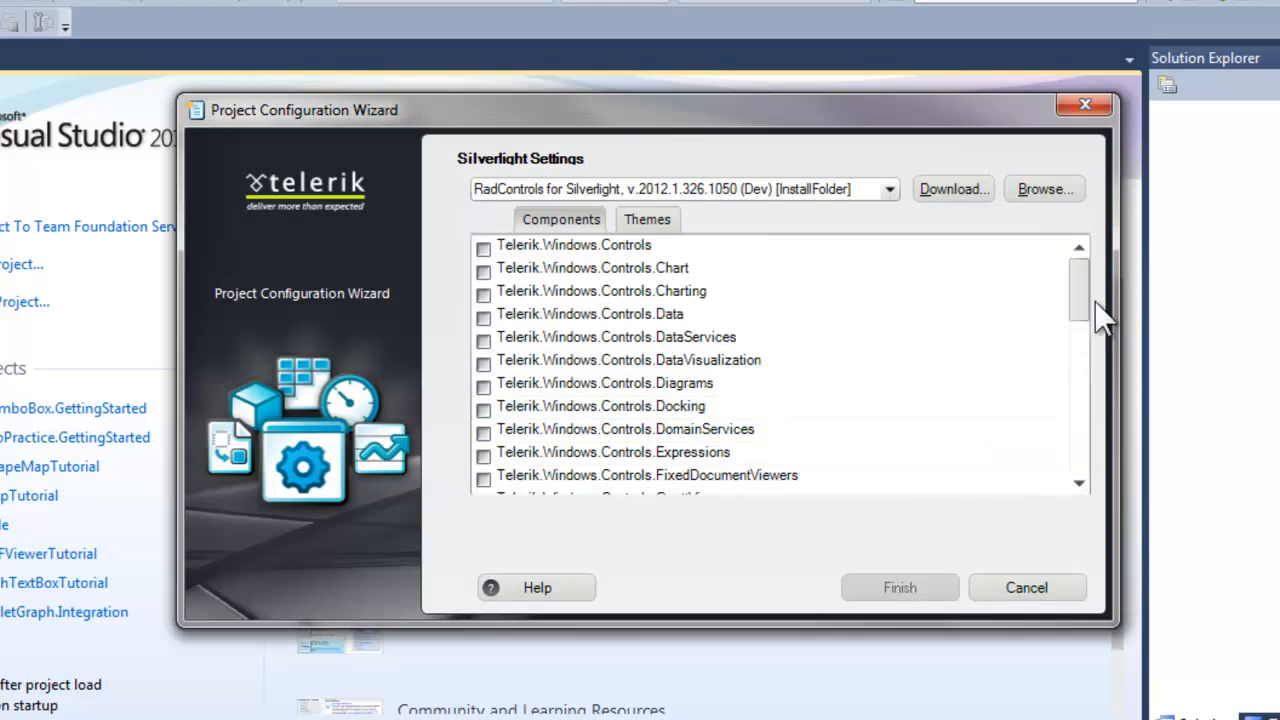
{"action": "scroll", "scroll_direction": "down", "scroll_amount": 3}
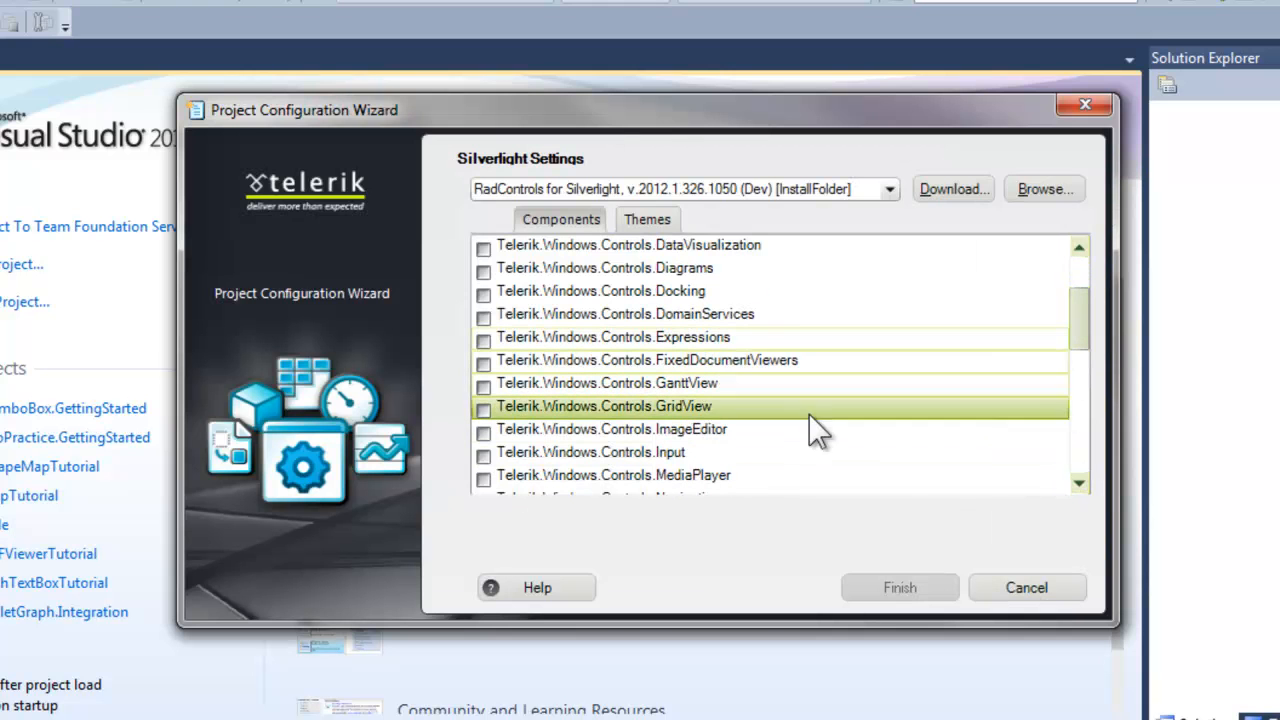
{"action": "left_click", "coordinate": [484, 452]}
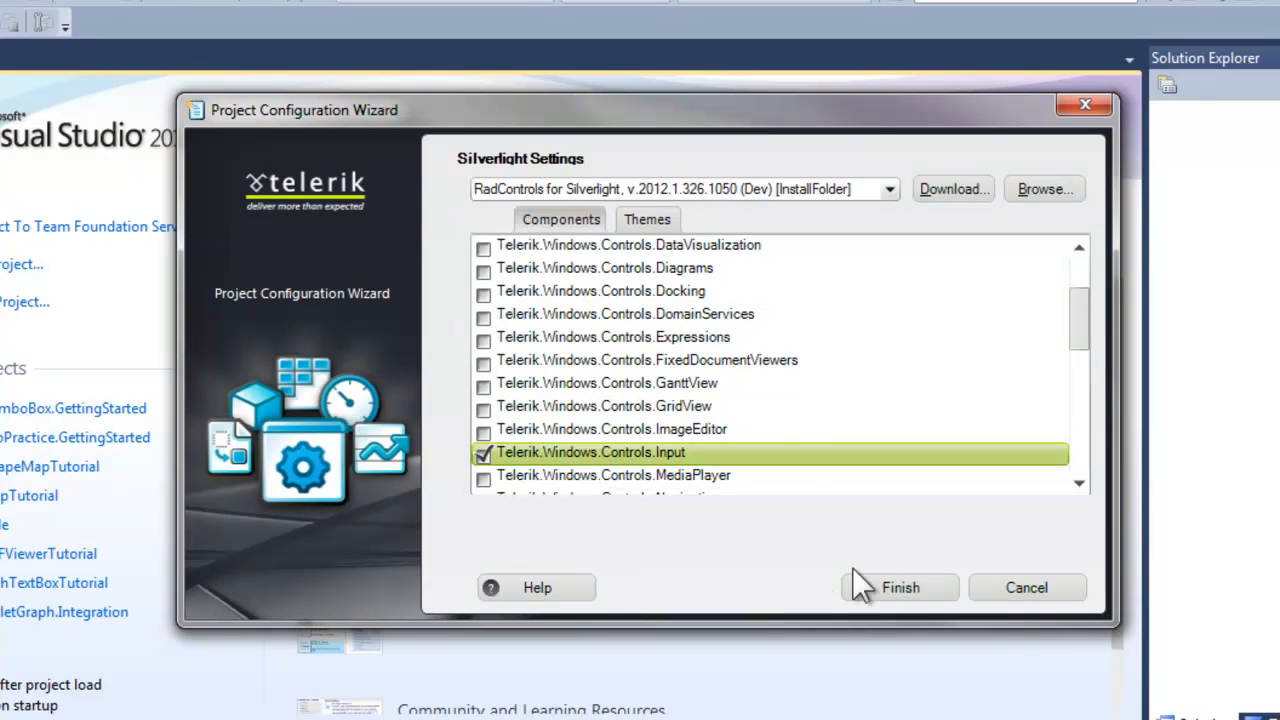
{"action": "left_click", "coordinate": [900, 588]}
{"action": "type", "text": "<"}
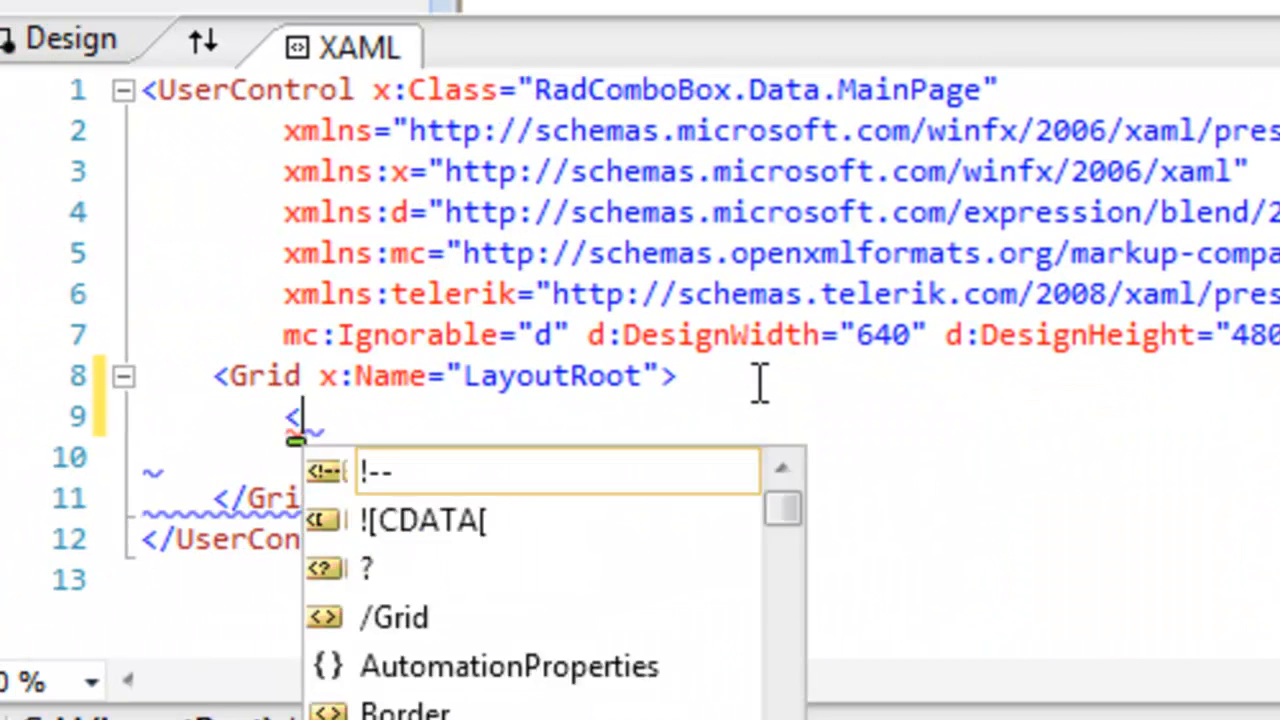
Step: Add <telerik:RadComboBox Width="200" x:Name="radComboBox" /> inside the LayoutRoot grid
{"action": "type", "text": "telerik:RadComboBox Width=\"200\" x:Name=\""}
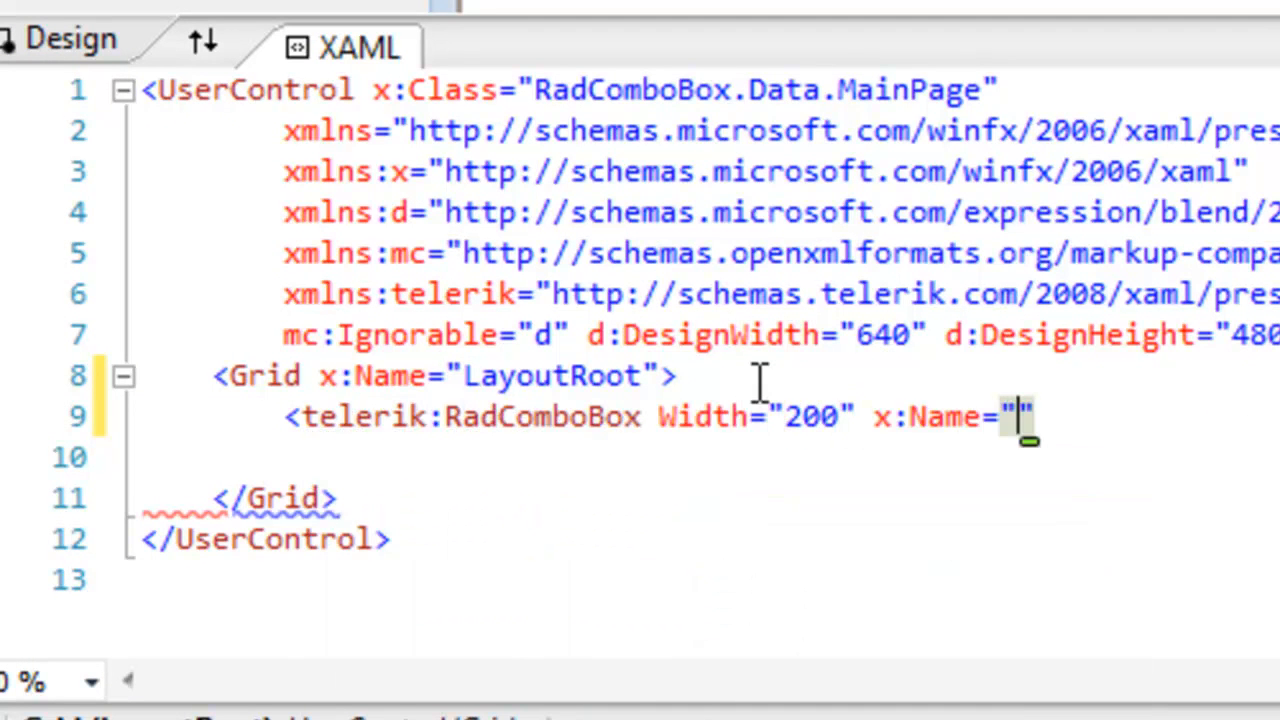
{"action": "type", "text": "radC"}
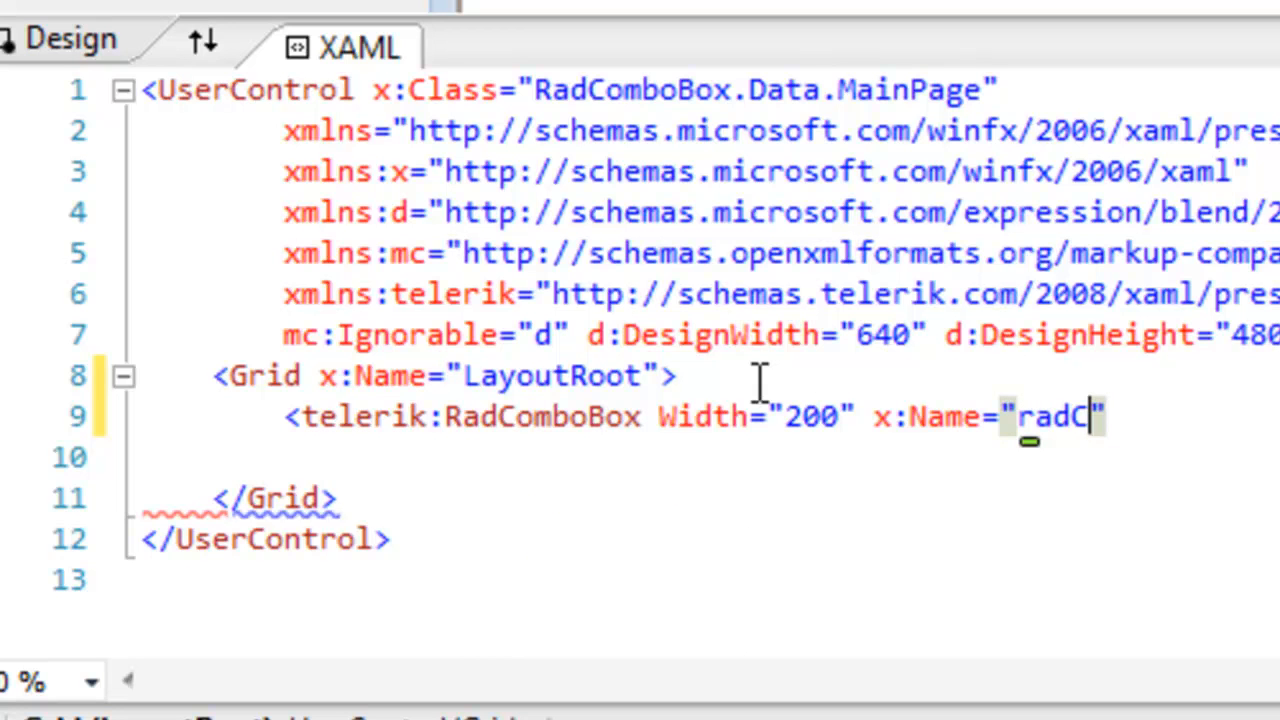
{"action": "type", "text": "omboBox"}
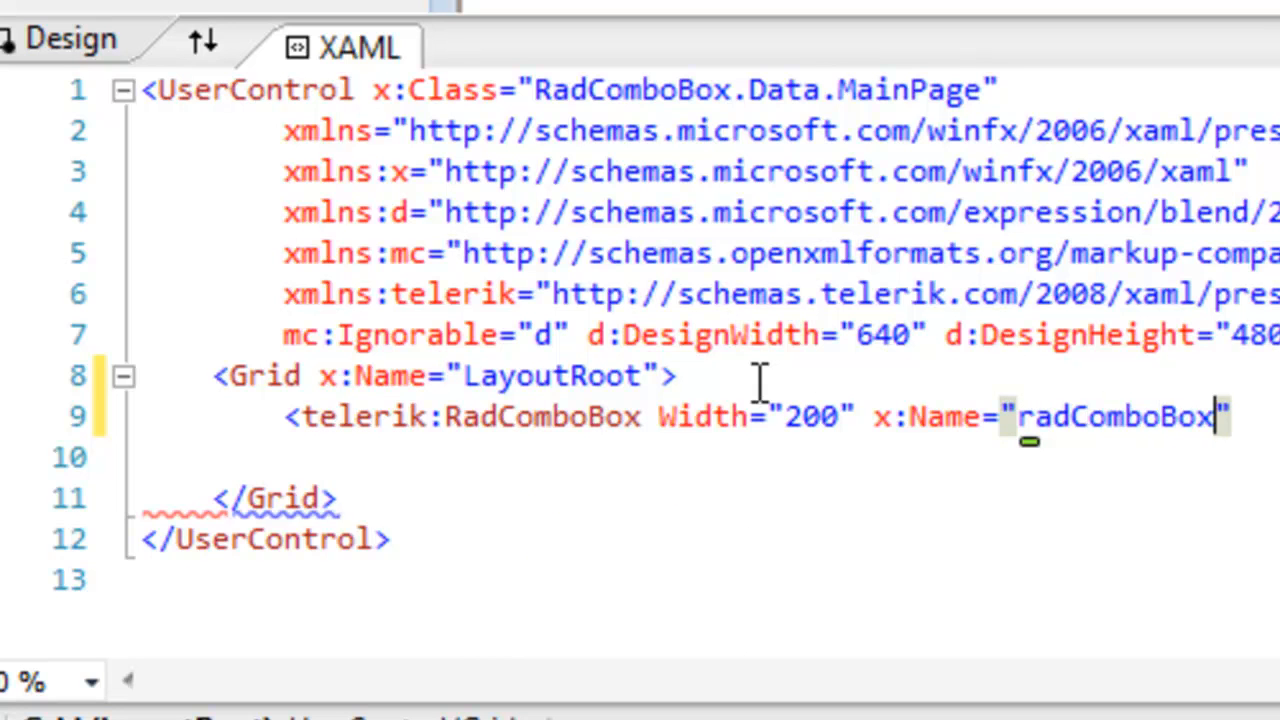
{"action": "type", "text": "/>"}
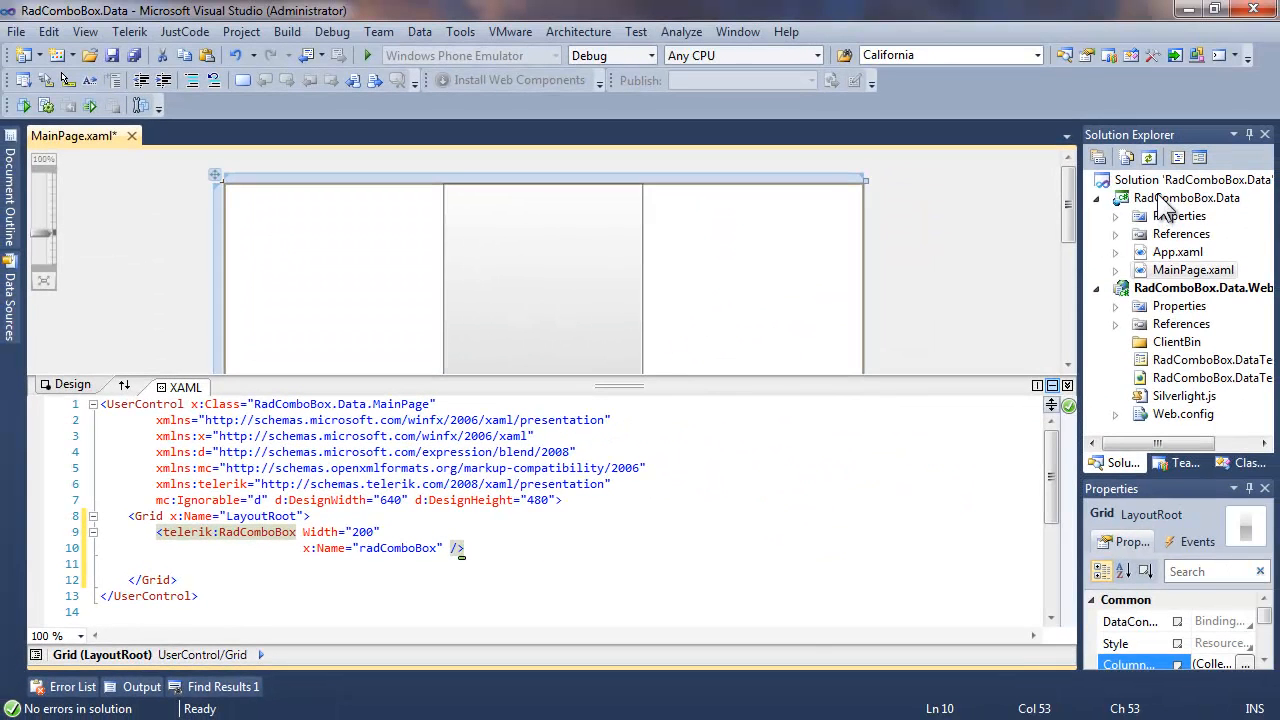
Step: Add a new class file named Agency to the project for the Name, Phone and Zip properties
{"action": "right_click", "coordinate": [1186, 198]}
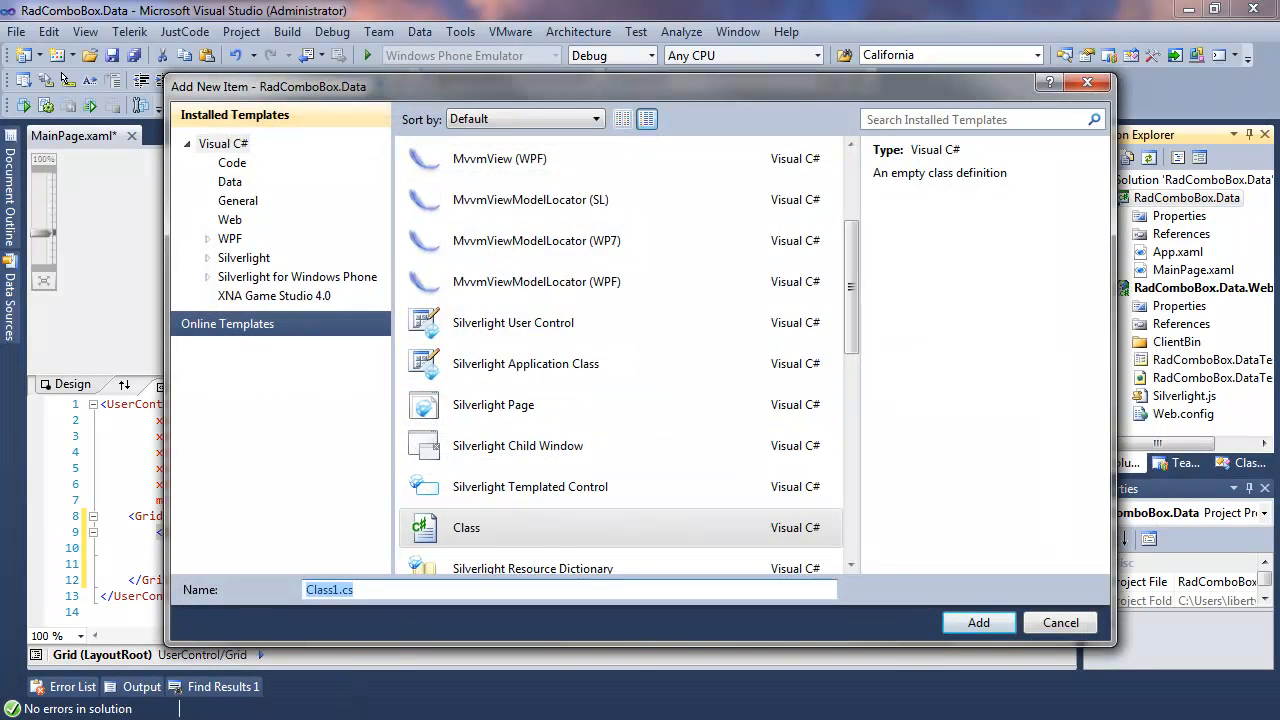
{"action": "type", "text": "Agency"}
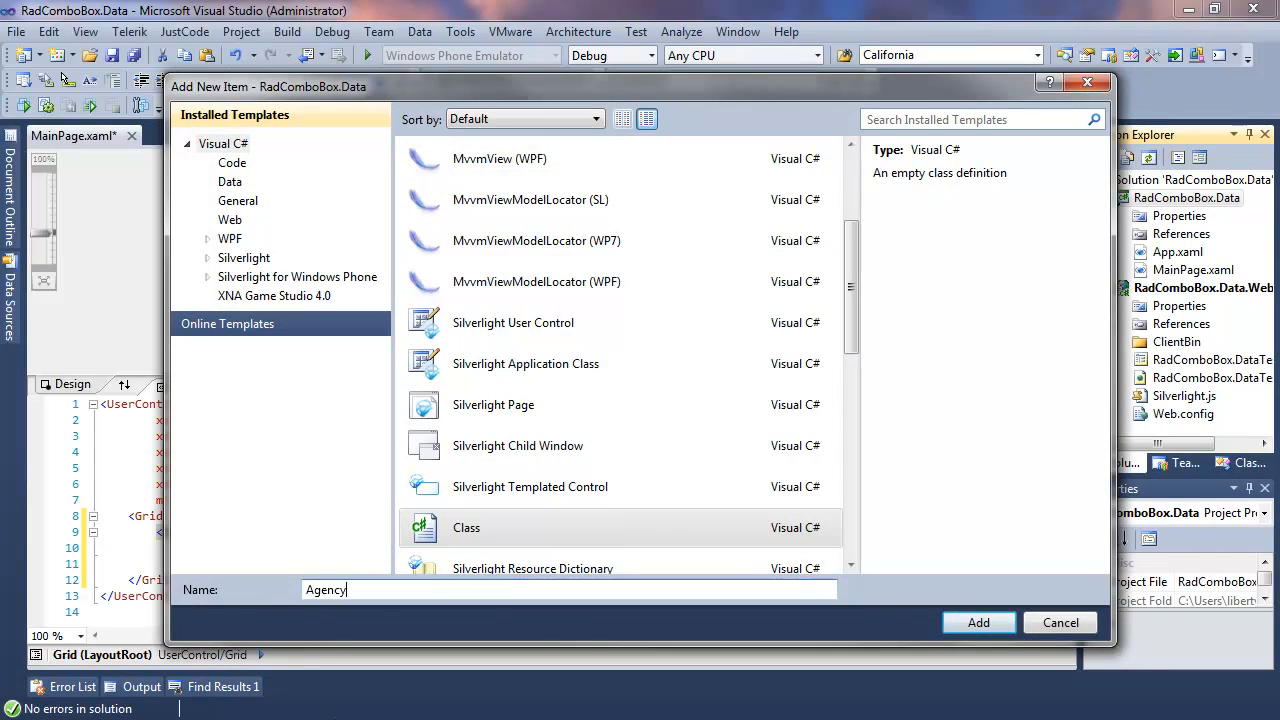
{"action": "left_click", "coordinate": [978, 622]}
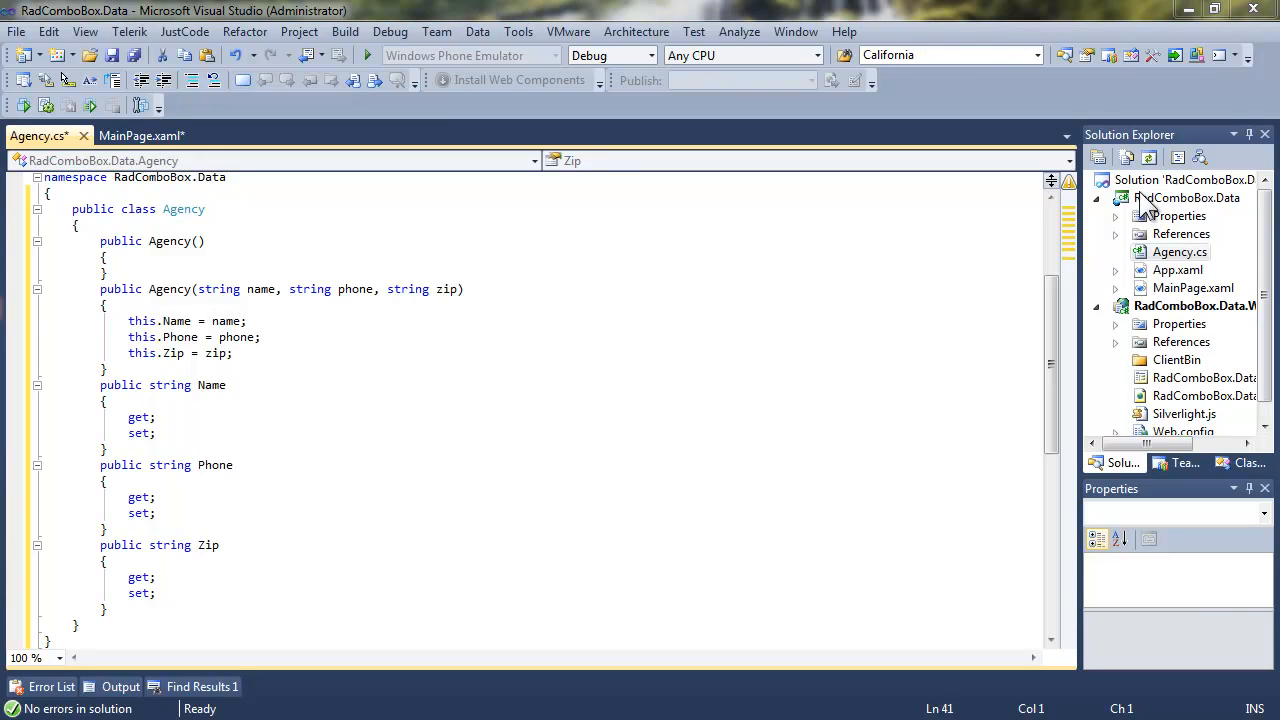
Step: Add a new class file named AgencyViewModel to the project
{"action": "right_click", "coordinate": [1186, 198]}
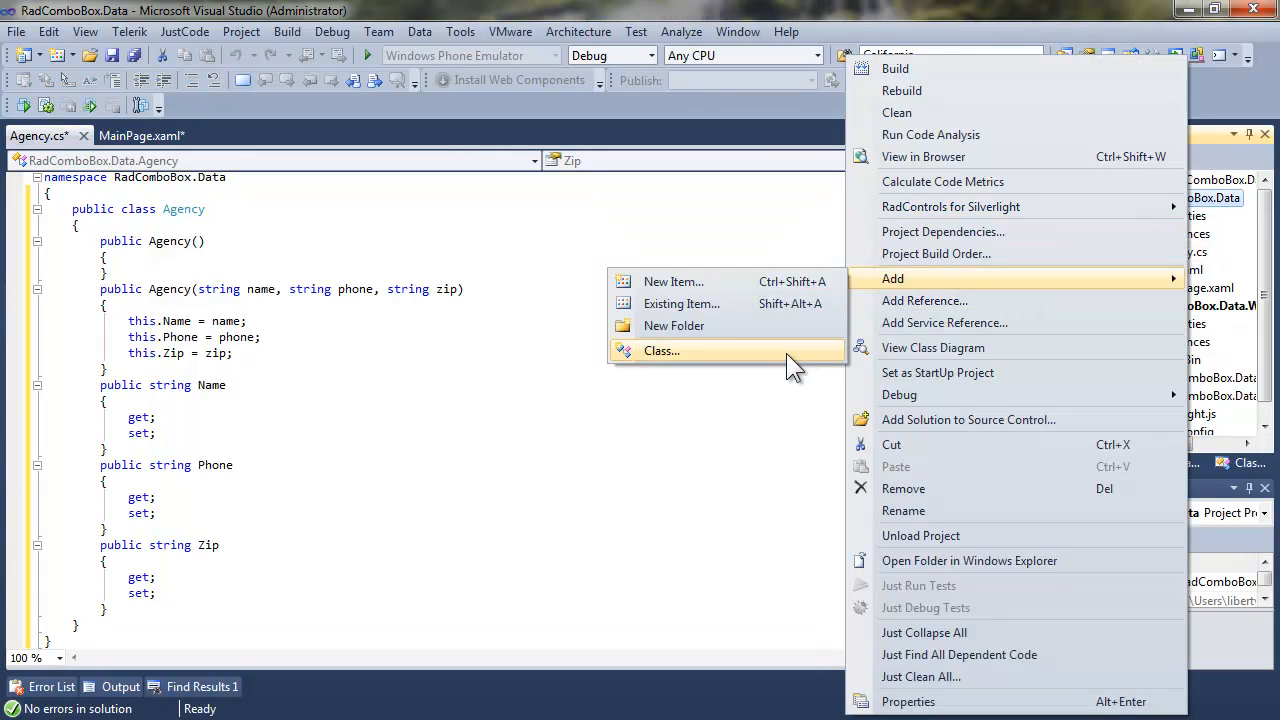
{"action": "left_click", "coordinate": [662, 350]}
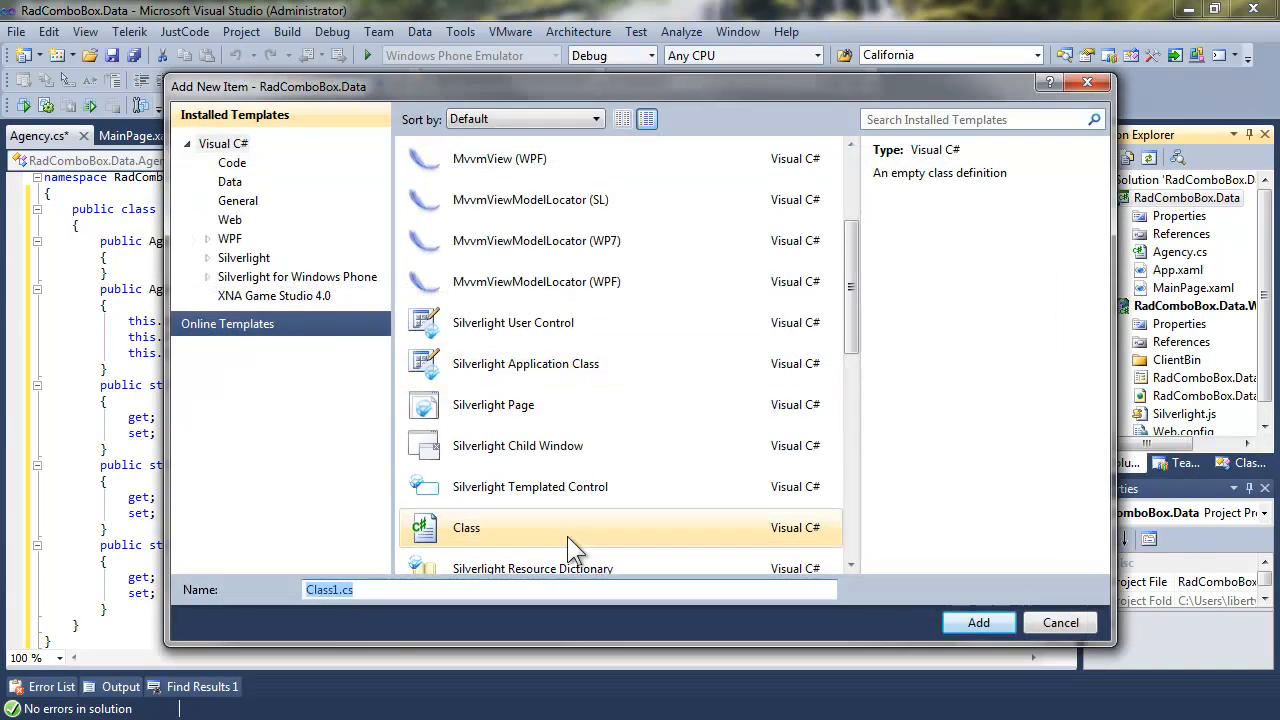
{"action": "type", "text": "AgencyView"}
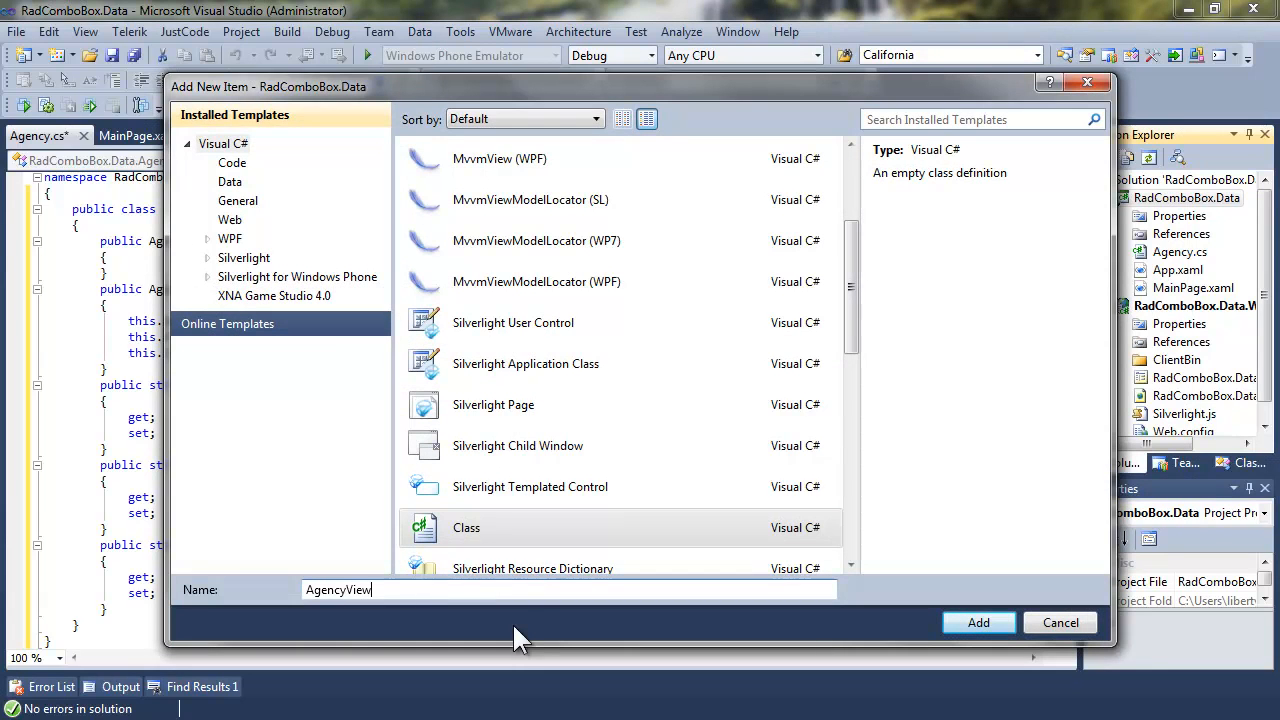
{"action": "type", "text": "Model"}
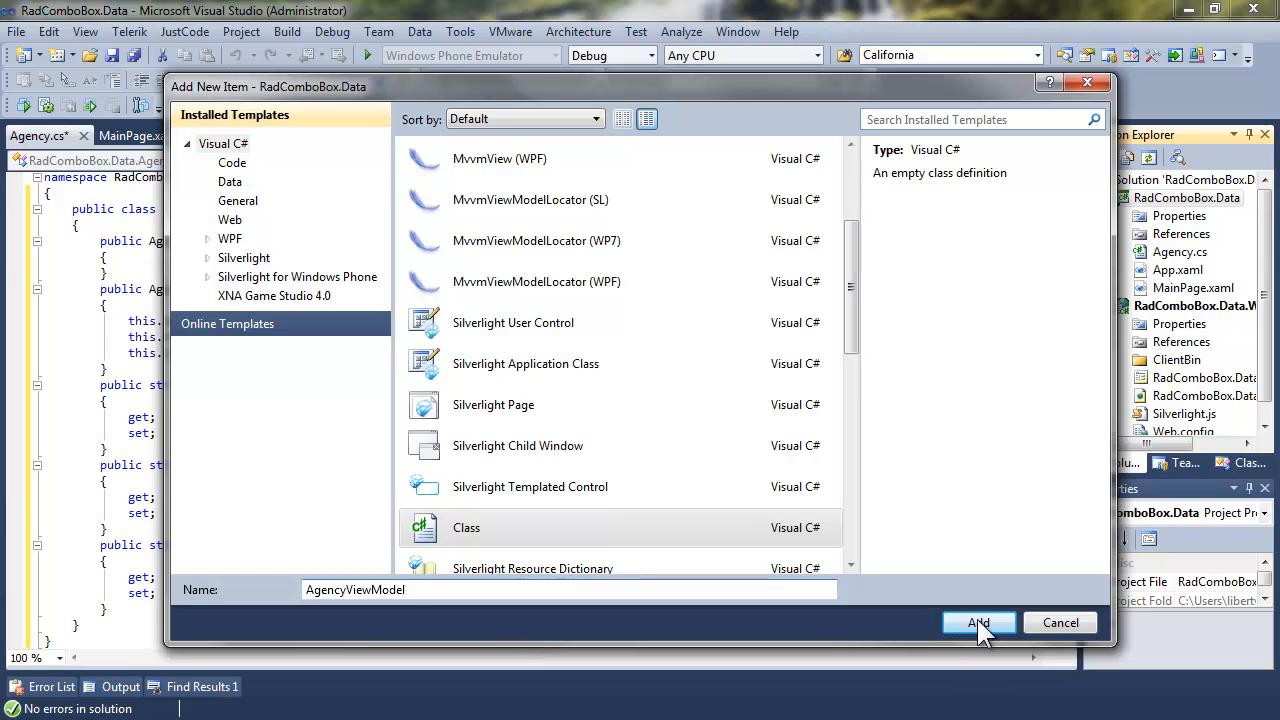
{"action": "left_click", "coordinate": [978, 622]}
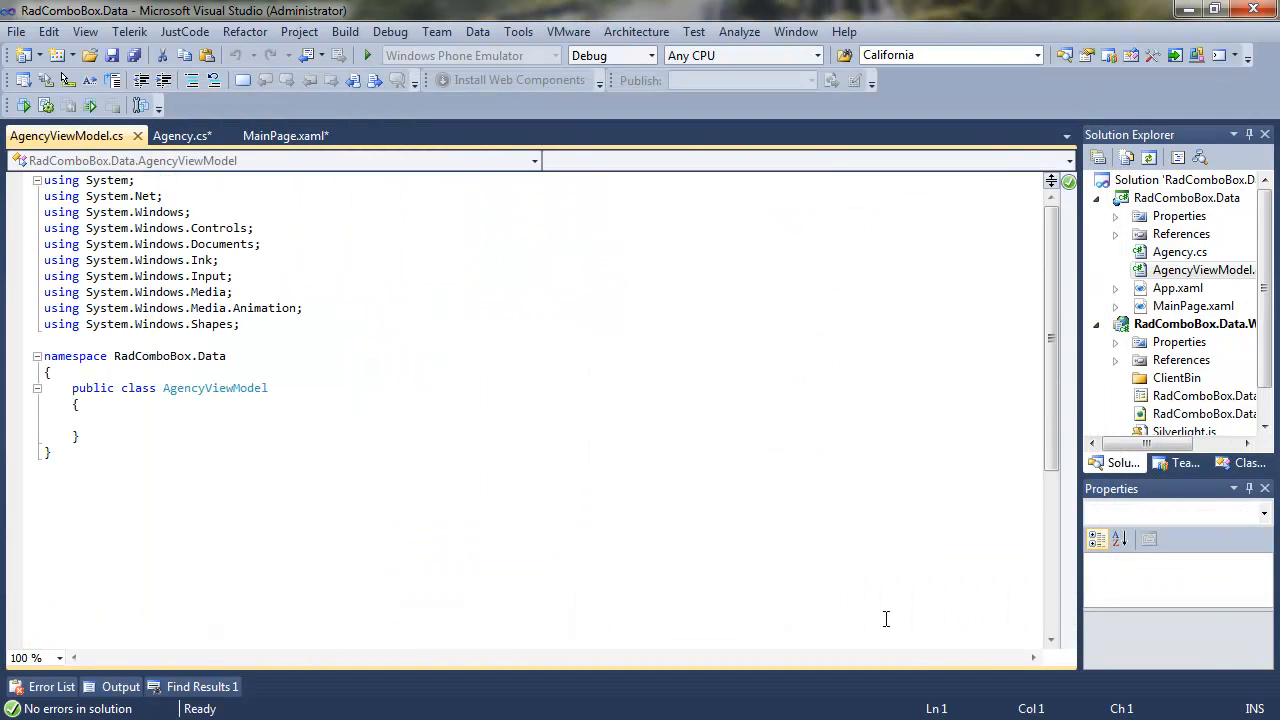
{"action": "mouse_move", "coordinate": [22, 414]}
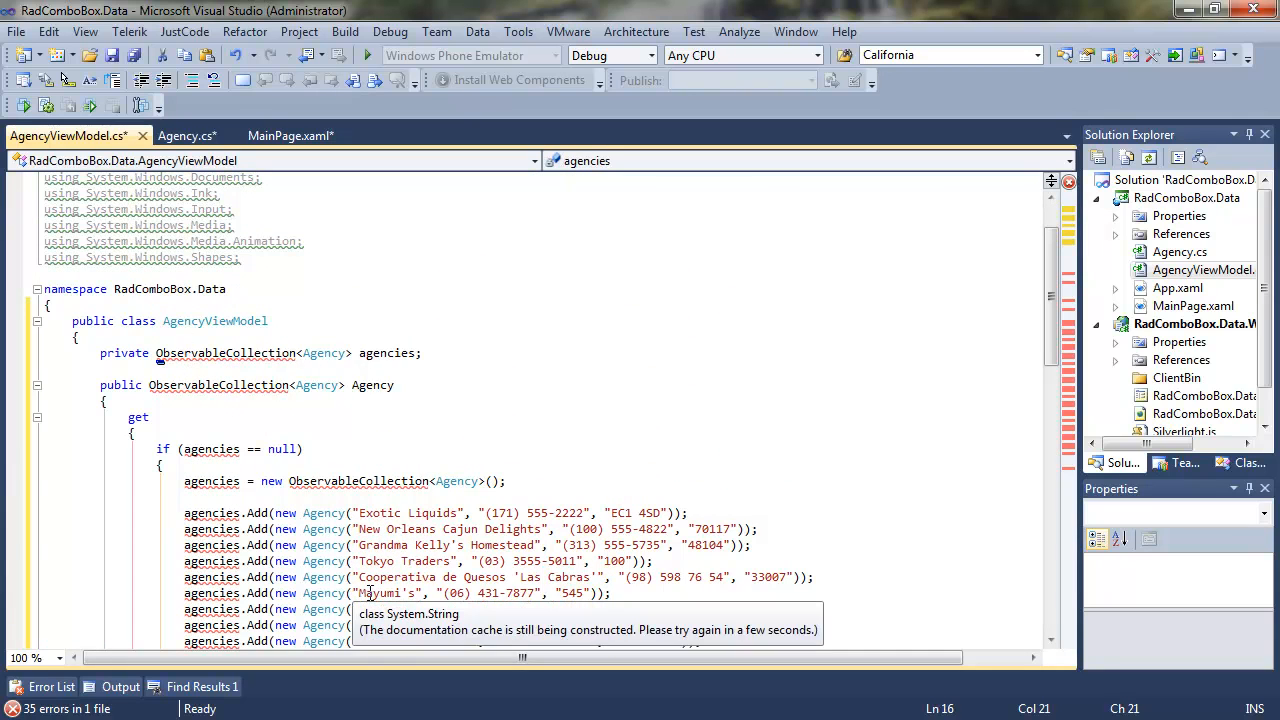
Step: Fill AgencyViewModel with the sample Agency collection and return to MainPage.xaml
{"action": "left_click", "coordinate": [180, 370]}
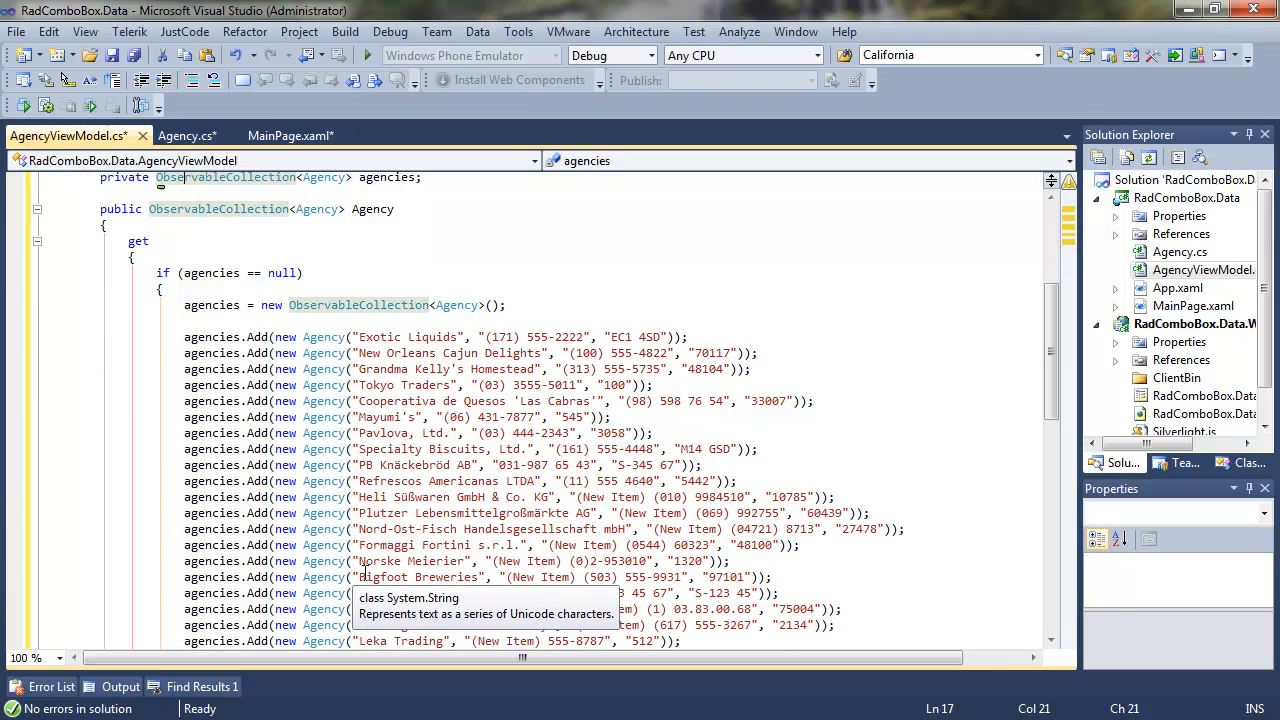
{"action": "scroll", "scroll_direction": "down", "scroll_amount": 3}
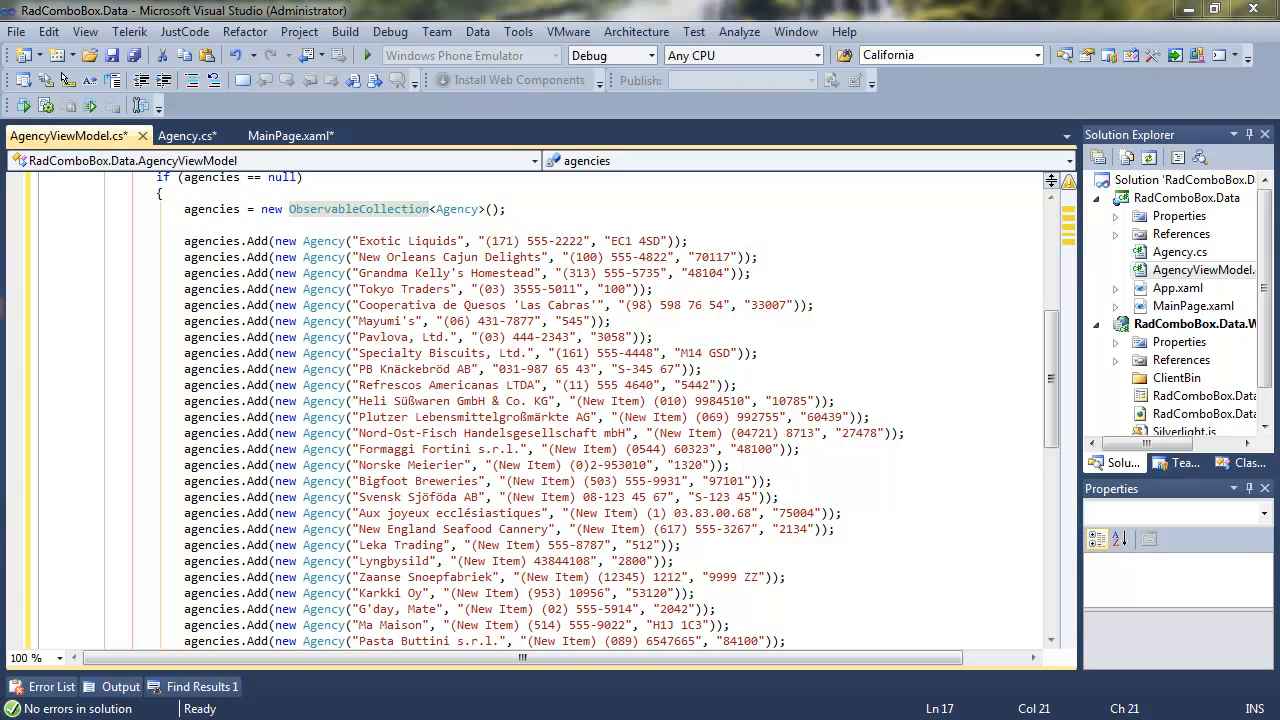
{"action": "left_click", "coordinate": [290, 136]}
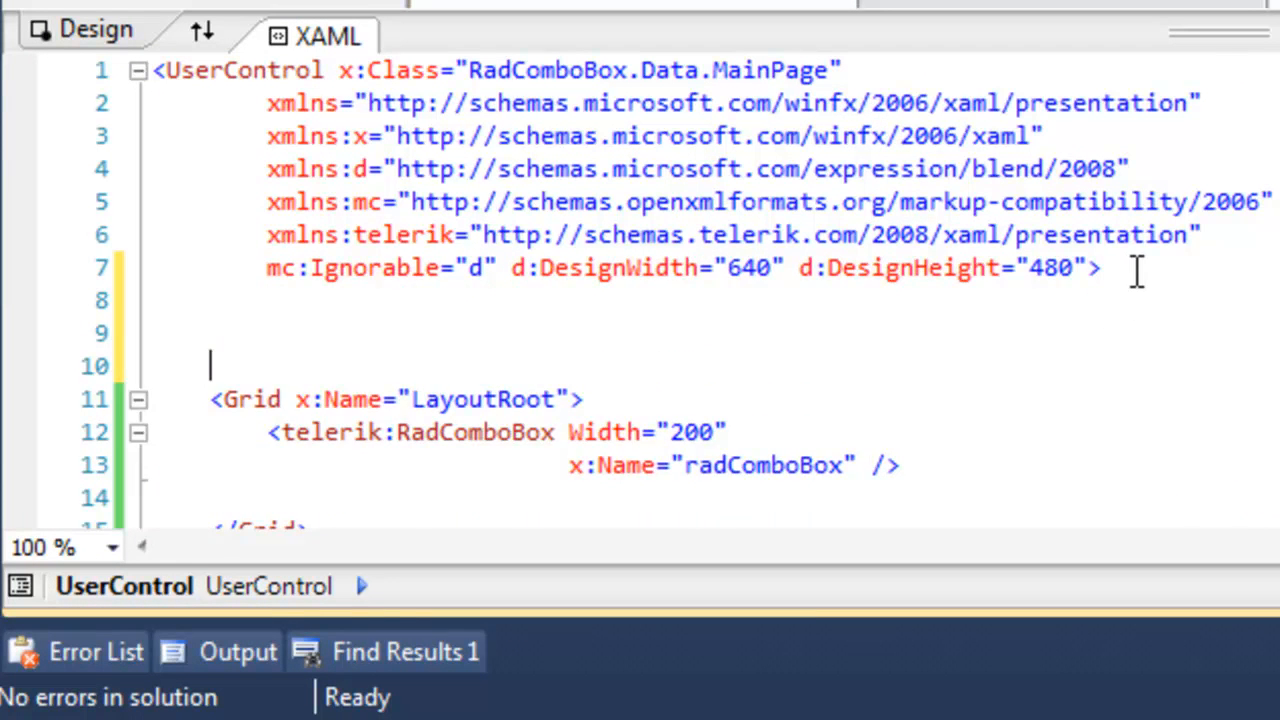
Step: Declare xmlns:example="clr-namespace:RadComboBox.Data" on the UserControl
{"action": "type", "text": "xmlns:ex"}
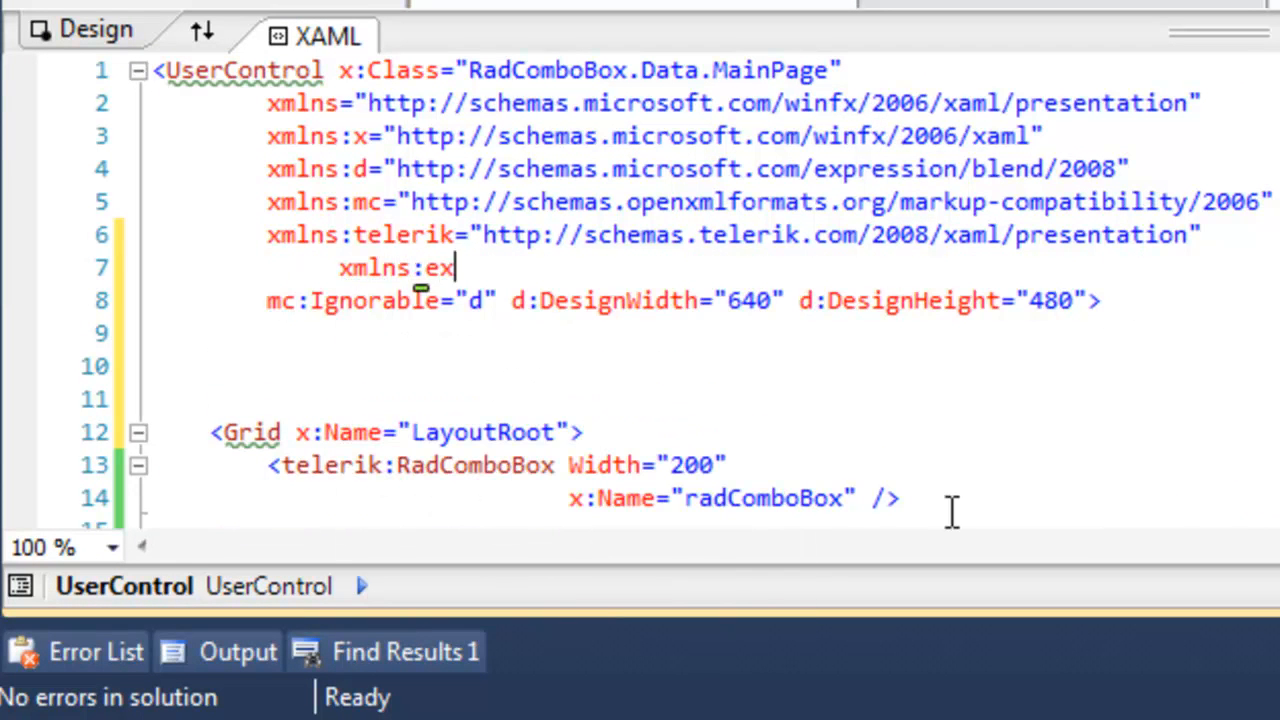
{"action": "type", "text": "ample"}
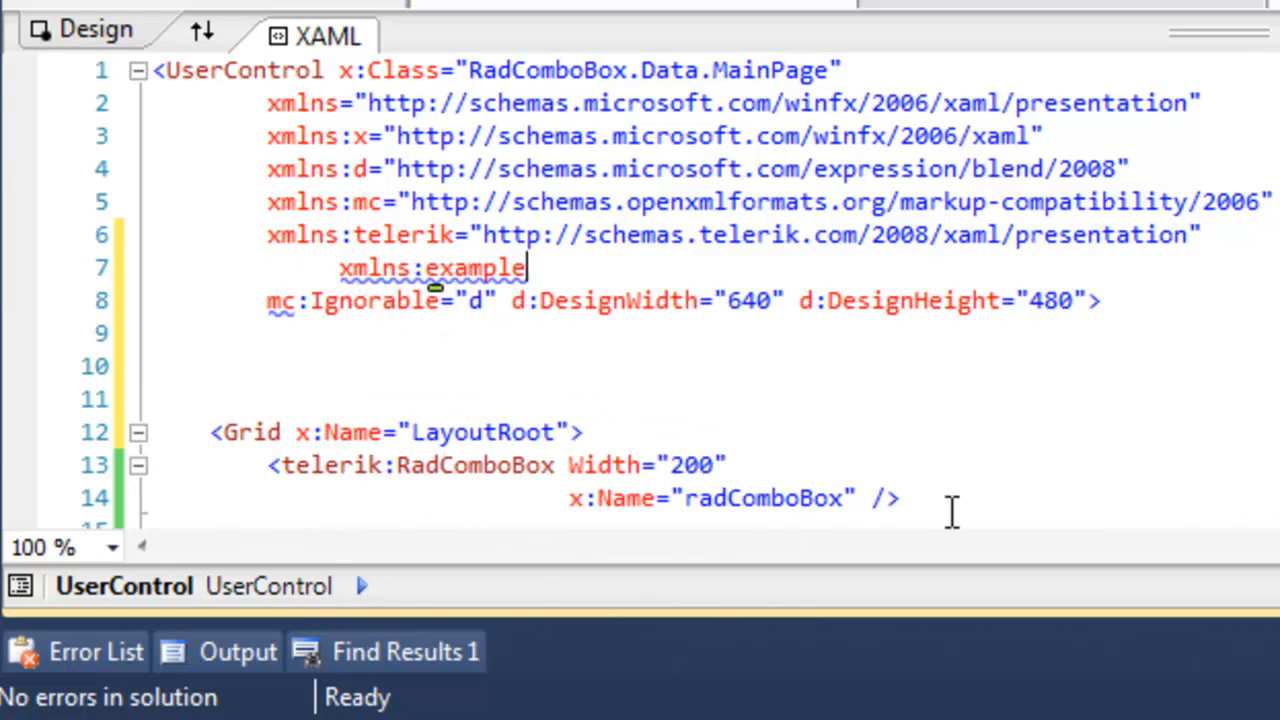
{"action": "type", "text": "=\"clr-namespace:RadComboBox.Data"}
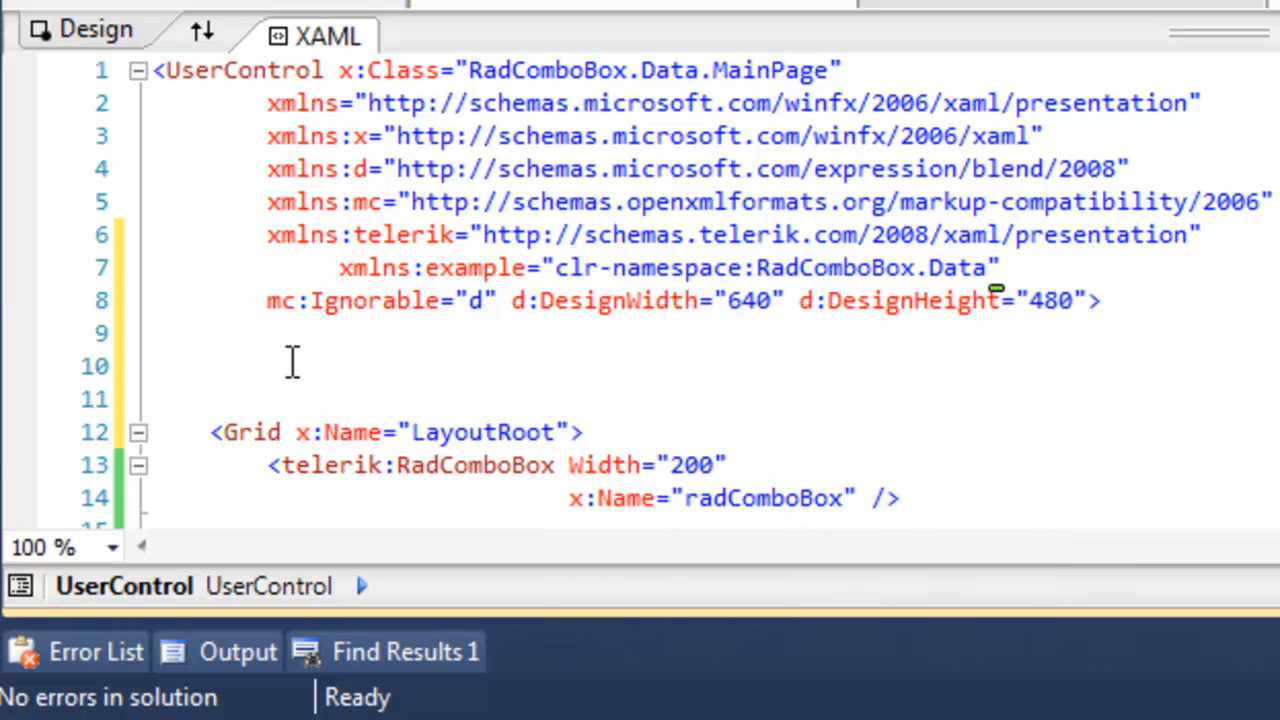
Step: Add a UserControl.Resources block holding example:AgencyViewModel keyed DataSource
{"action": "left_click", "coordinate": [156, 332]}
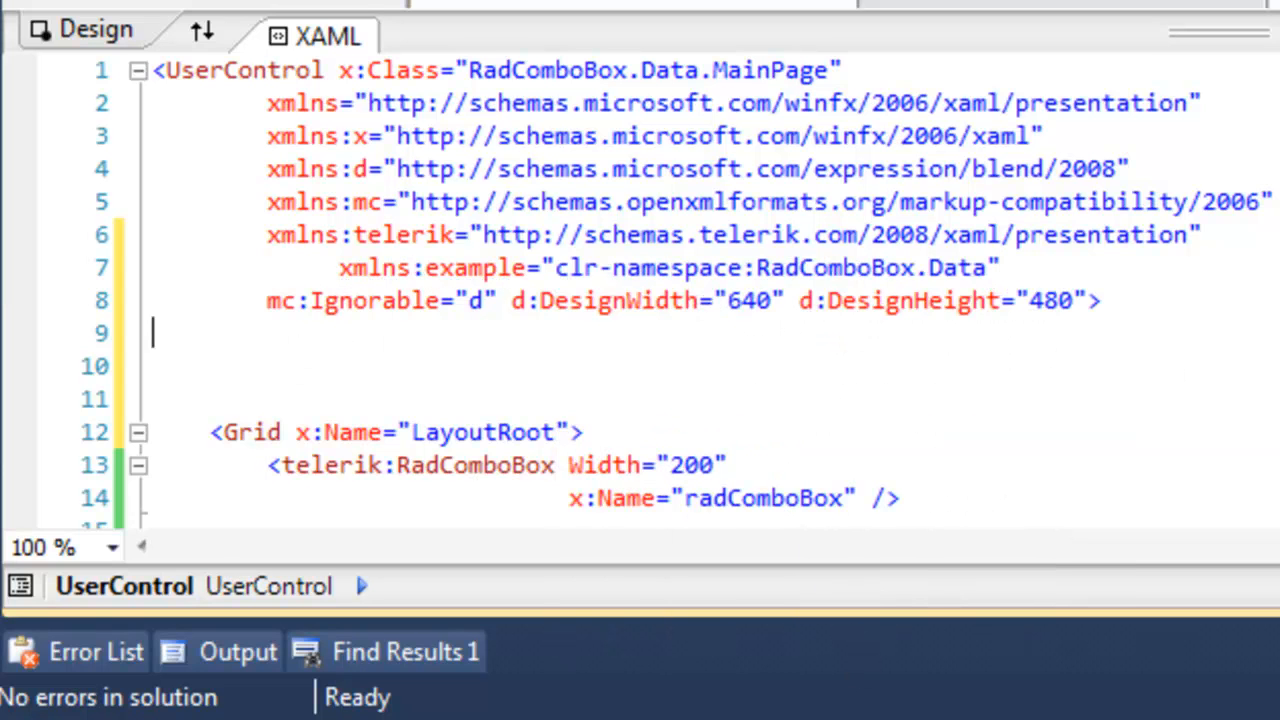
{"action": "type", "text": "<UserControl."}
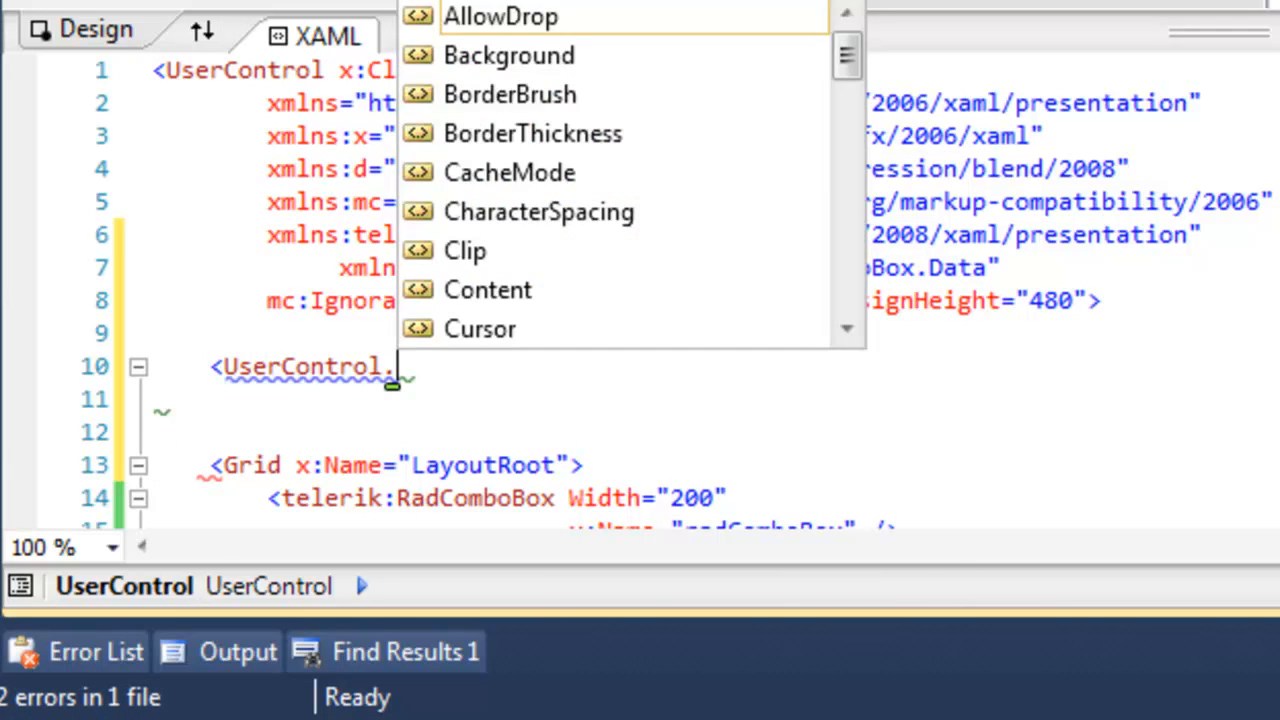
{"action": "type", "text": "<example:AgencyViewModel x:Key=\""}
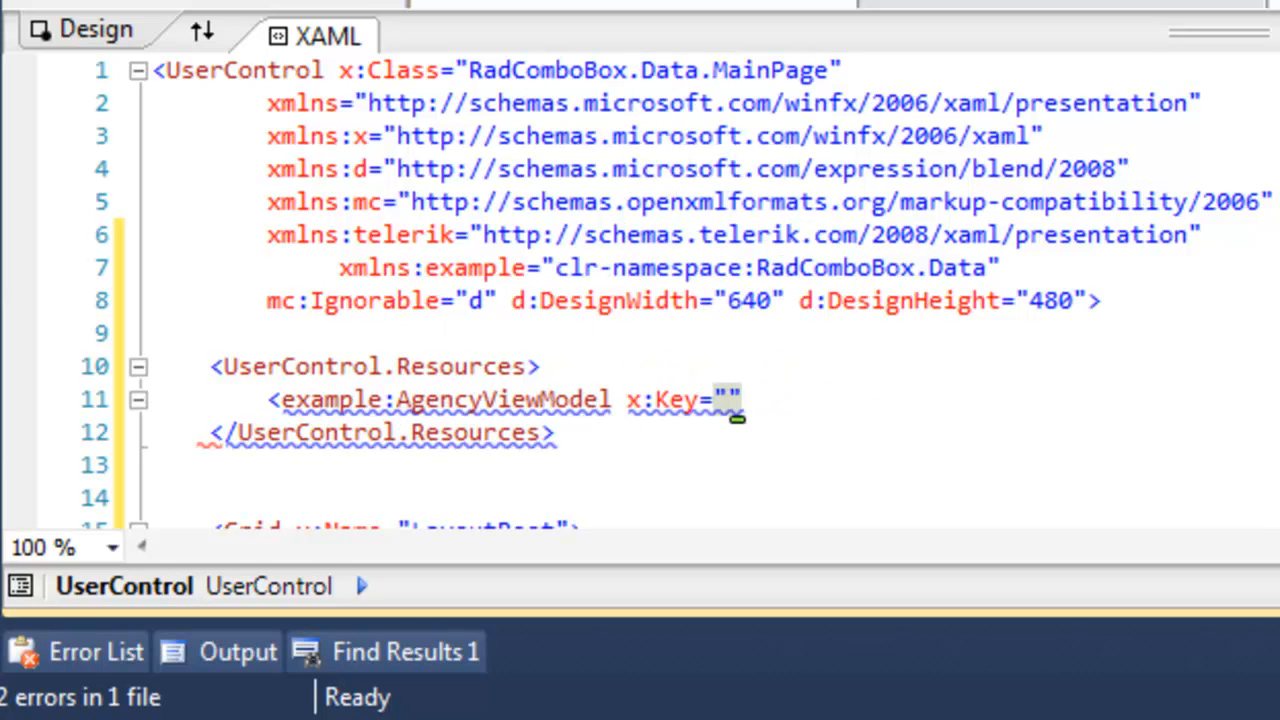
{"action": "type", "text": "DataSource"}
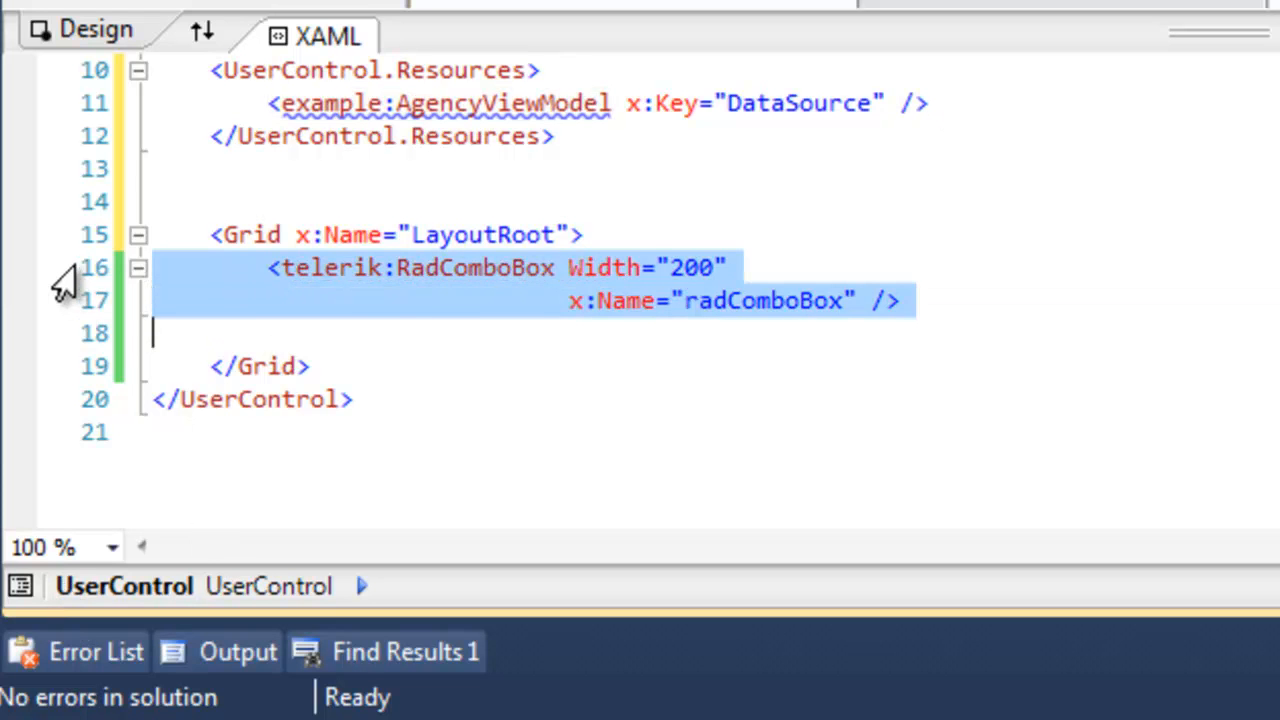
Step: Bind the RadComboBox ItemsSource to {Binding Source={StaticResource DataSource}, Path=Agency}
{"action": "type", "text": "ItemsSource=\"{Binding Source={StaticResource DataSource}, Path=Agency}\""}
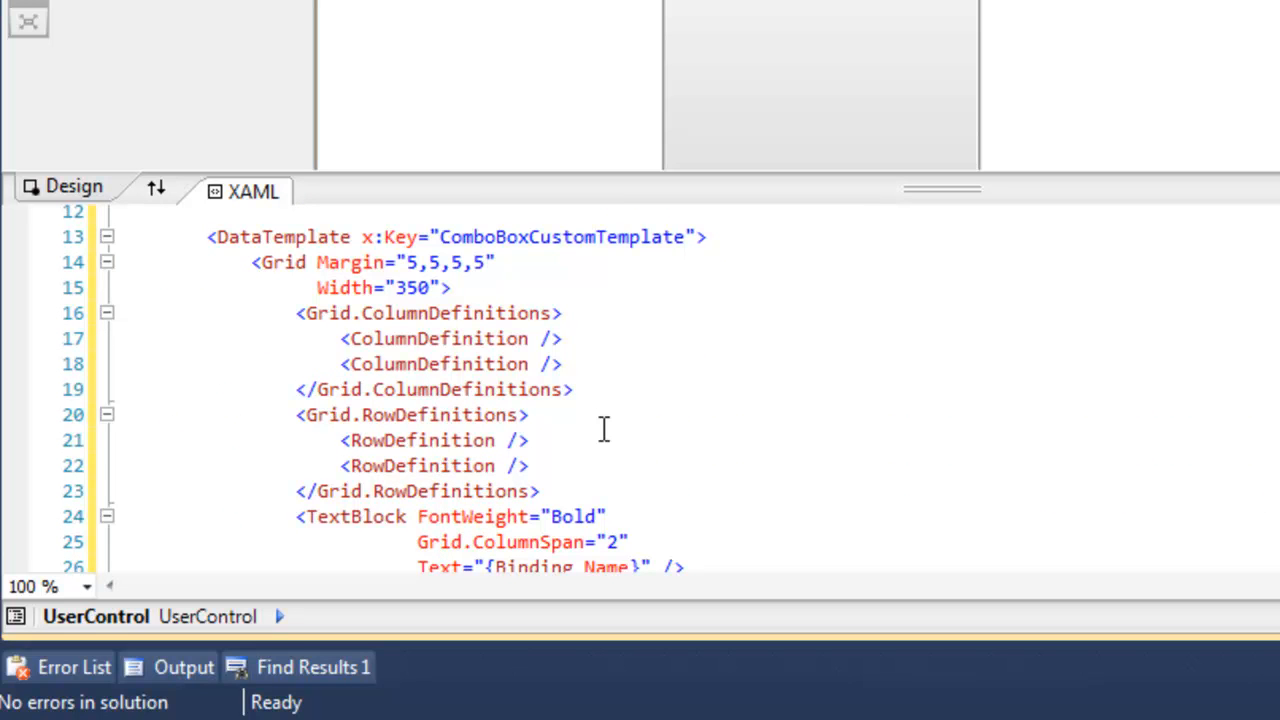
{"action": "mouse_move", "coordinate": [944, 436]}
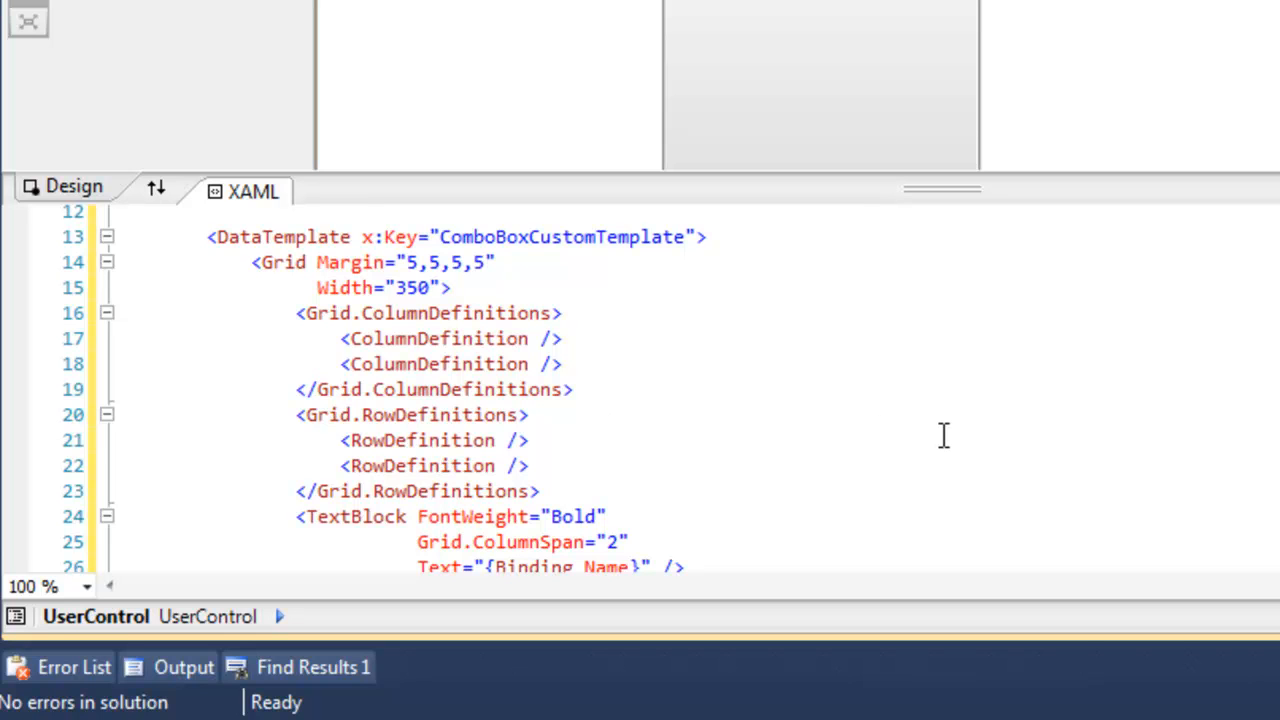
{"action": "mouse_move", "coordinate": [1100, 468]}
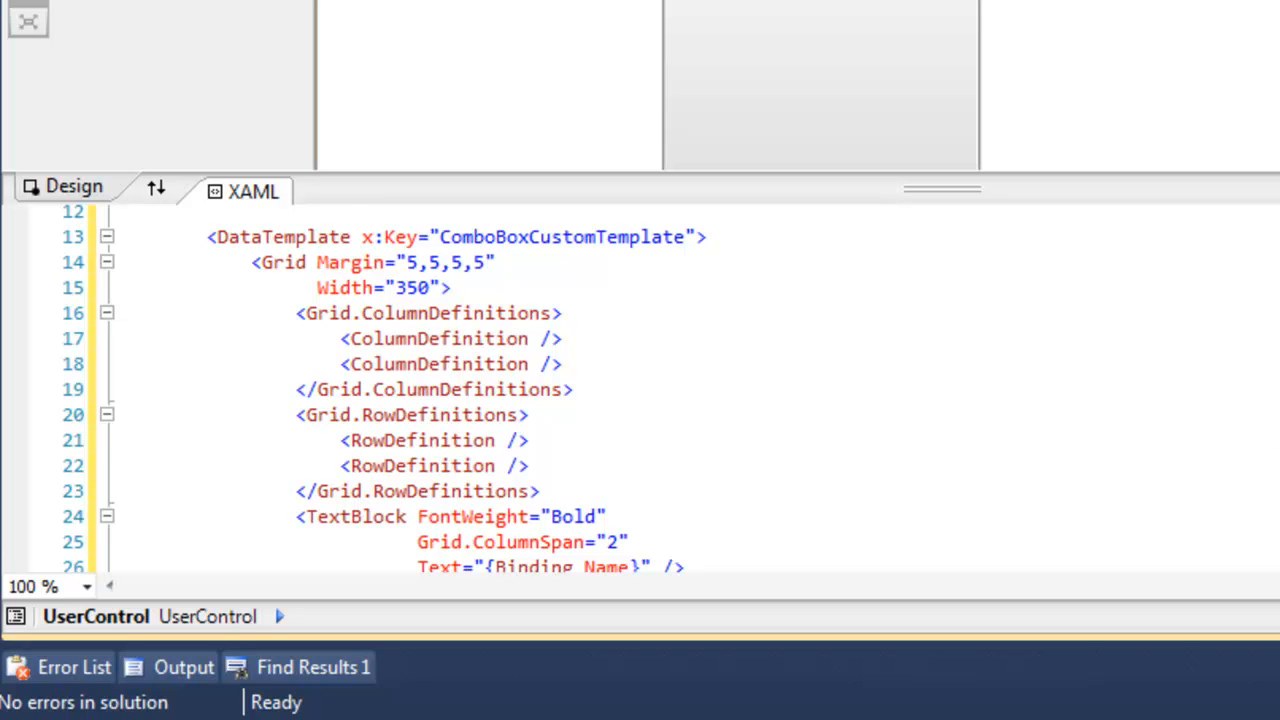
Step: Review ComboBoxCustomTemplate and give the RadComboBox that ItemTemplate with Height="50"
{"action": "scroll", "scroll_direction": "down", "scroll_amount": 3}
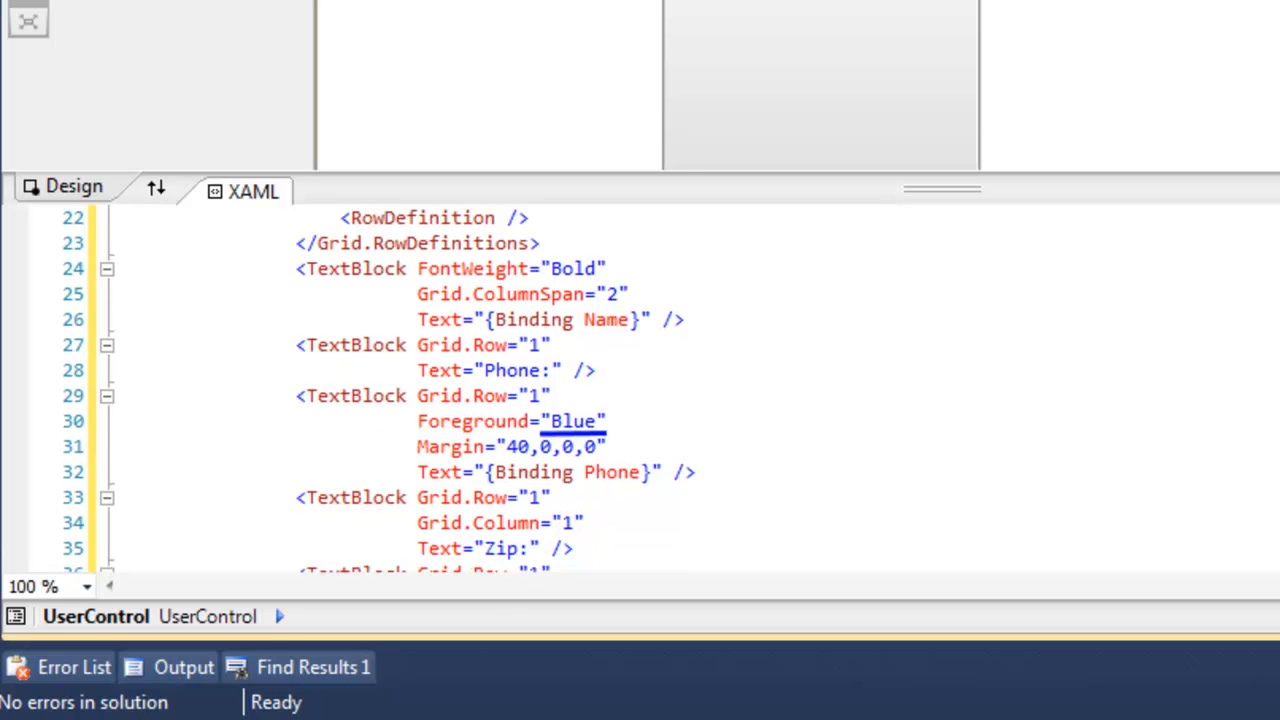
{"action": "scroll", "scroll_direction": "down", "scroll_amount": 3}
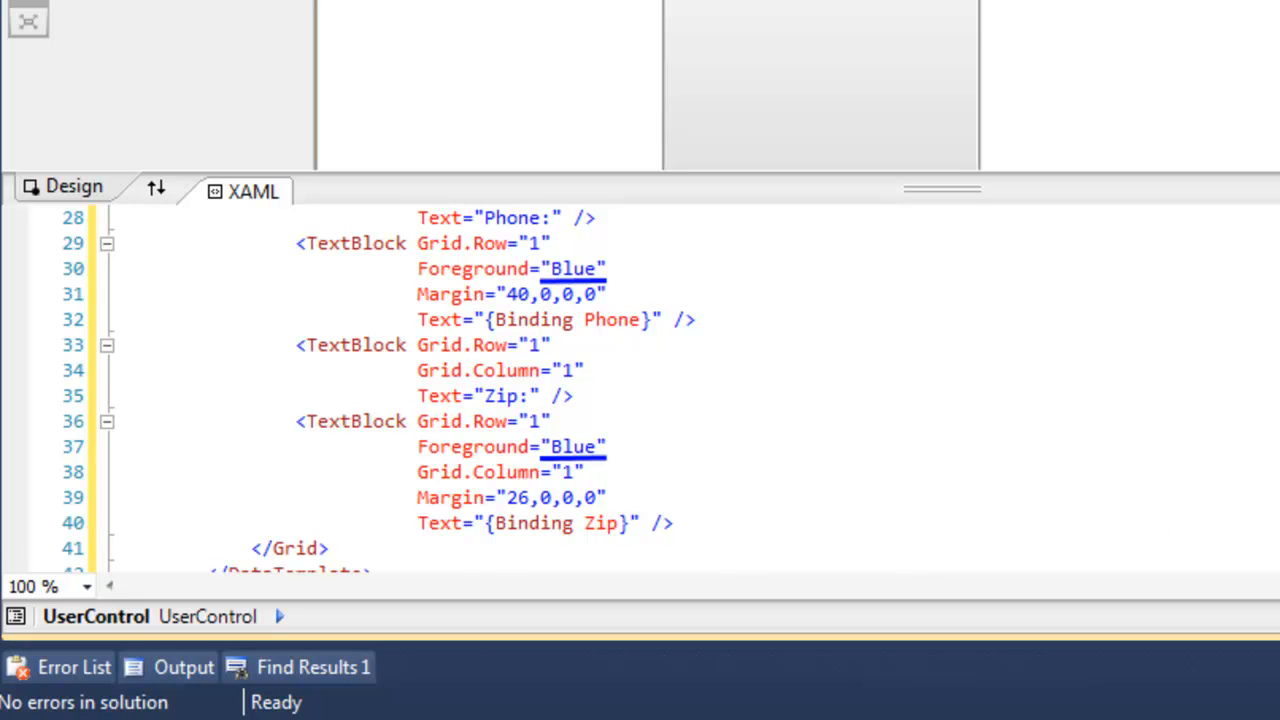
{"action": "scroll", "scroll_direction": "down", "scroll_amount": 3}
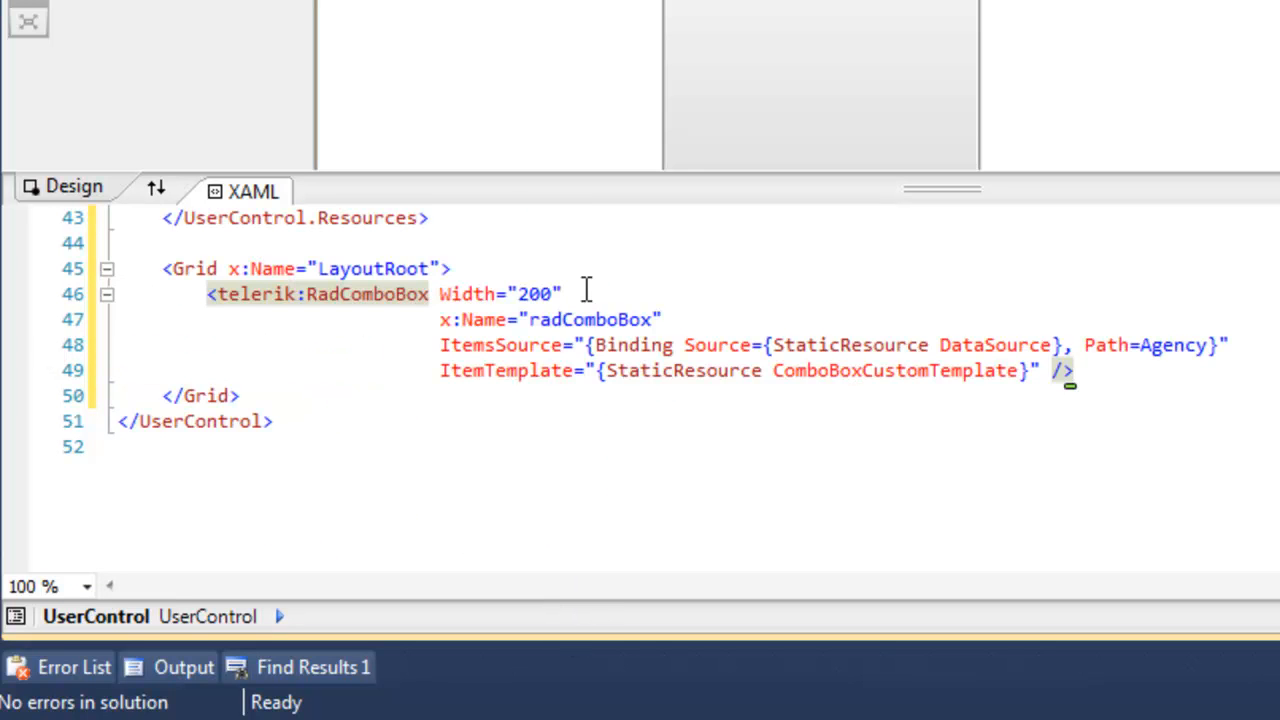
{"action": "type", "text": "H"}
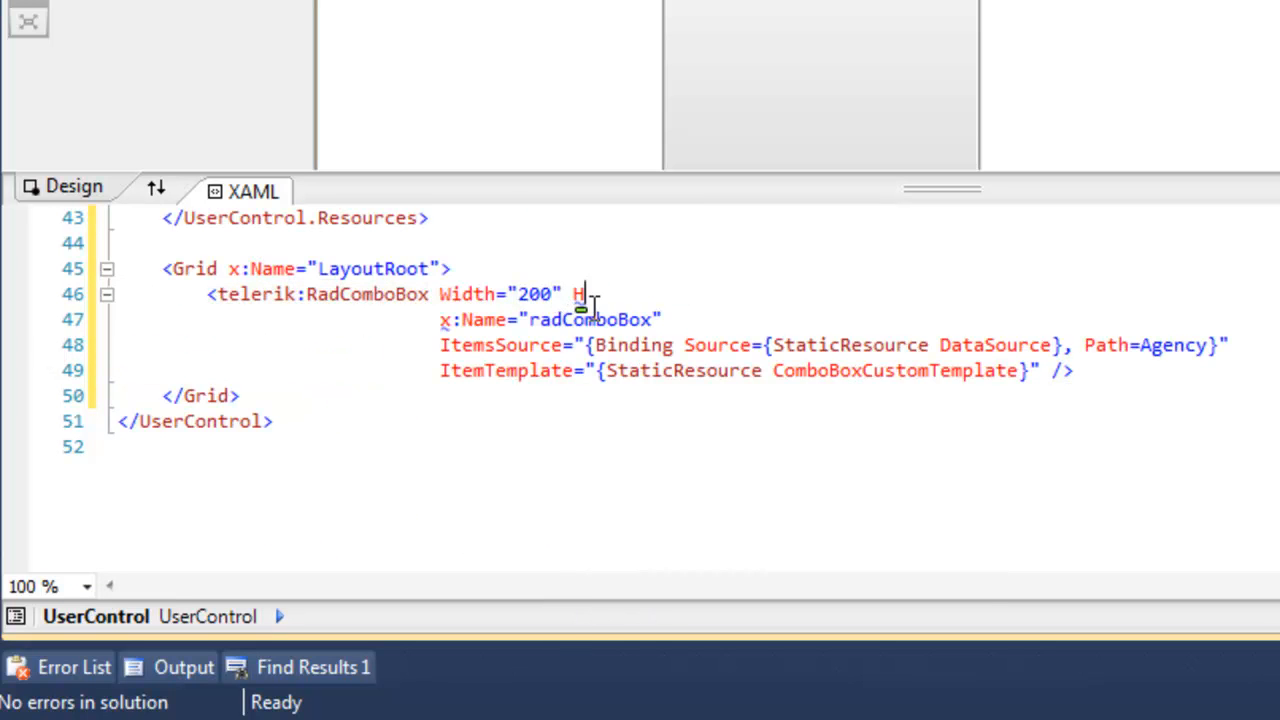
{"action": "type", "text": "eight=\"50"}
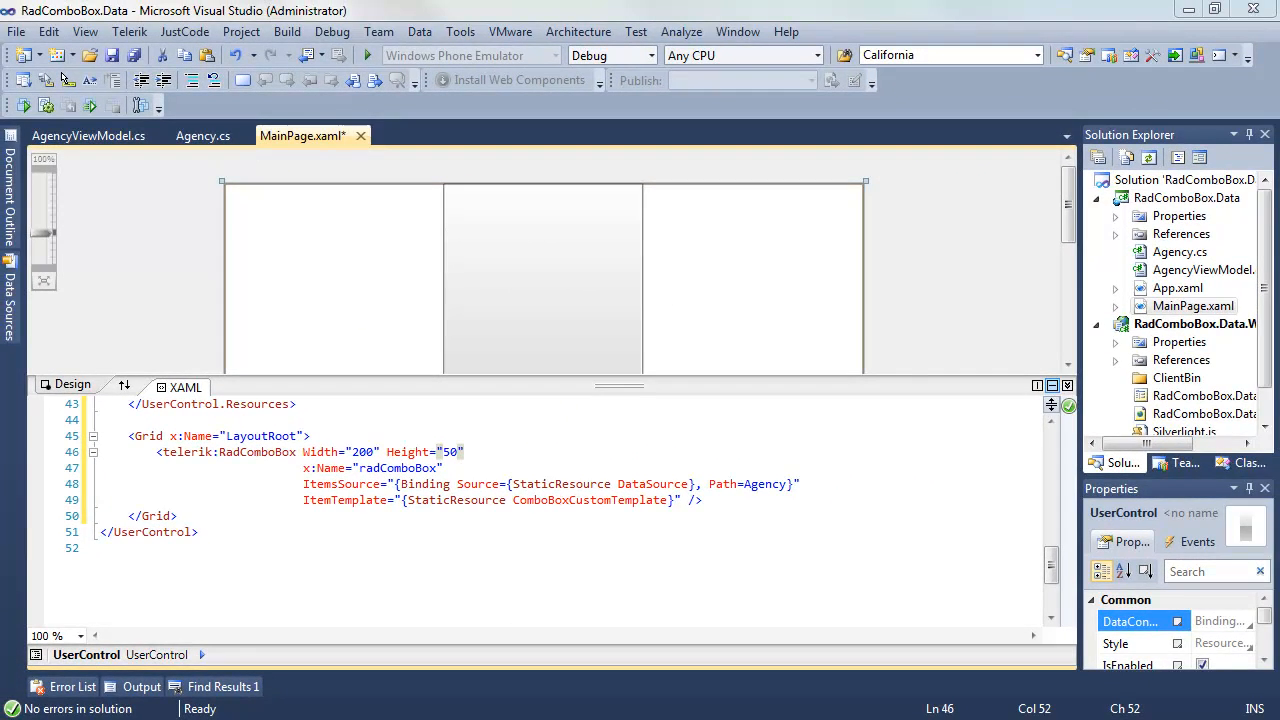
{"action": "mouse_move", "coordinate": [368, 56]}
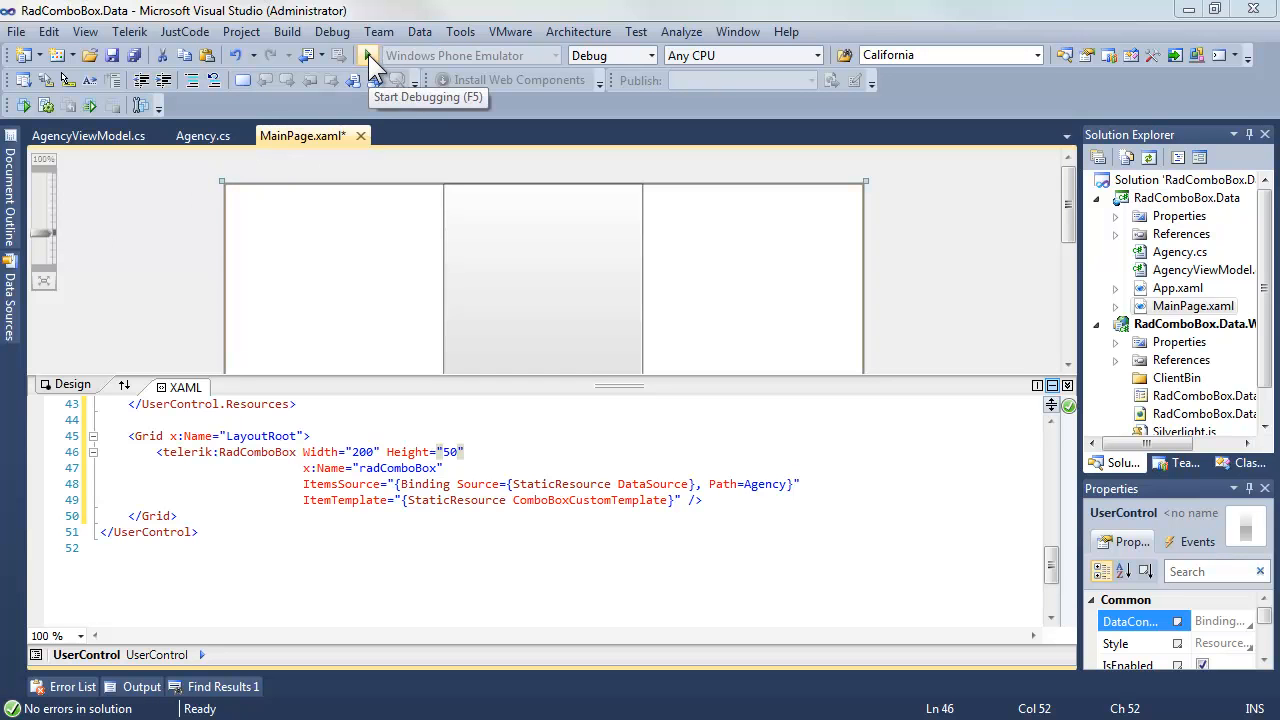
Step: Run the app in the browser and select New Orleans Cajun Delights from the templated agency list
{"action": "left_click", "coordinate": [368, 56]}
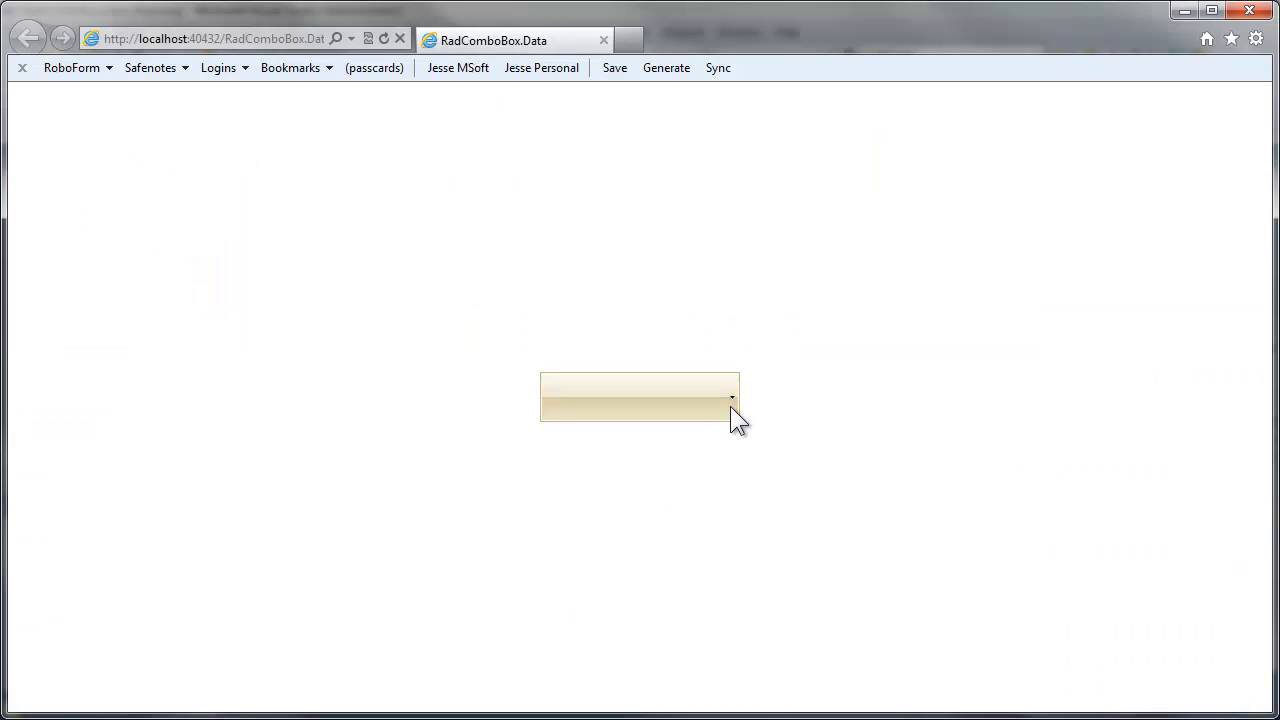
{"action": "left_click", "coordinate": [730, 398]}
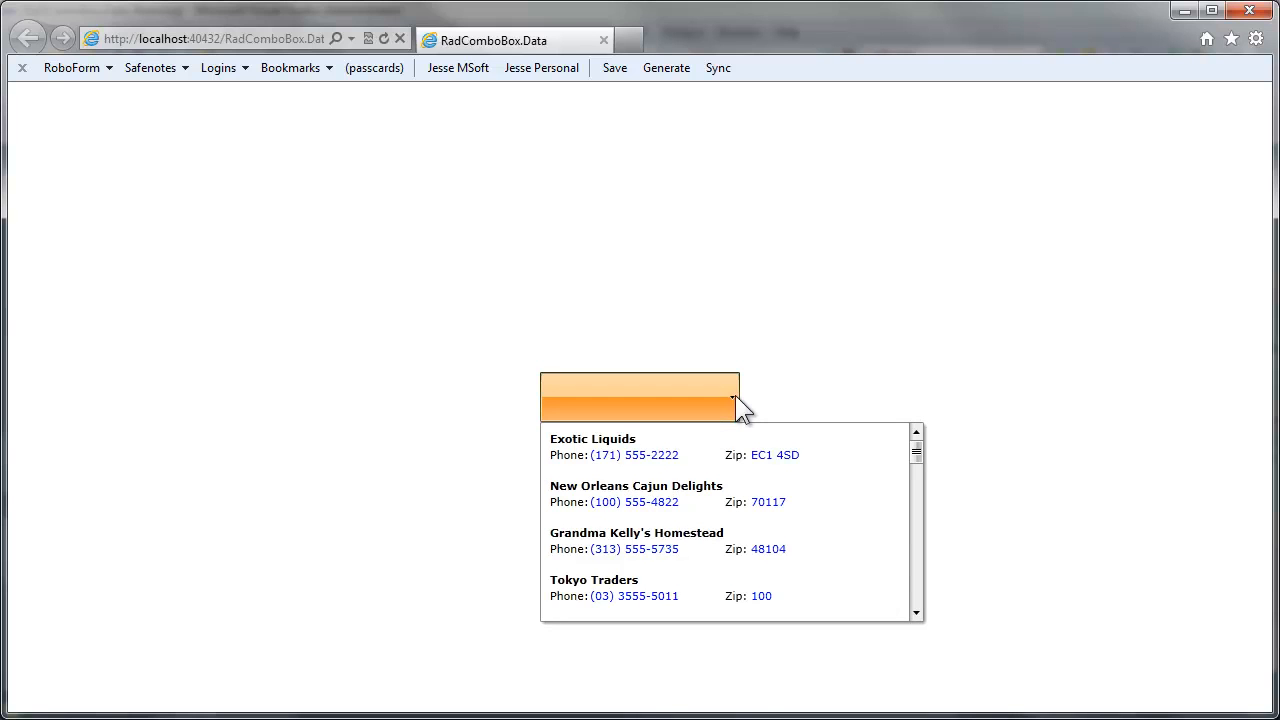
{"action": "mouse_move", "coordinate": [736, 460]}
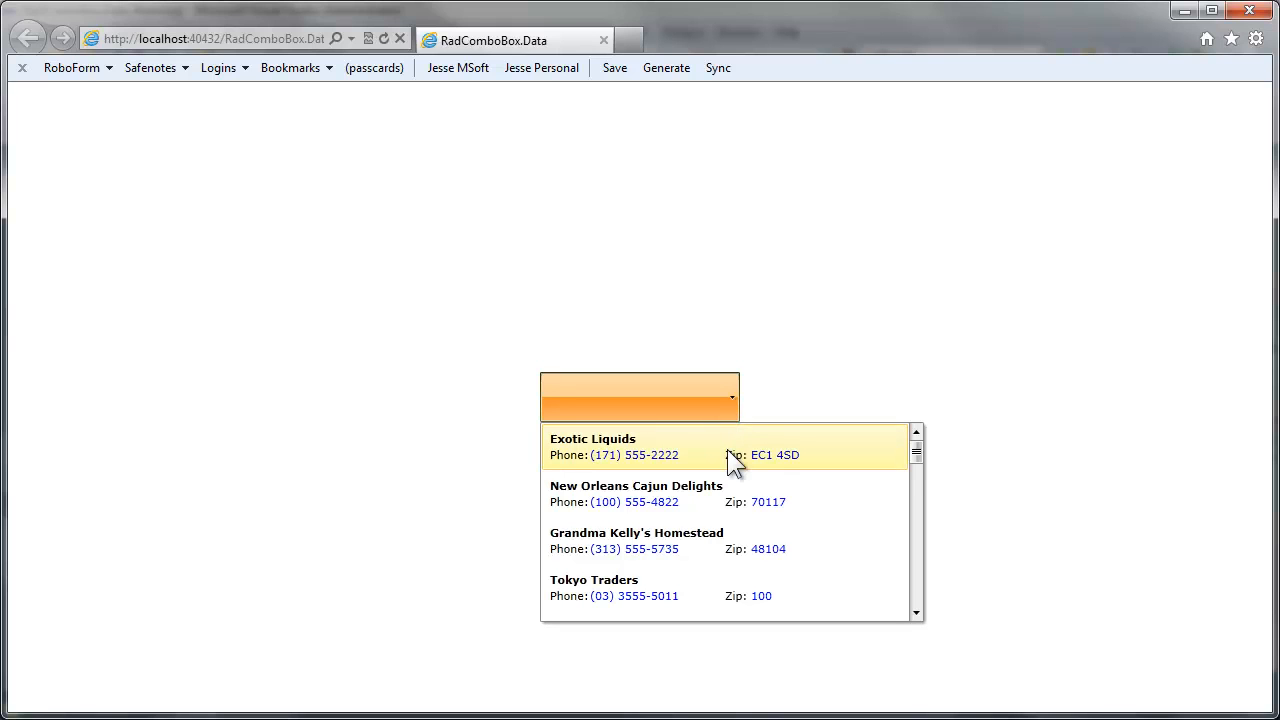
{"action": "mouse_move", "coordinate": [728, 494]}
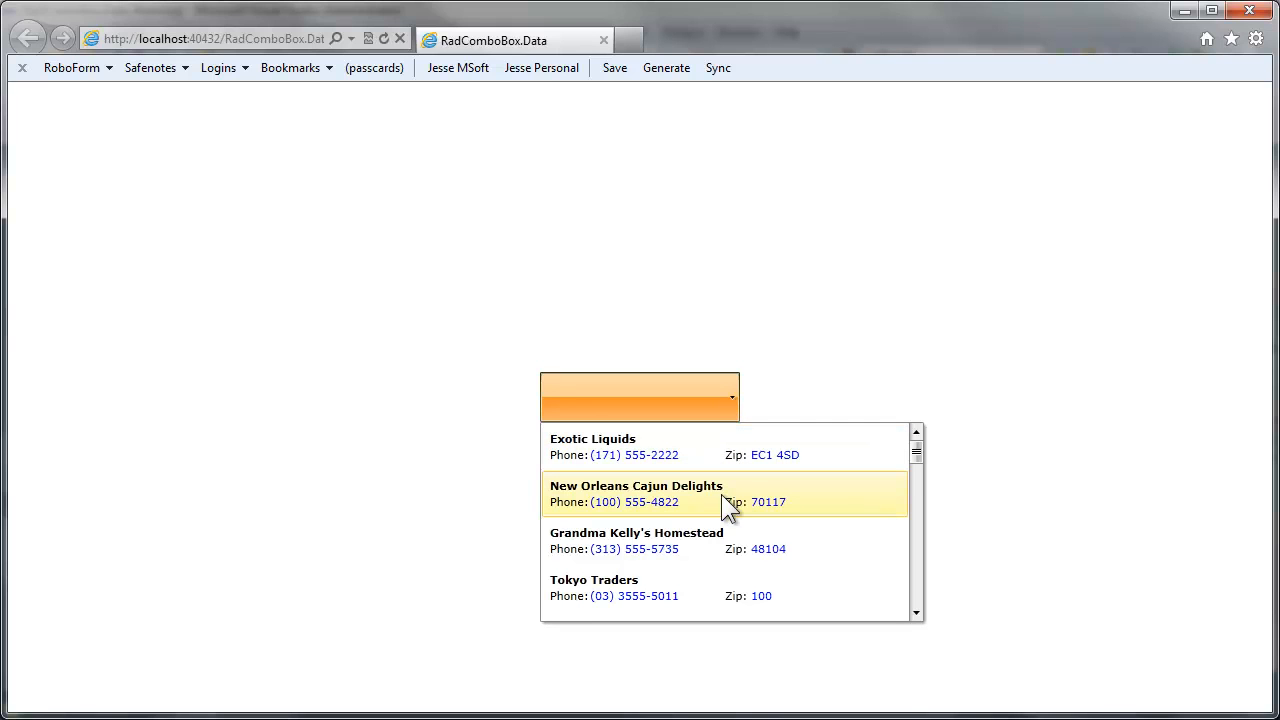
{"action": "left_click", "coordinate": [636, 492]}
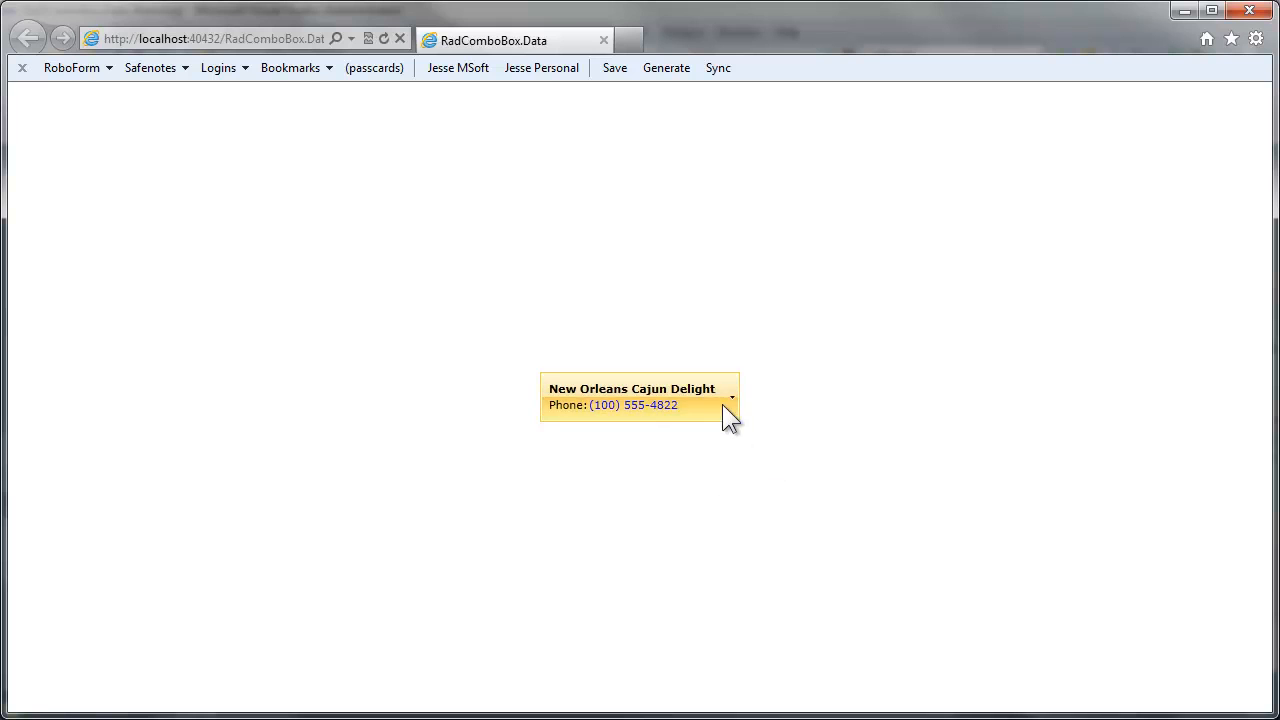
{"action": "left_click", "coordinate": [732, 396]}
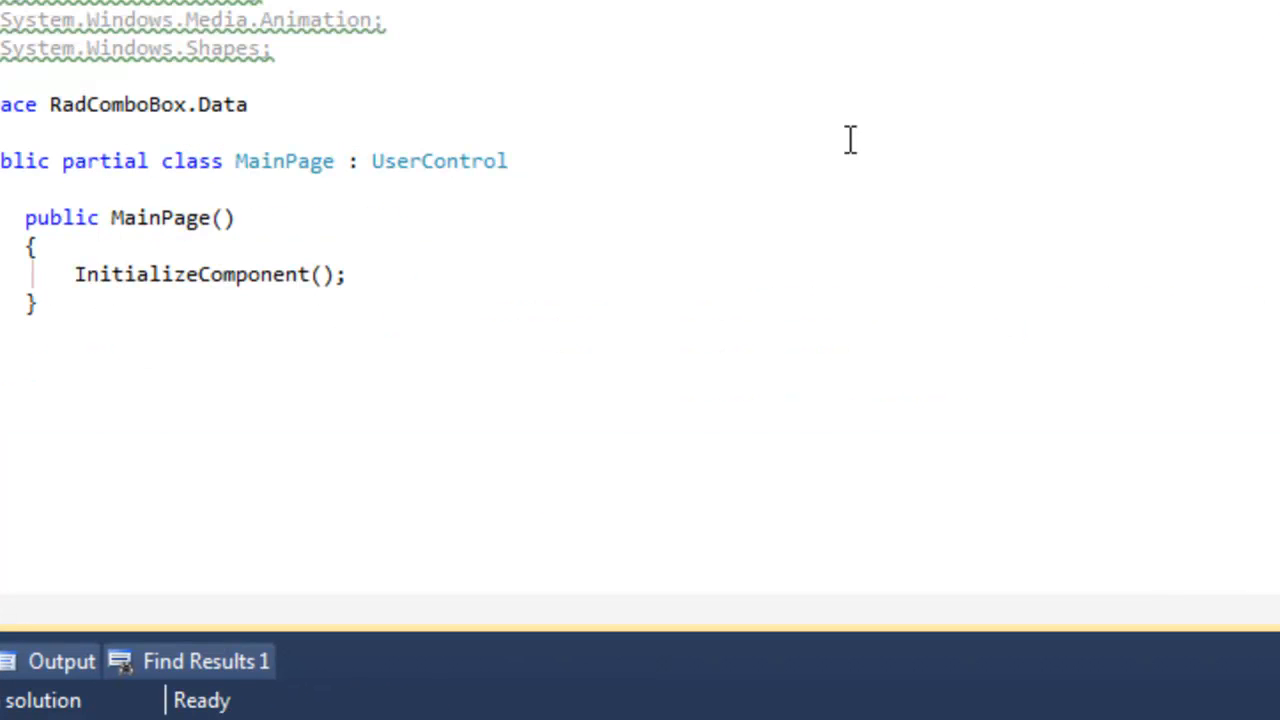
Step: In a Loaded handler subscribe radComboBox.SelectionChanged to a generated event handler
{"action": "left_click", "coordinate": [348, 274]}
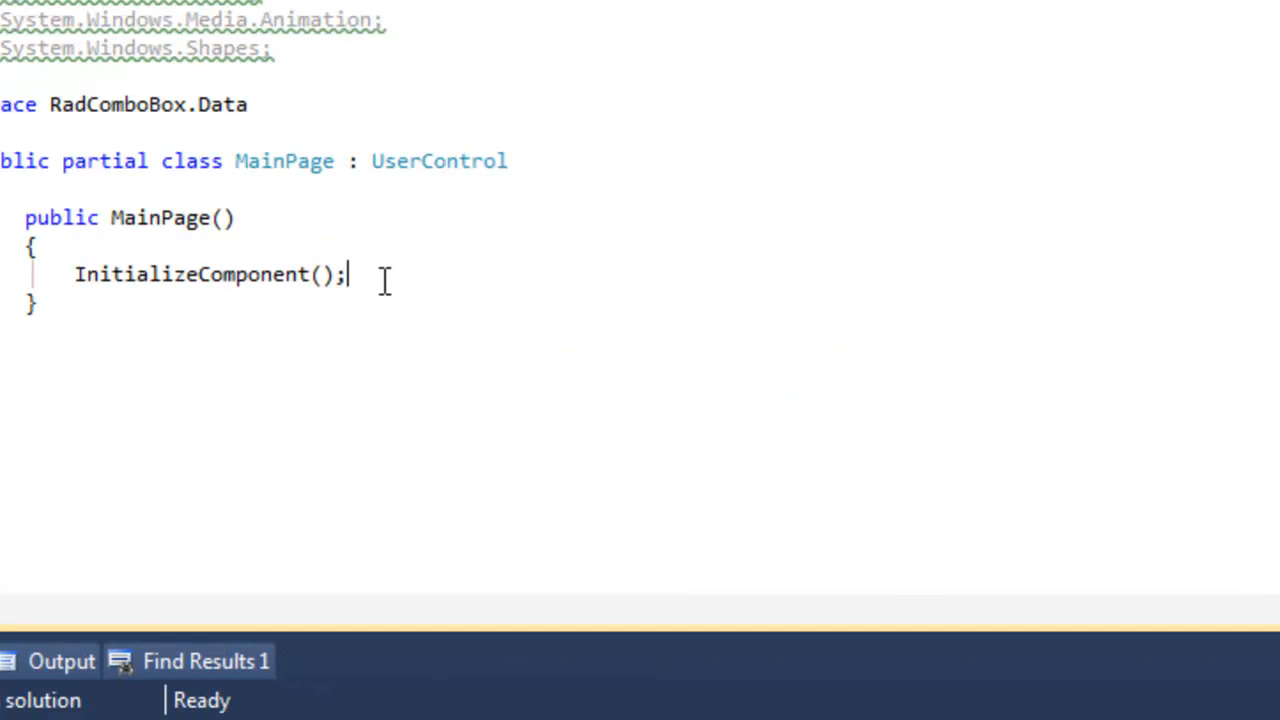
{"action": "type", "text": "Loaded += new RoutedEventHandler(MainPage_Loaded);"}
{"action": "type", "text": "radComboBox"}
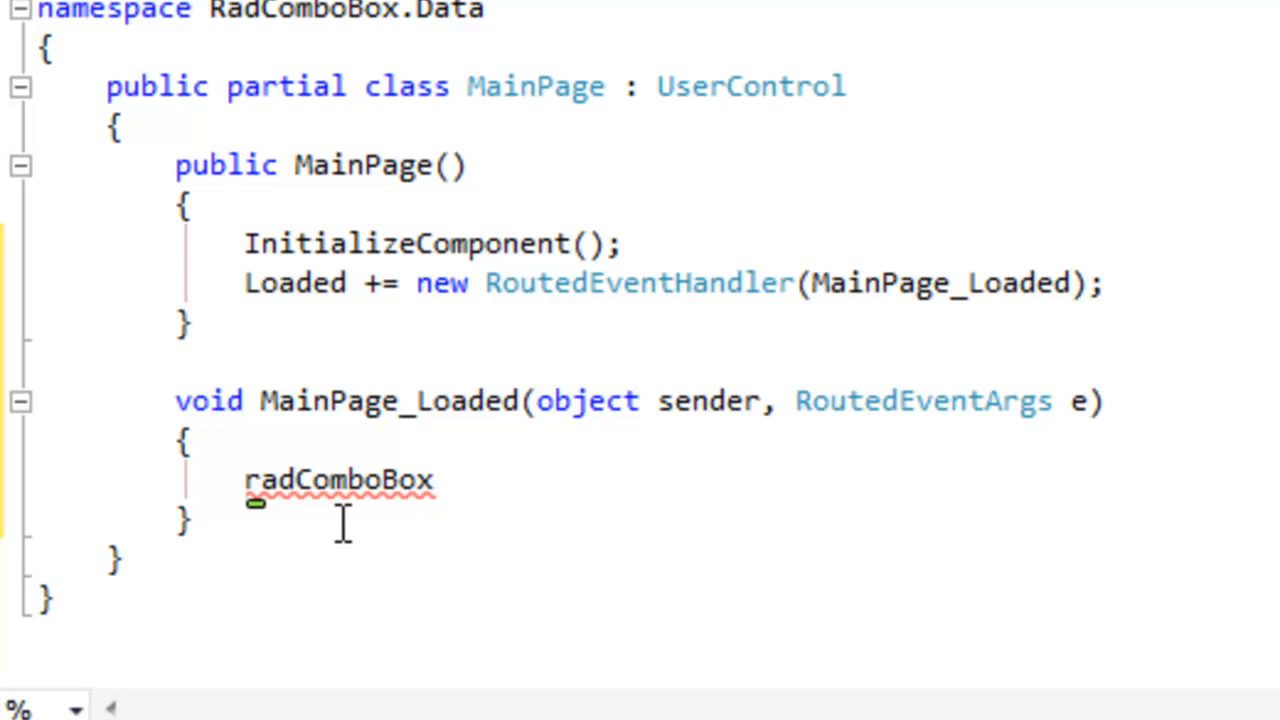
{"action": "type", "text": ".selectionChanged"}
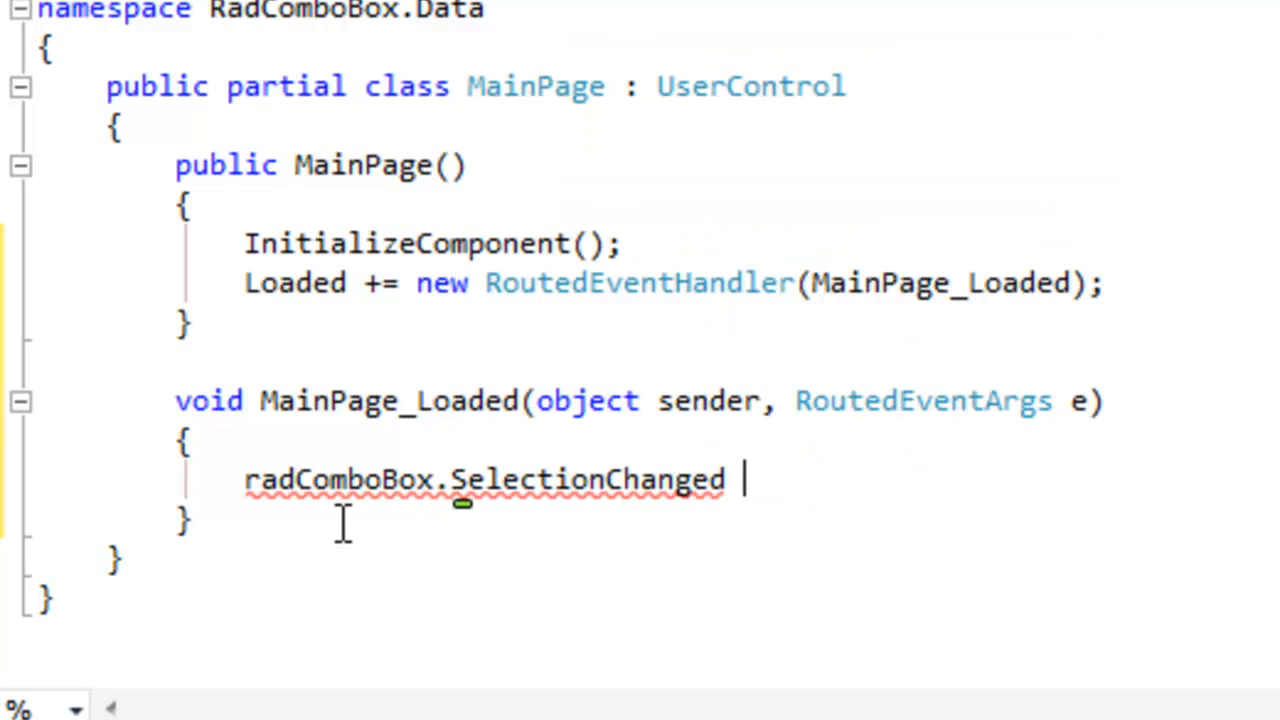
{"action": "type", "text": "+= new Telerik.Windows.Controls"}
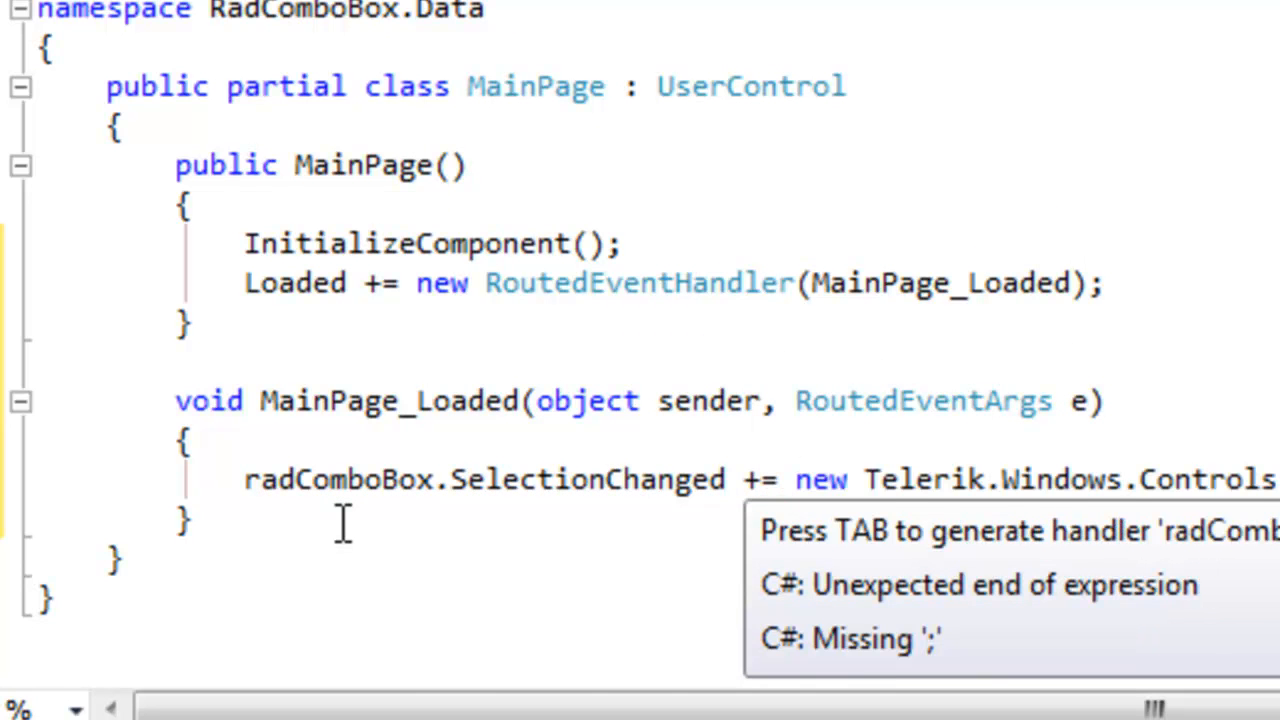
{"action": "key", "text": "Tab"}
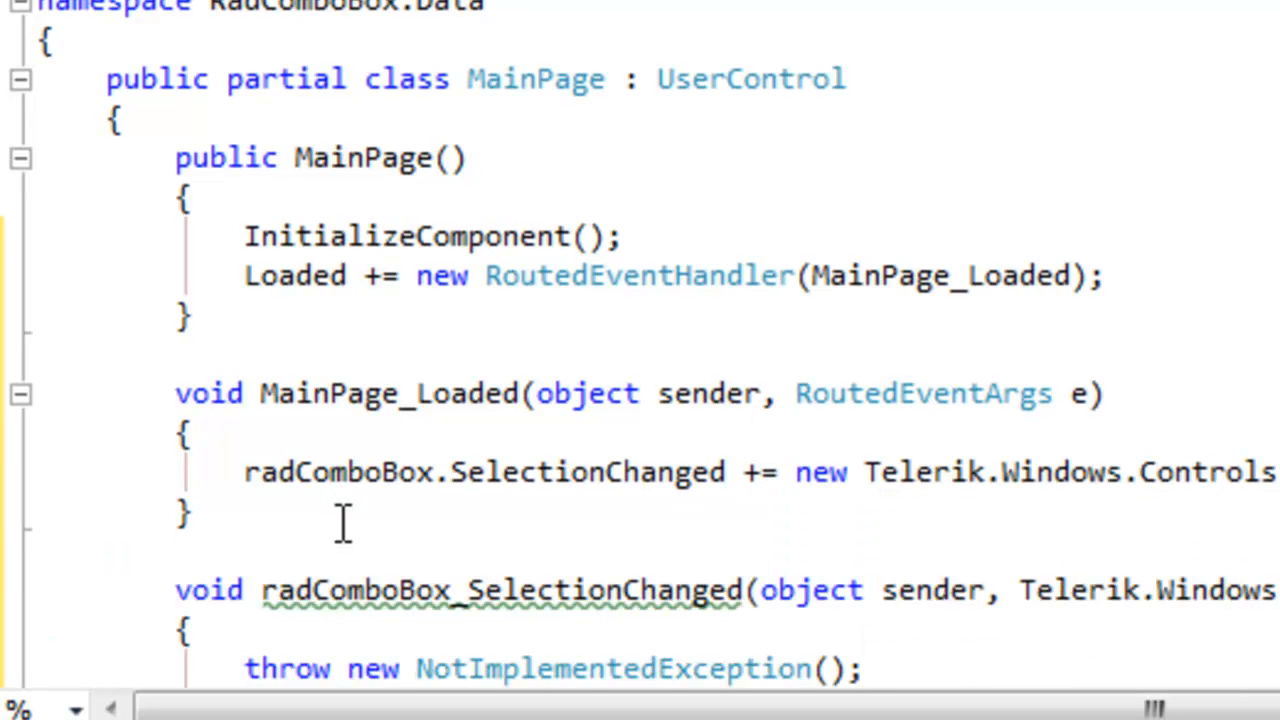
Step: Remove the throw new NotImplementedException(); line so the SelectionChanged handler is empty
{"action": "scroll", "scroll_direction": "down", "scroll_amount": 3}
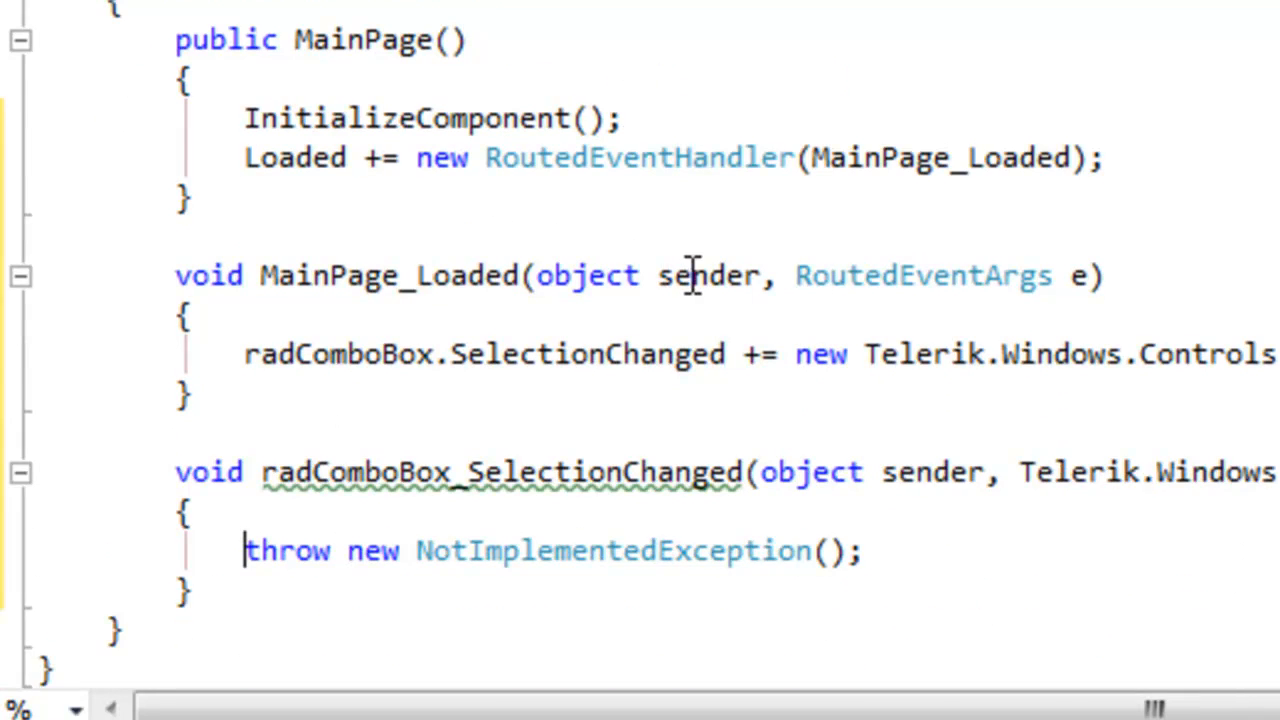
{"action": "scroll", "scroll_direction": "down", "scroll_amount": 3}
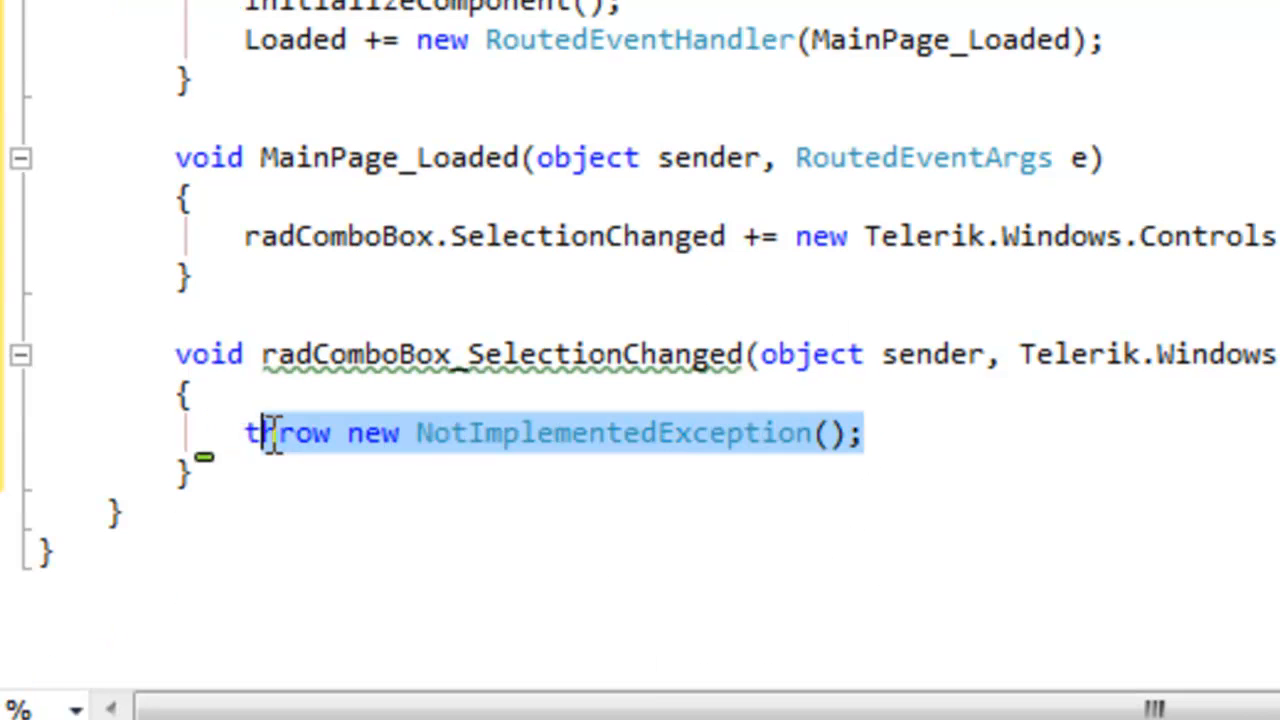
{"action": "key", "text": "Delete"}
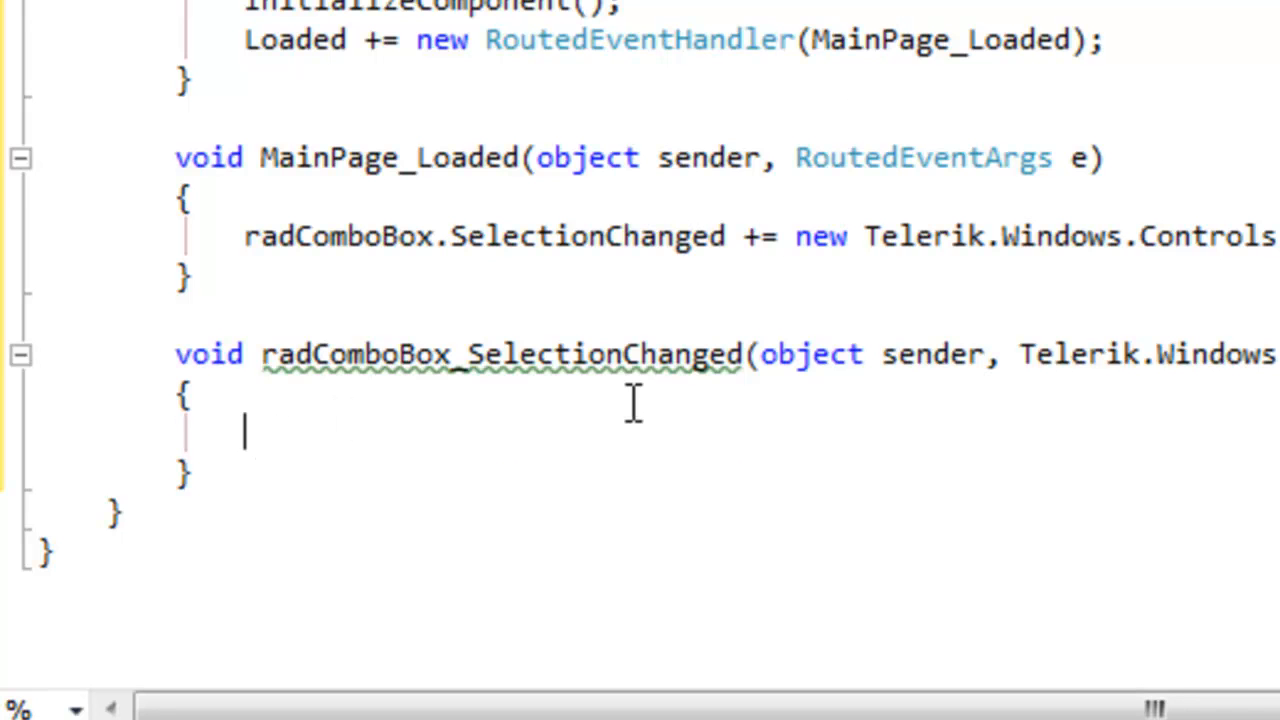
{"action": "mouse_move", "coordinate": [432, 516]}
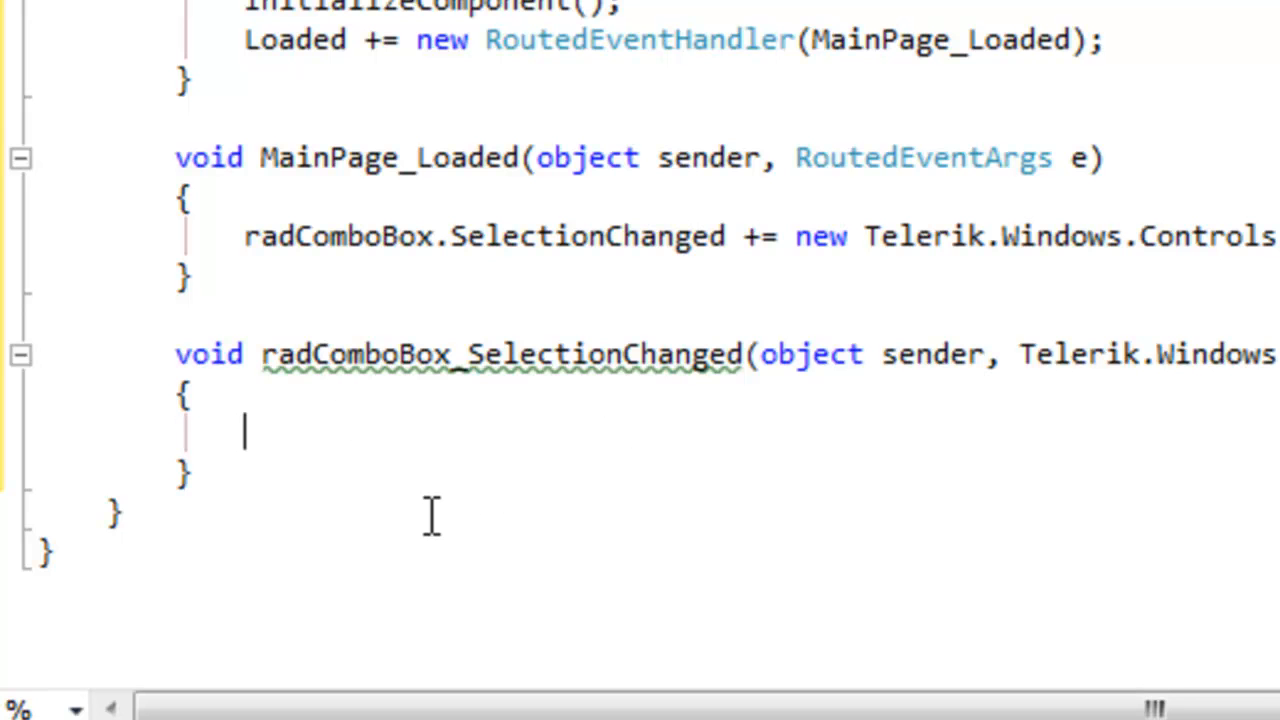
Step: Add 'Agency selected = radComboBox.SelectedItem as Agency;' to cast the selected item
{"action": "type", "text": "radComboBox.Selecte"}
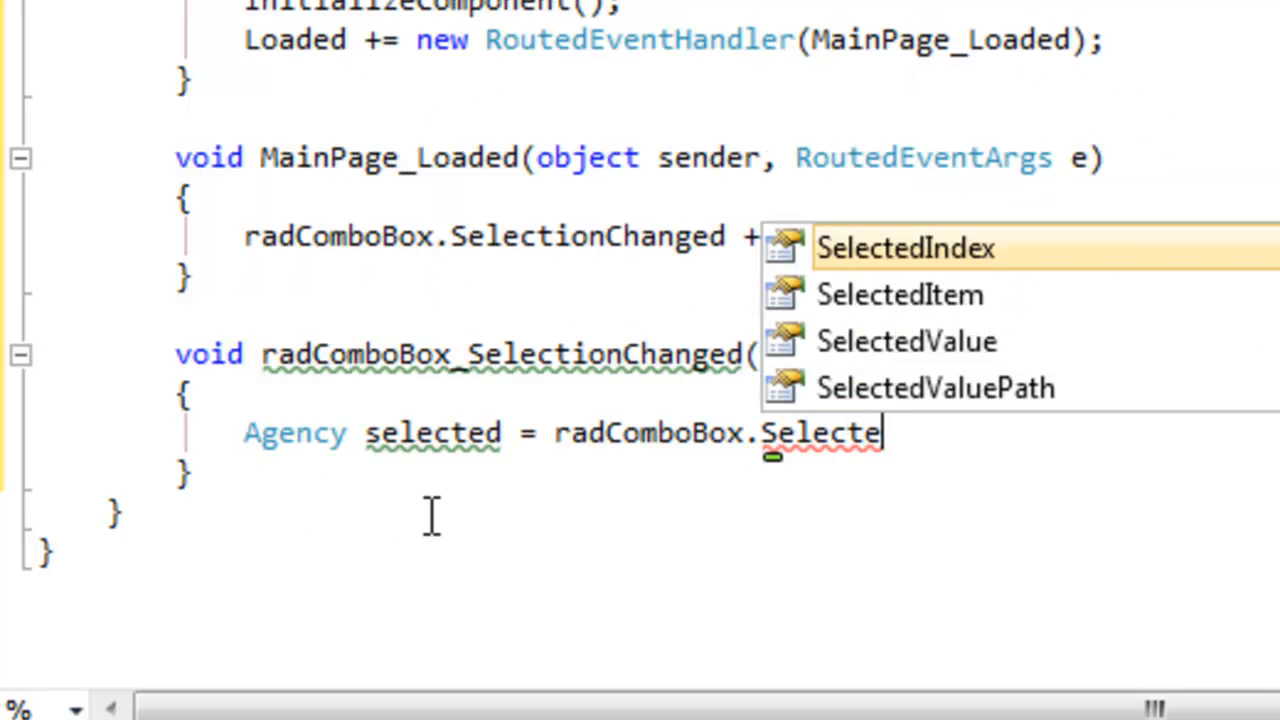
{"action": "type", "text": "i"}
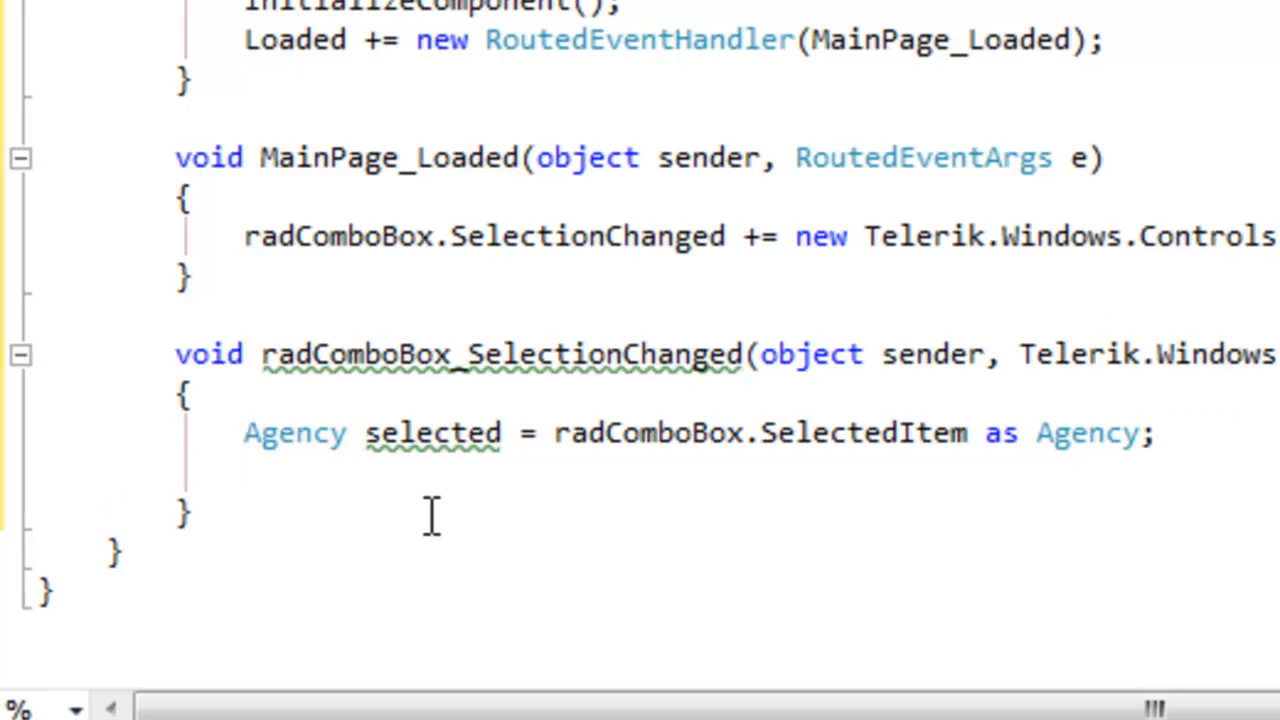
Step: Add 'MessageBox.Show(selected.Name.ToString());' to display the selected agency's name
{"action": "type", "text": "MessageBox.Show("}
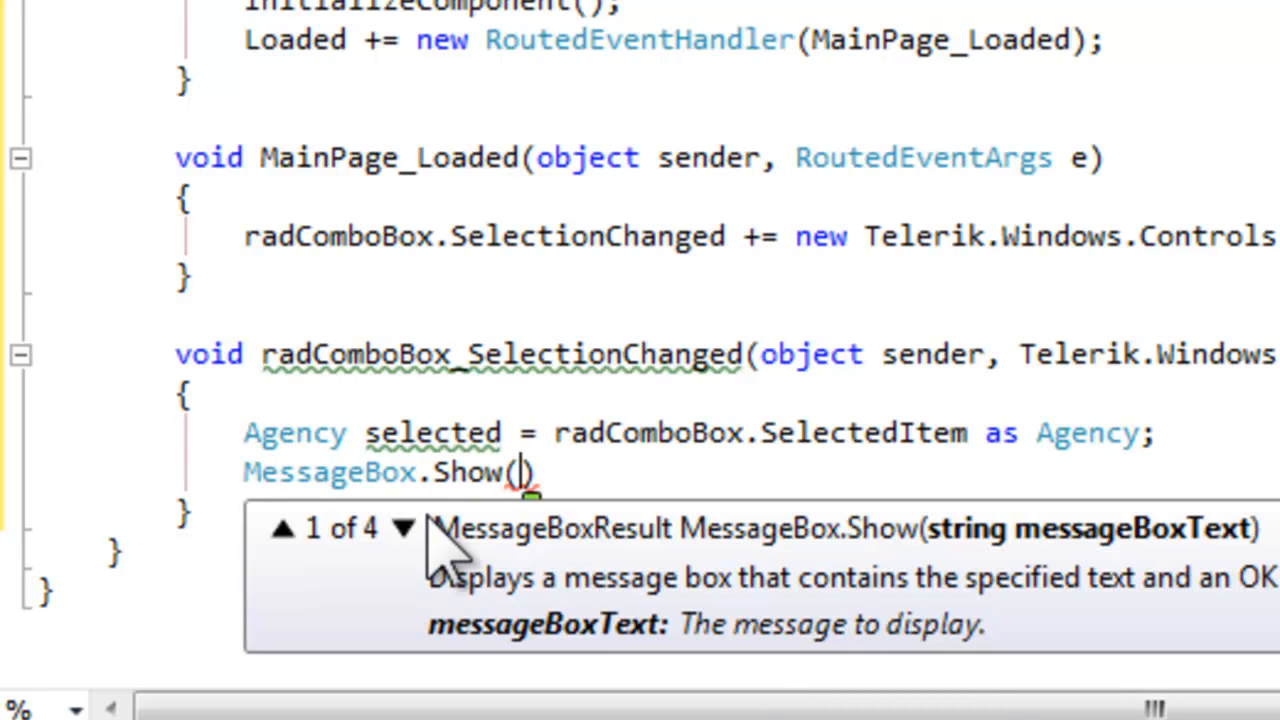
{"action": "type", "text": "selected"}
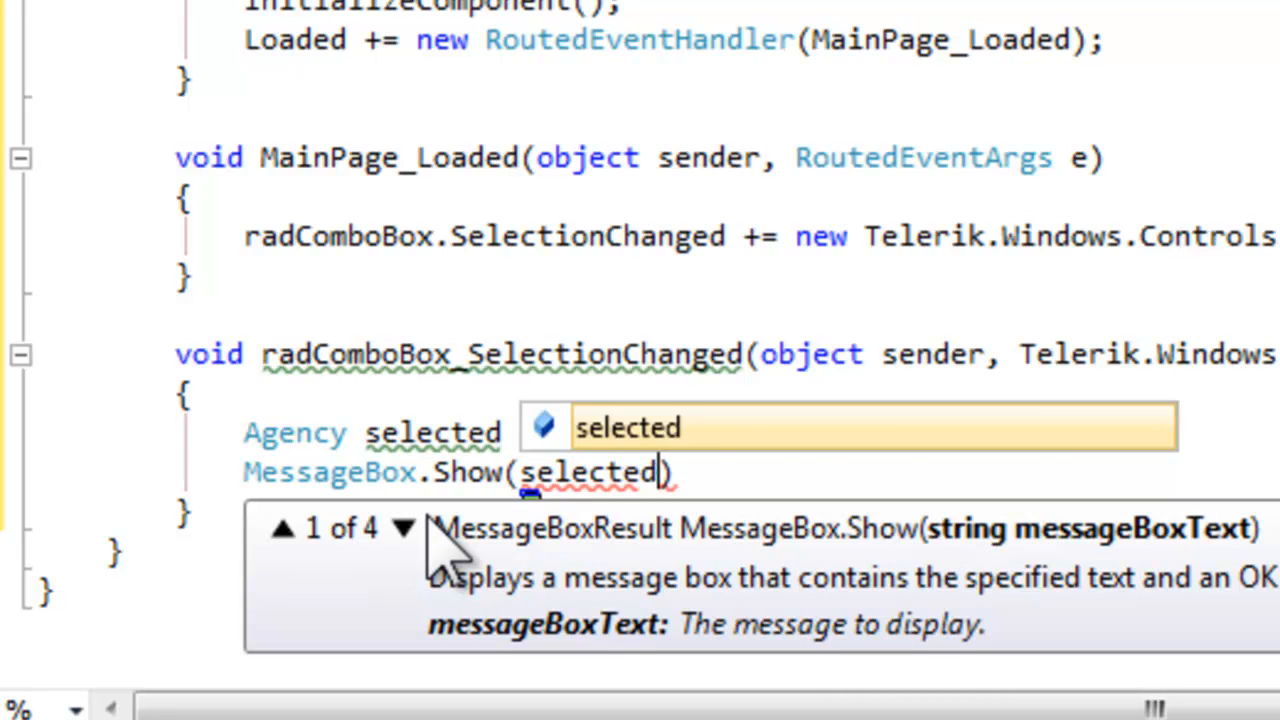
{"action": "type", "text": "selected.N"}
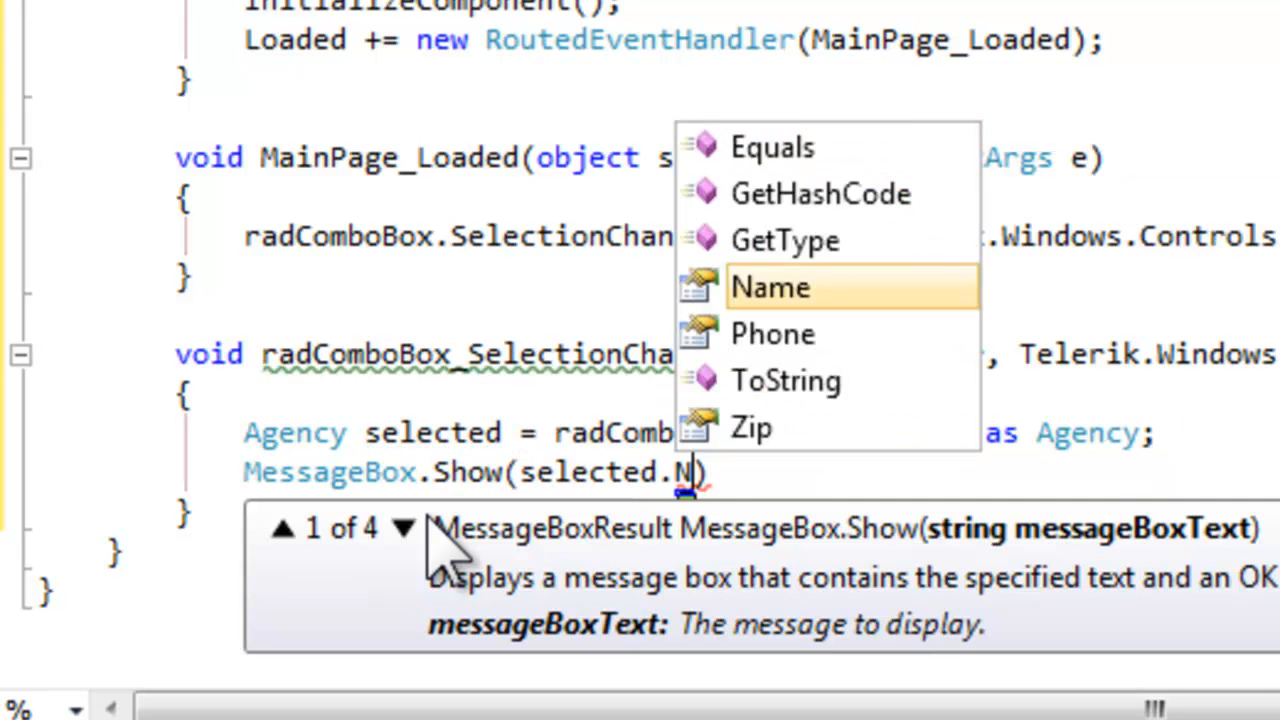
{"action": "type", "text": ".To"}
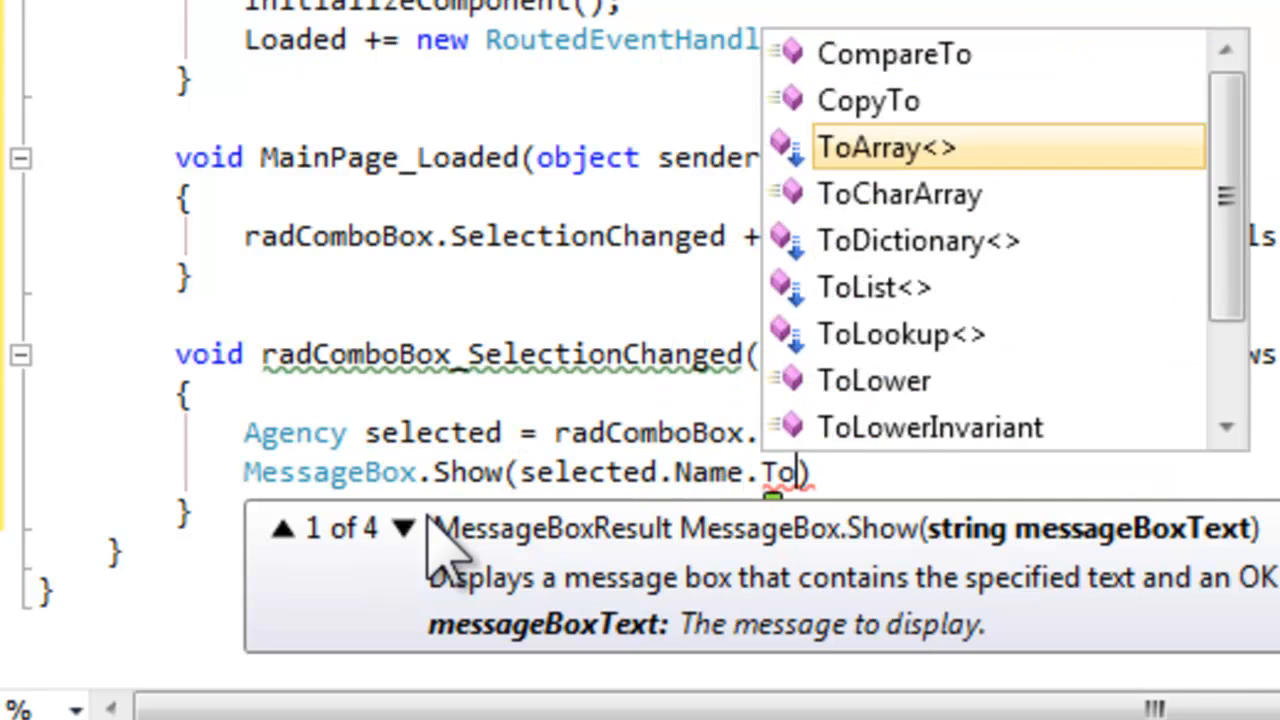
{"action": "type", "text": "String("}
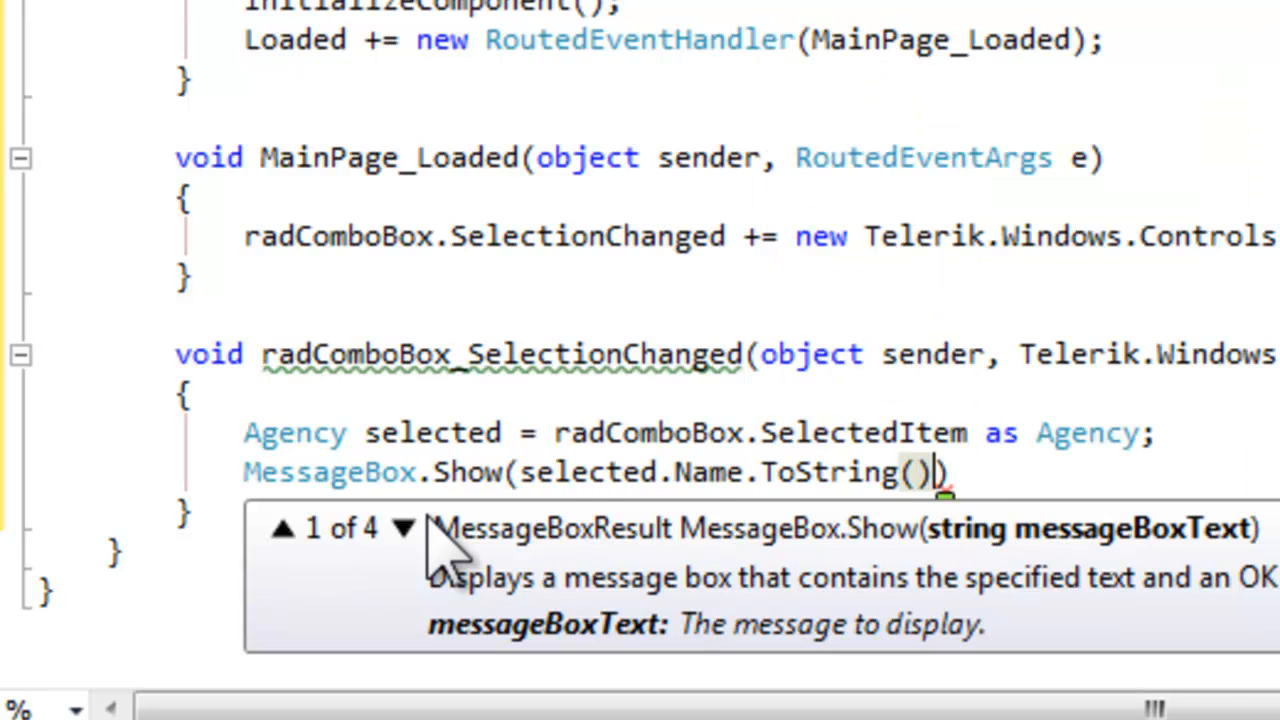
{"action": "type", "text": ";"}
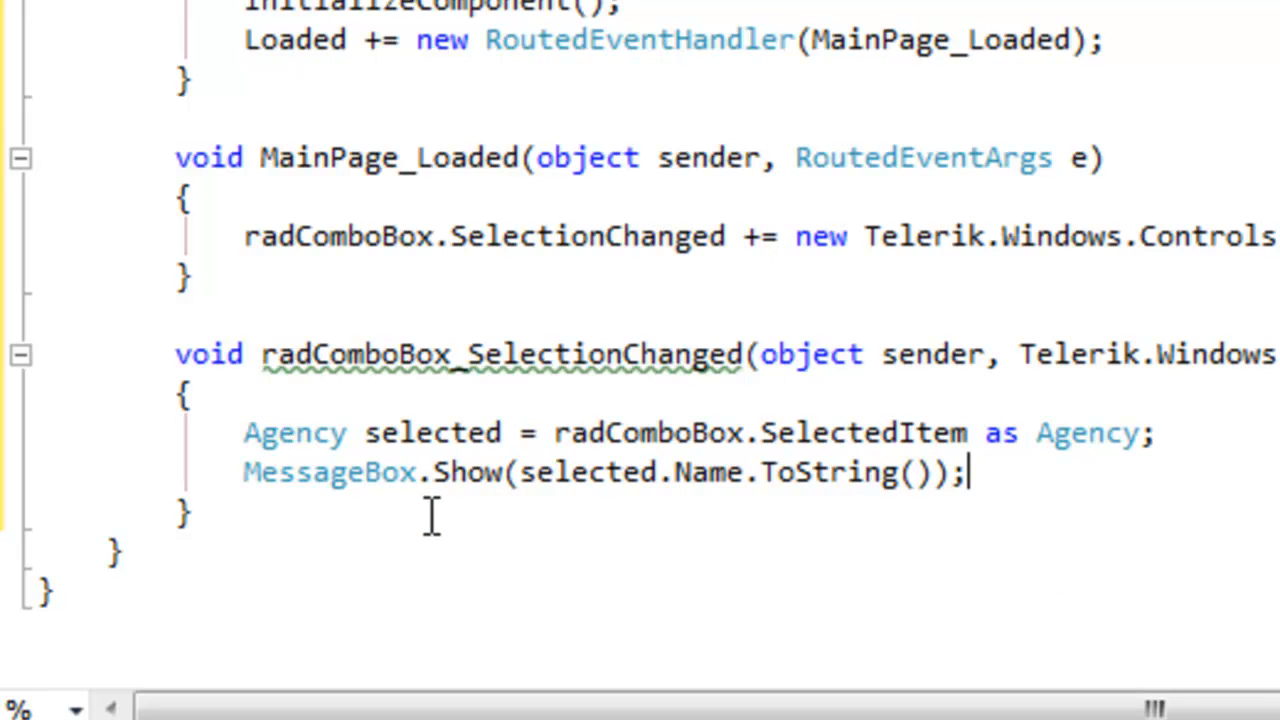
{"action": "mouse_move", "coordinate": [464, 660]}
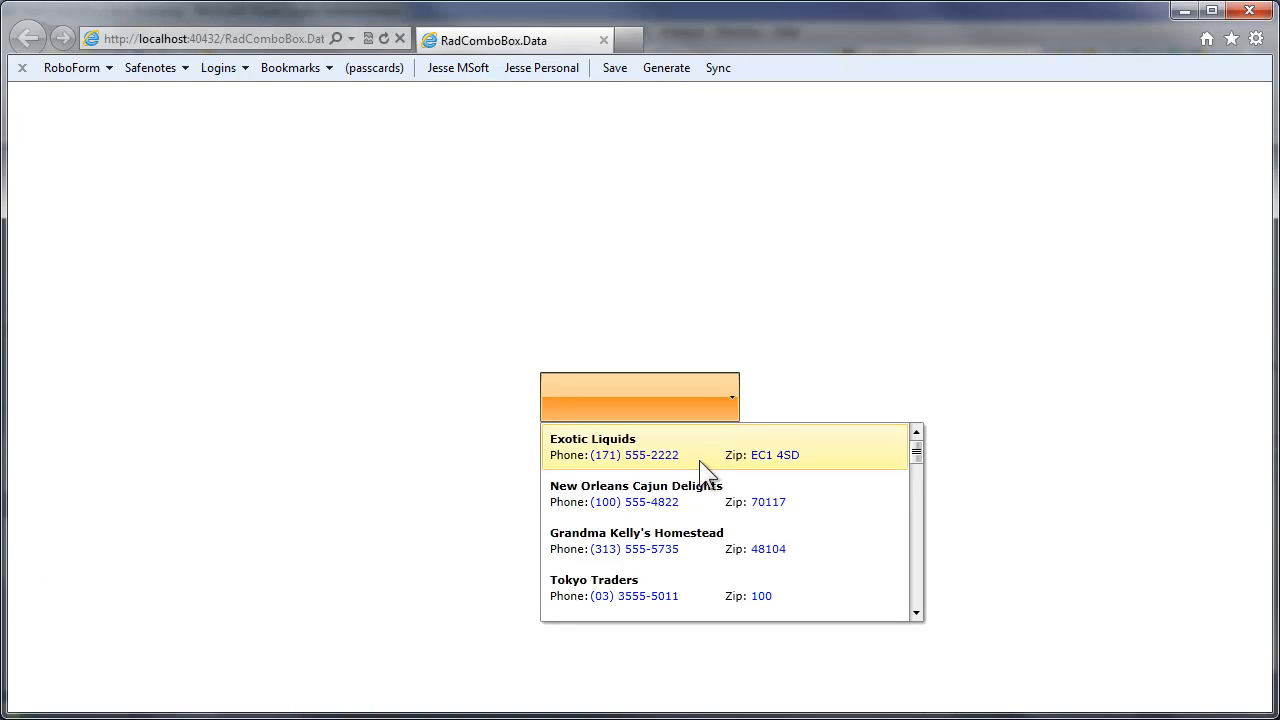
Step: Select New Orleans Cajun Delights, then Exotic Liquids, confirming each name's message box
{"action": "left_click", "coordinate": [636, 492]}
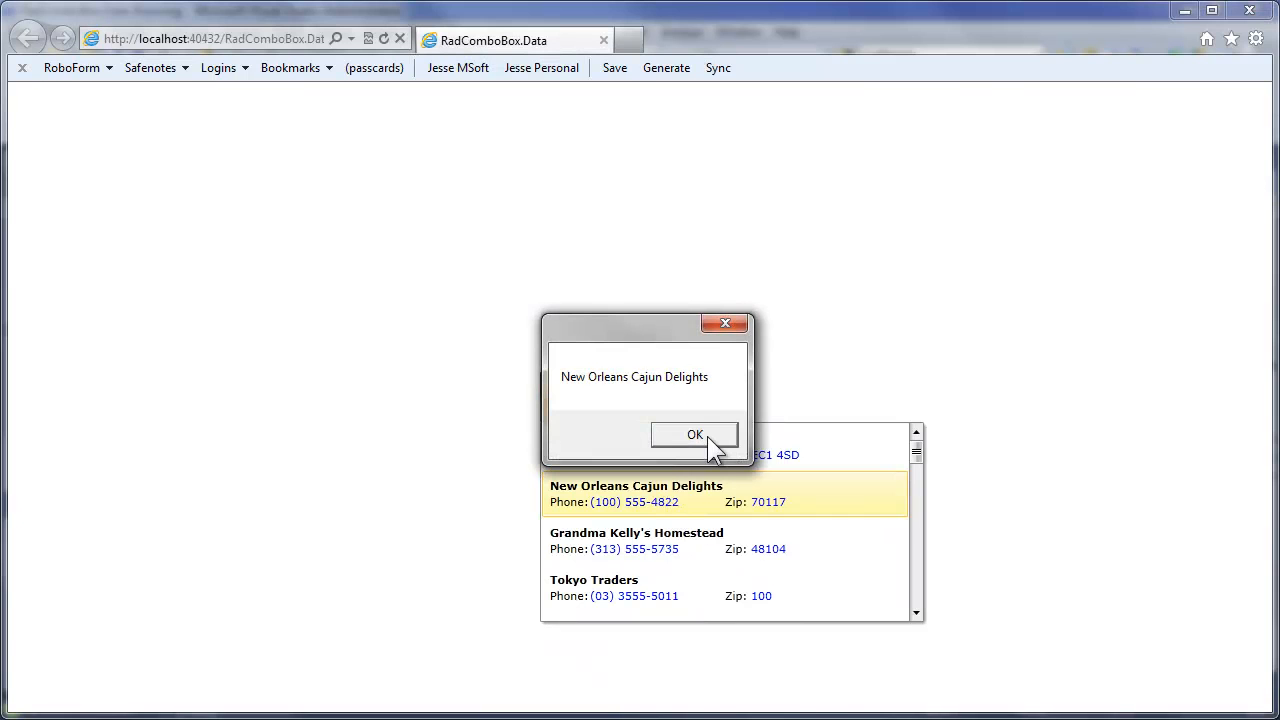
{"action": "left_click", "coordinate": [696, 434]}
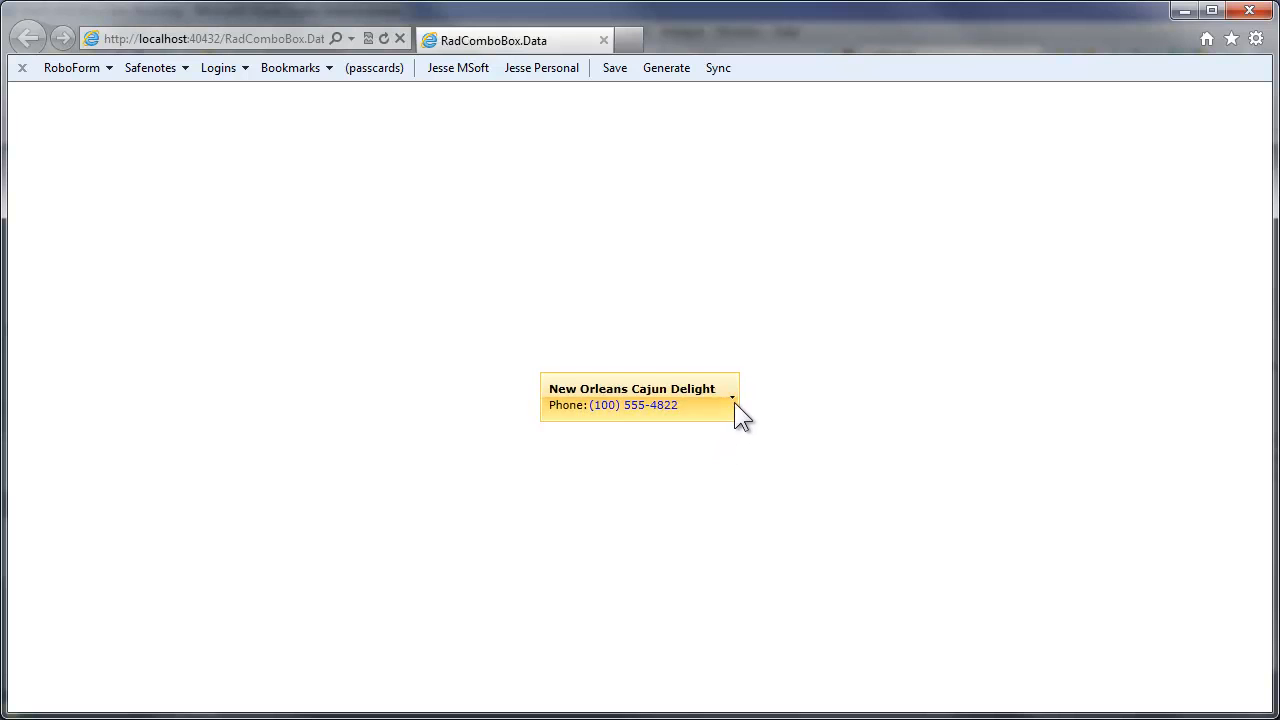
{"action": "left_click", "coordinate": [732, 396]}
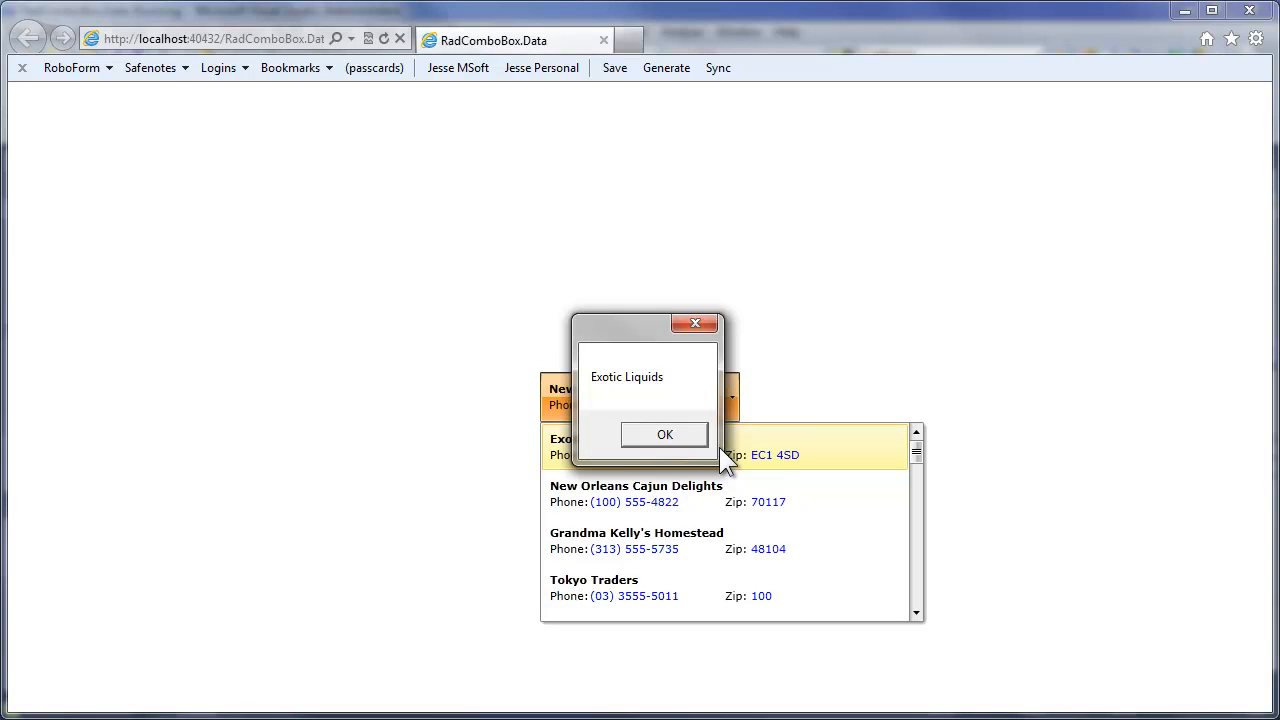
{"action": "mouse_move", "coordinate": [710, 444]}
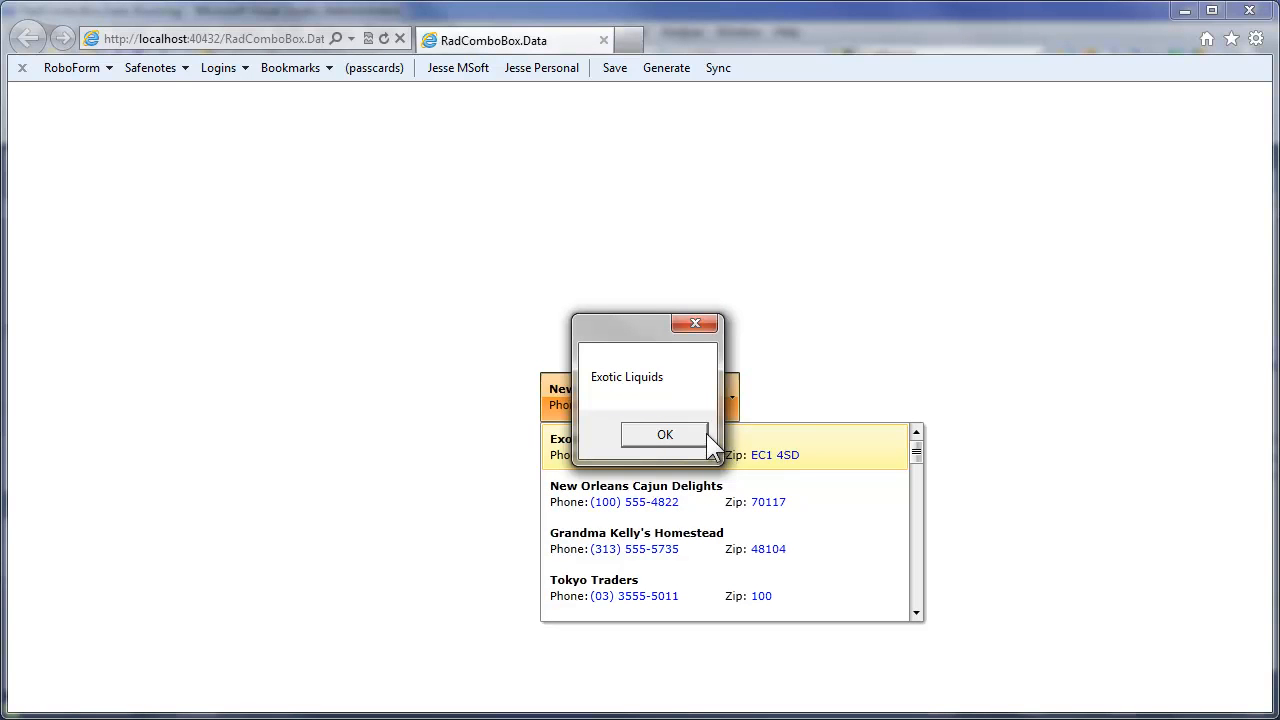
{"action": "left_click", "coordinate": [664, 434]}
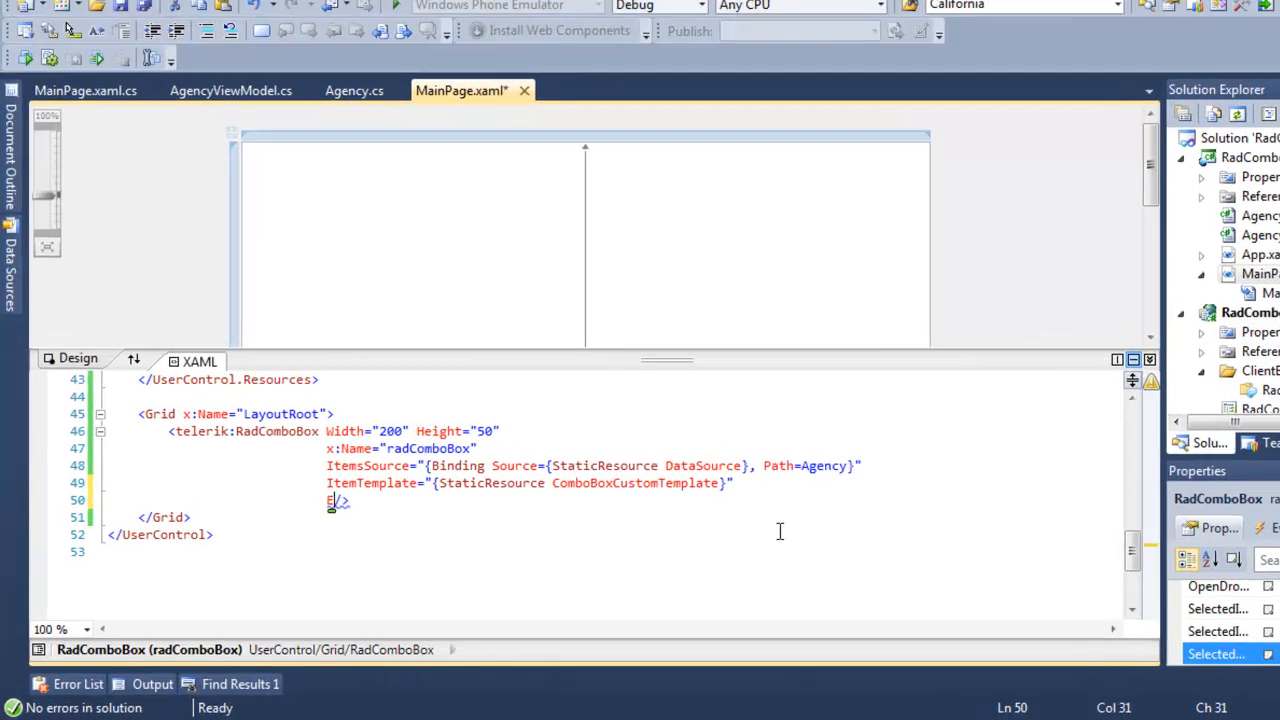
Step: Add EmptyText="Select An Agency" to the telerik:RadComboBox element
{"action": "type", "text": "EmptyText=\"P"}
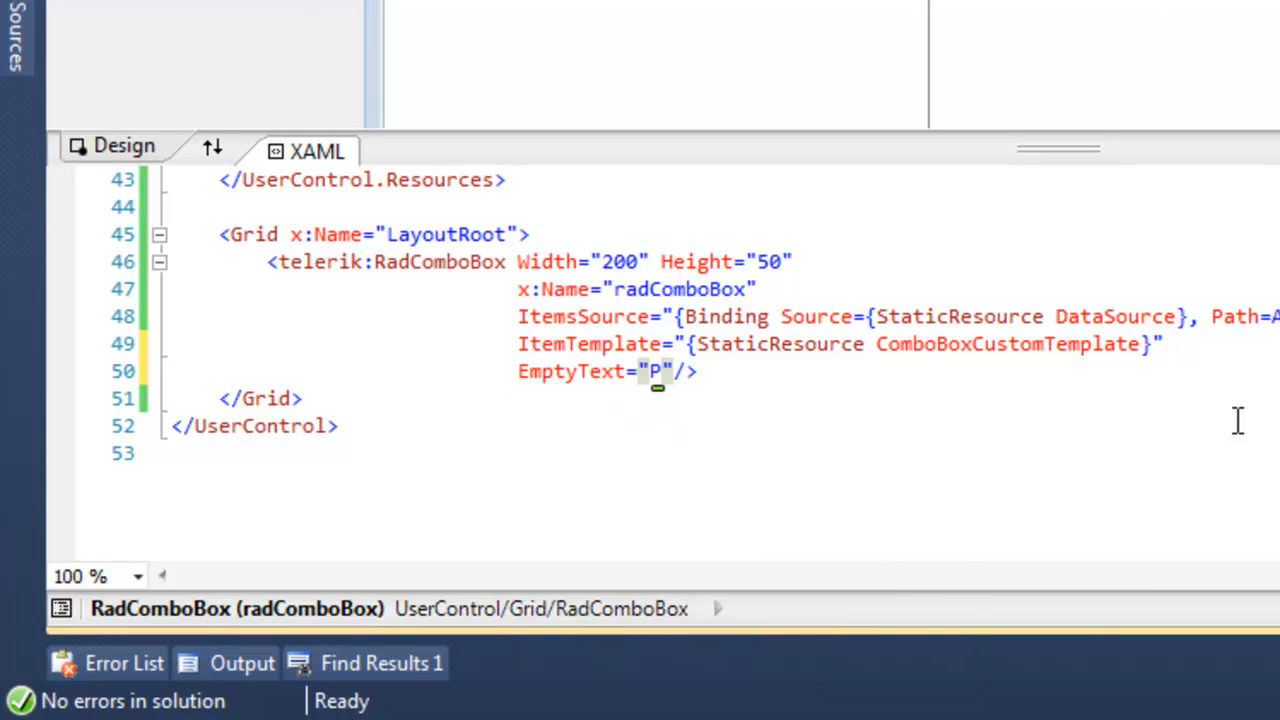
{"action": "type", "text": "elct"}
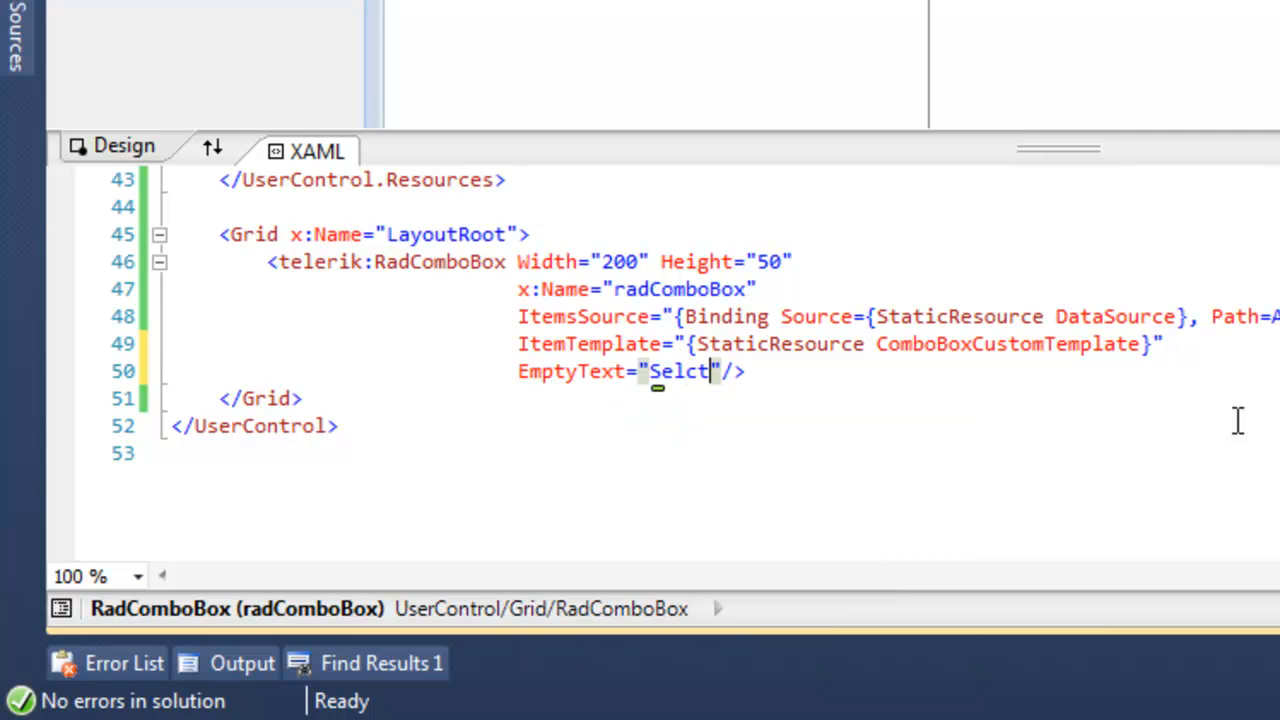
{"action": "key", "text": "Backspace"}
{"action": "type", "text": "ect An Agency"}
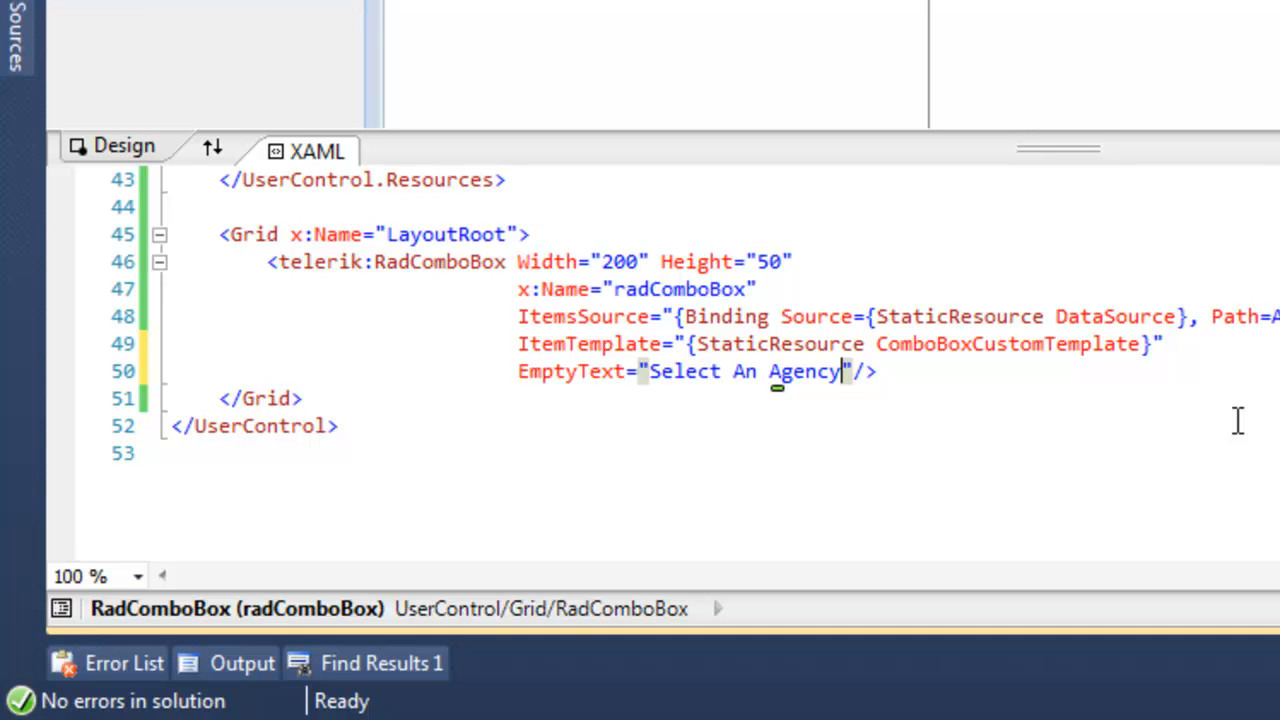
{"action": "mouse_move", "coordinate": [1238, 420]}
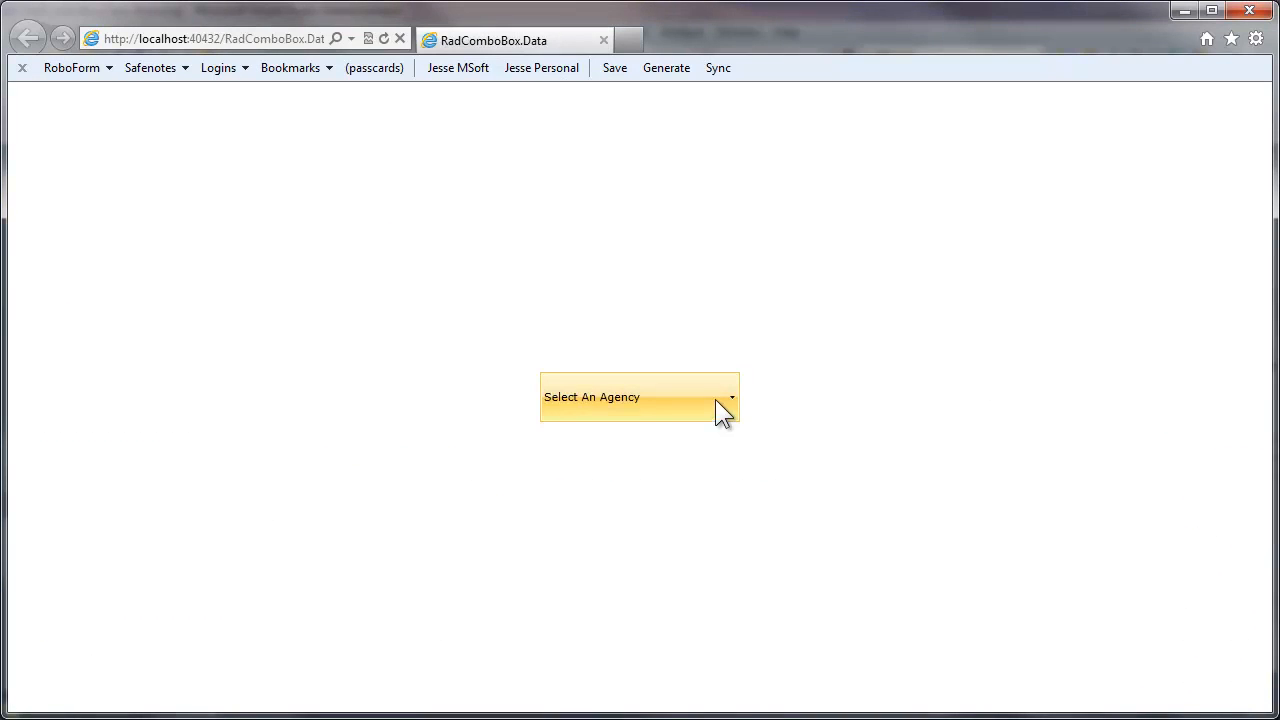
Step: From the 'Select An Agency' placeholder, choose Exotic Liquids and confirm its name message box
{"action": "left_click", "coordinate": [732, 396]}
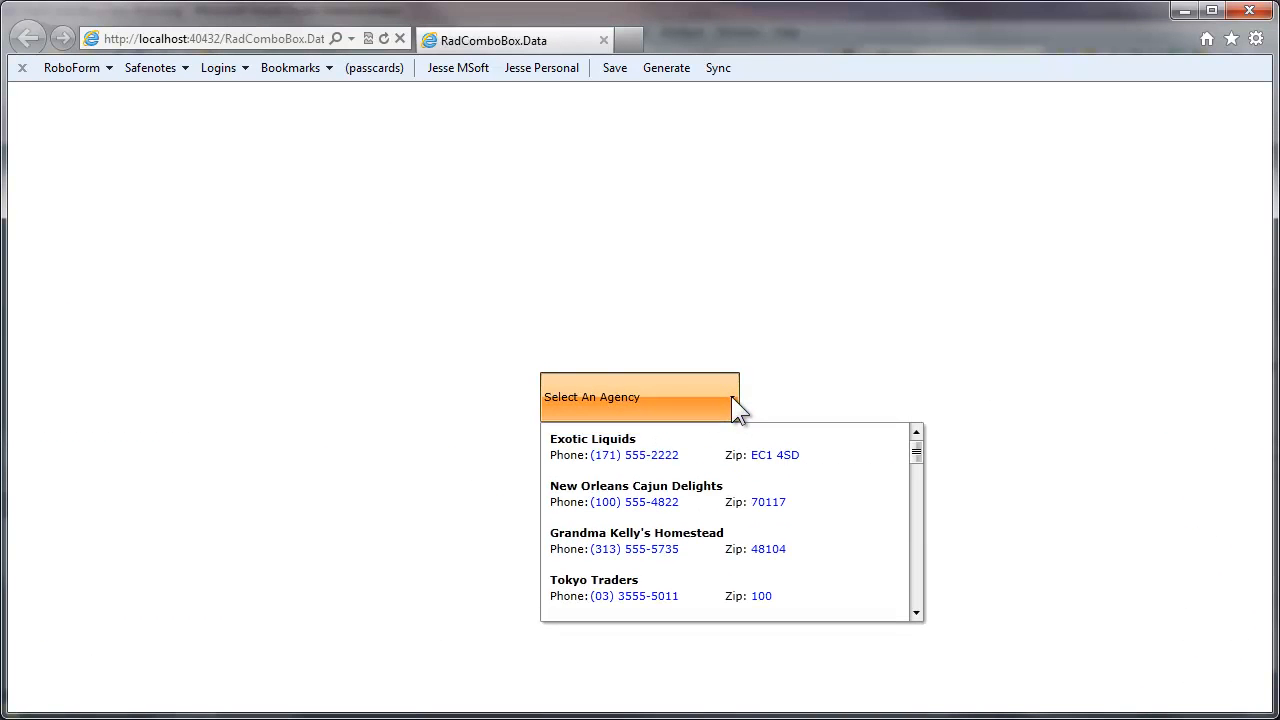
{"action": "left_click", "coordinate": [592, 438]}
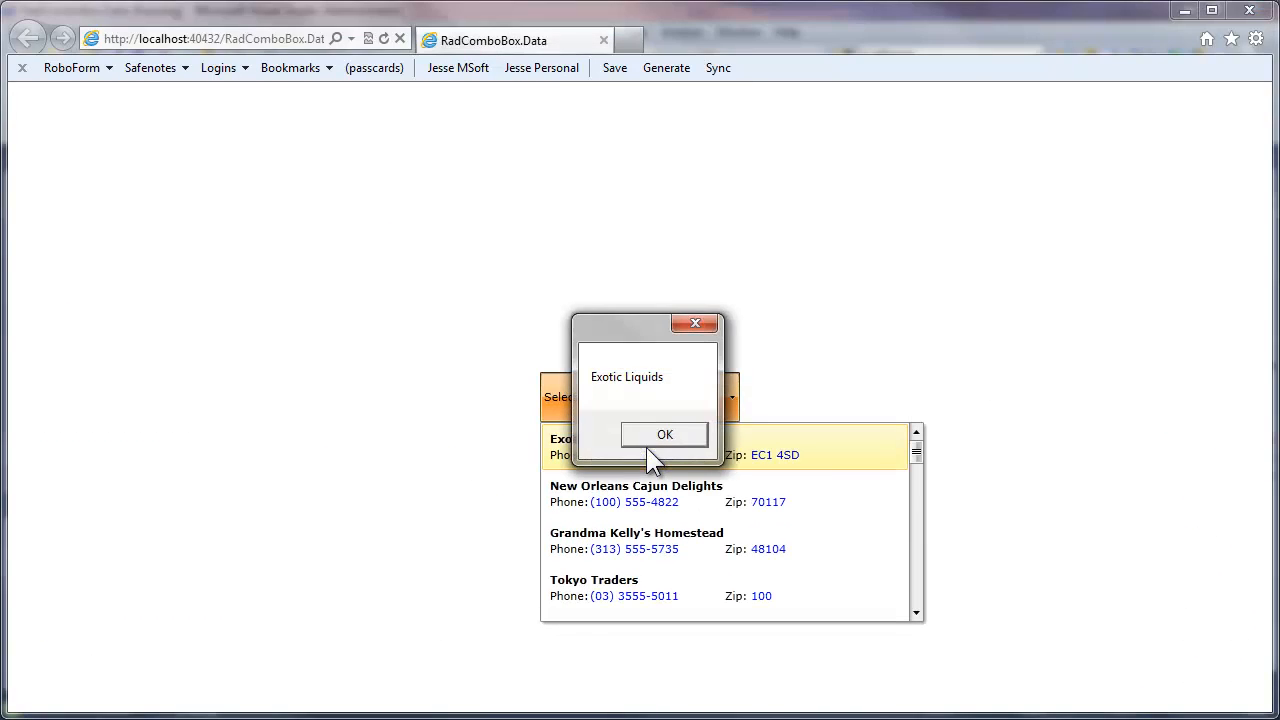
{"action": "left_click", "coordinate": [664, 434]}
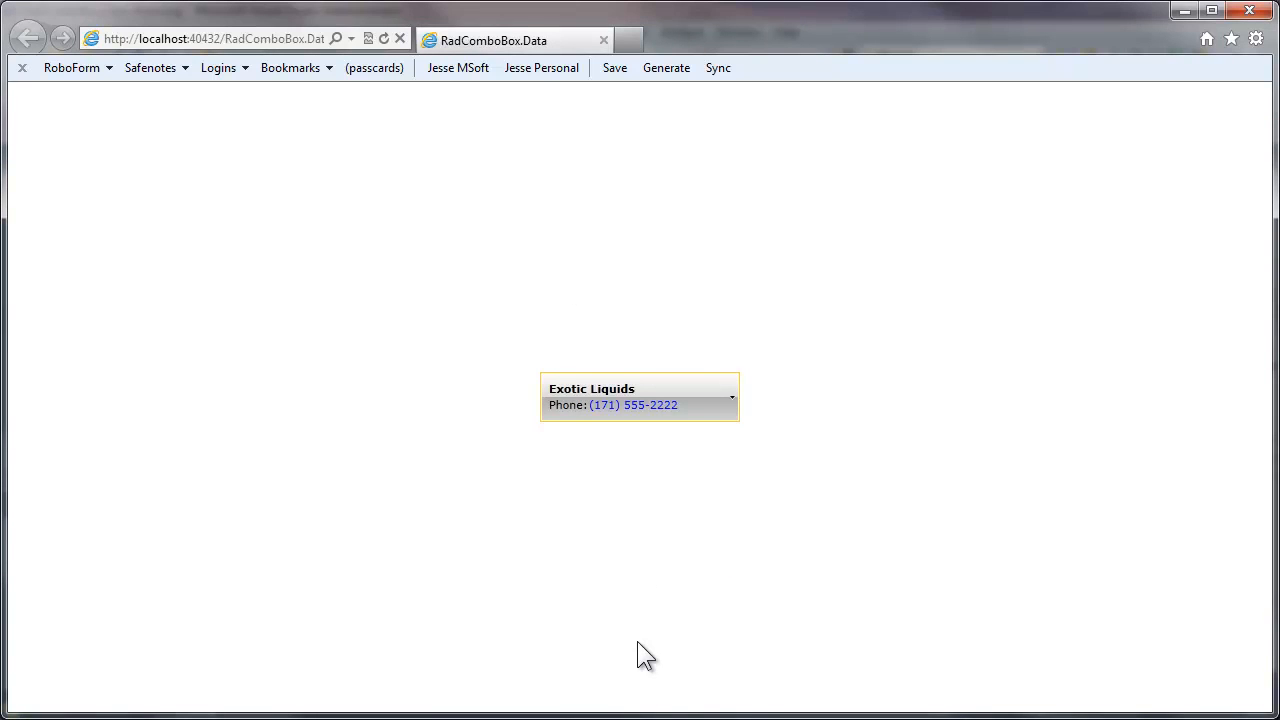